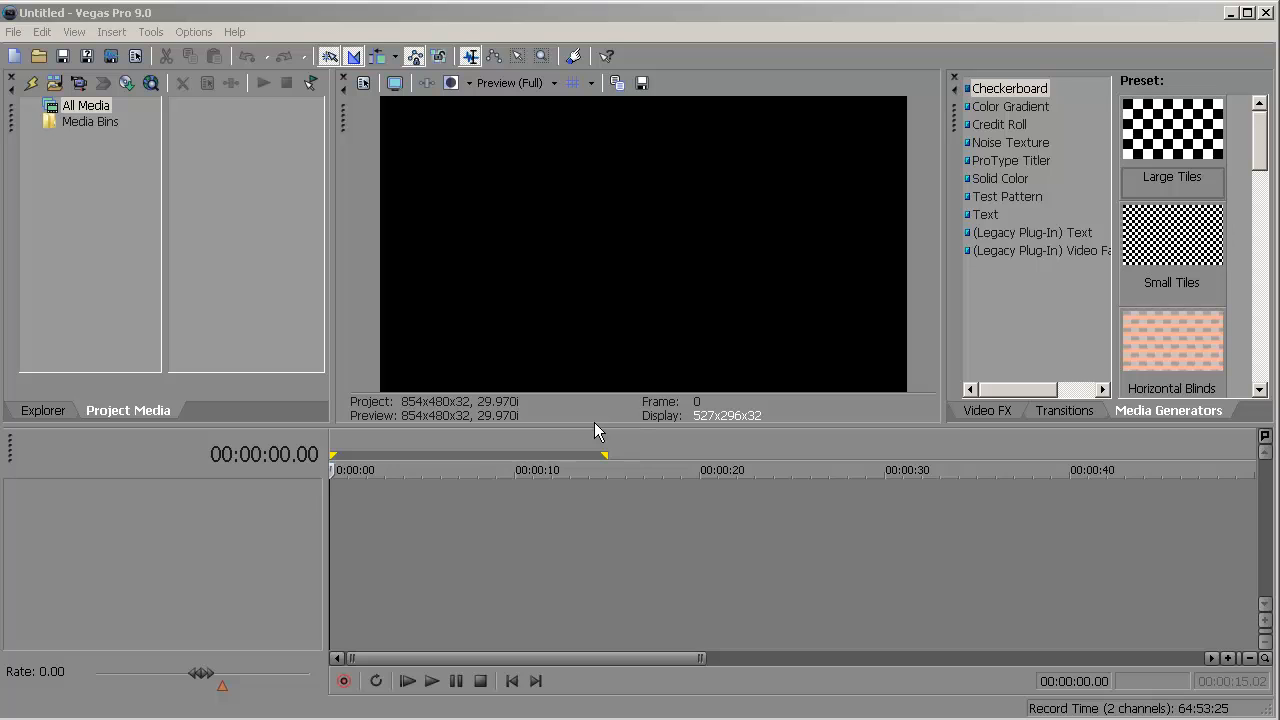
mouse_move(630, 38)
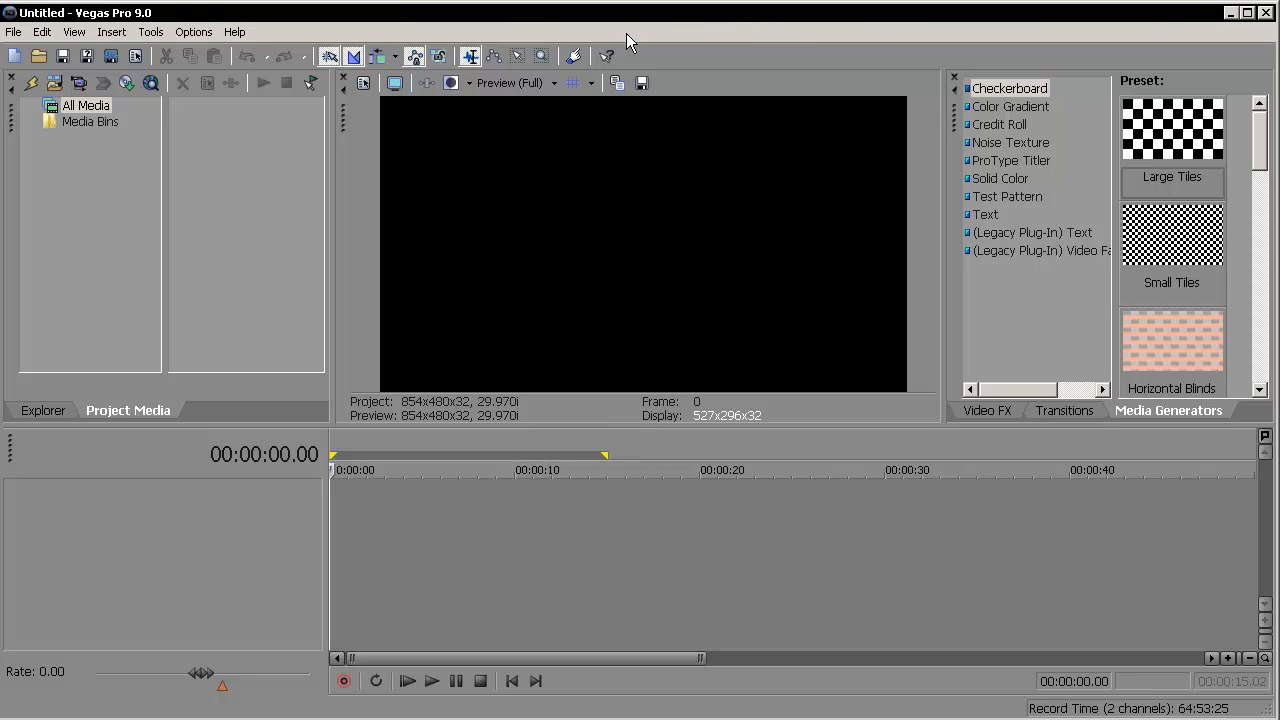
mouse_move(577, 140)
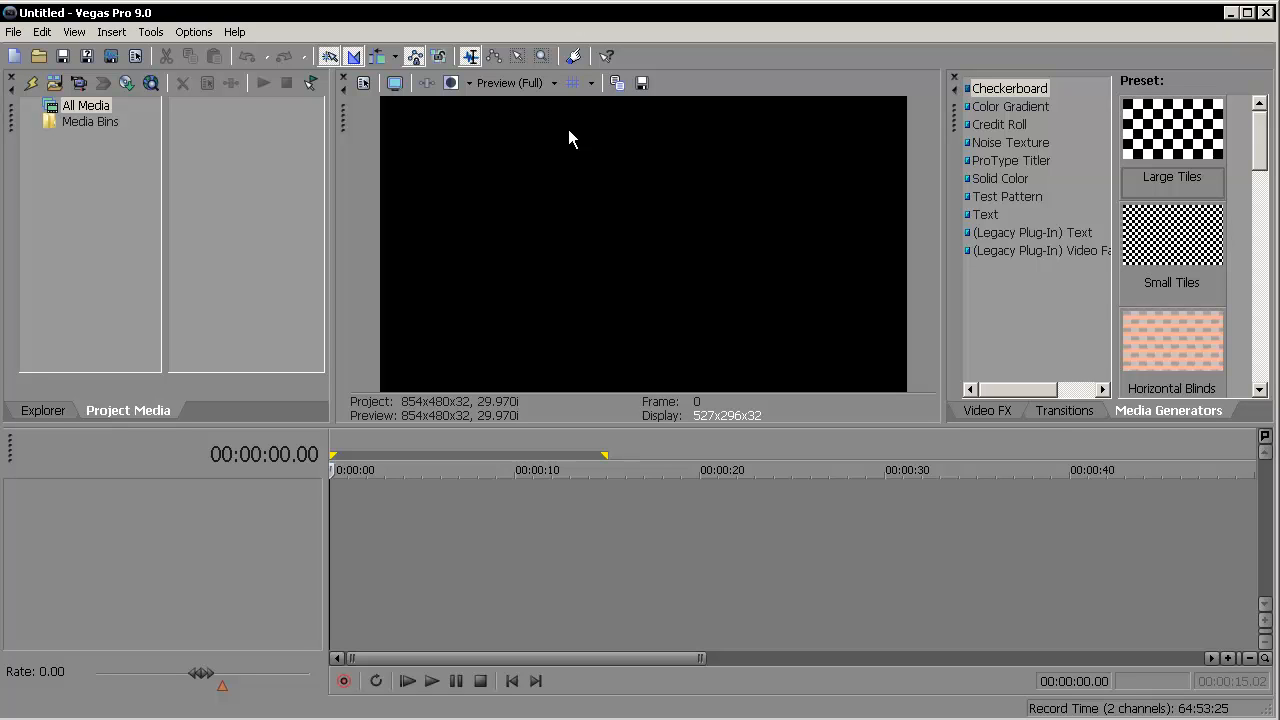
mouse_move(568, 135)
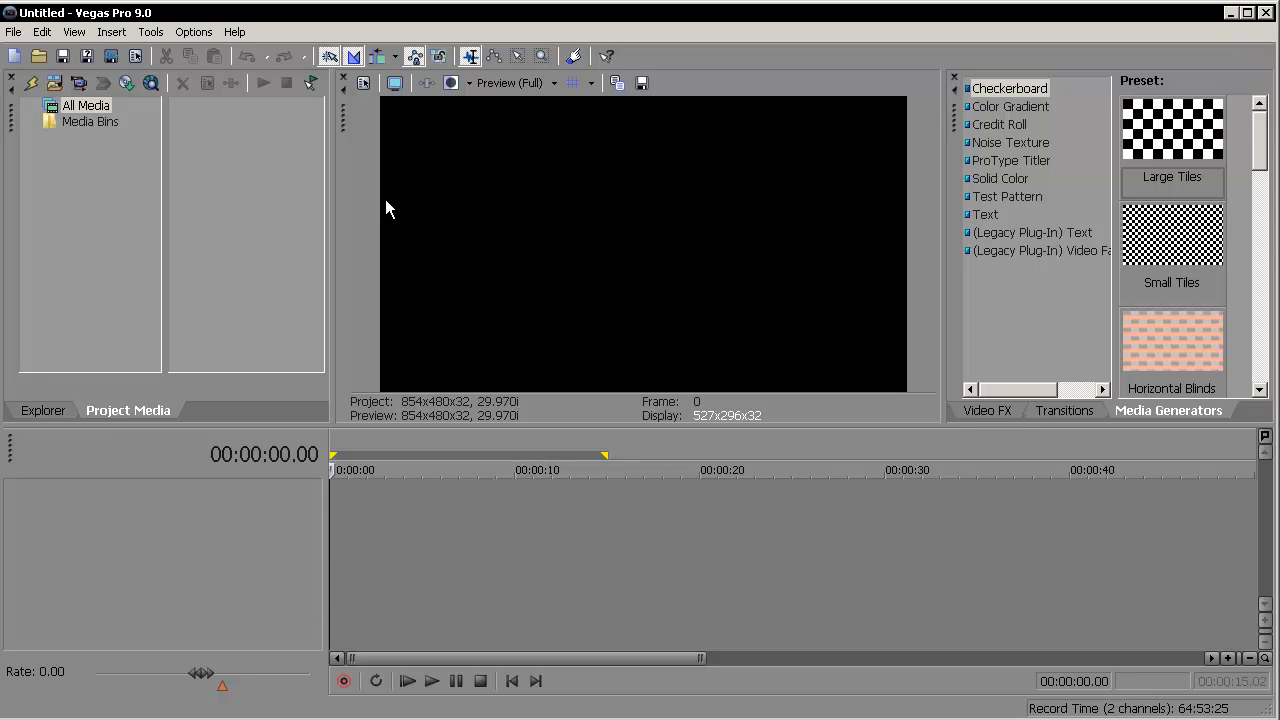
mouse_move(765, 166)
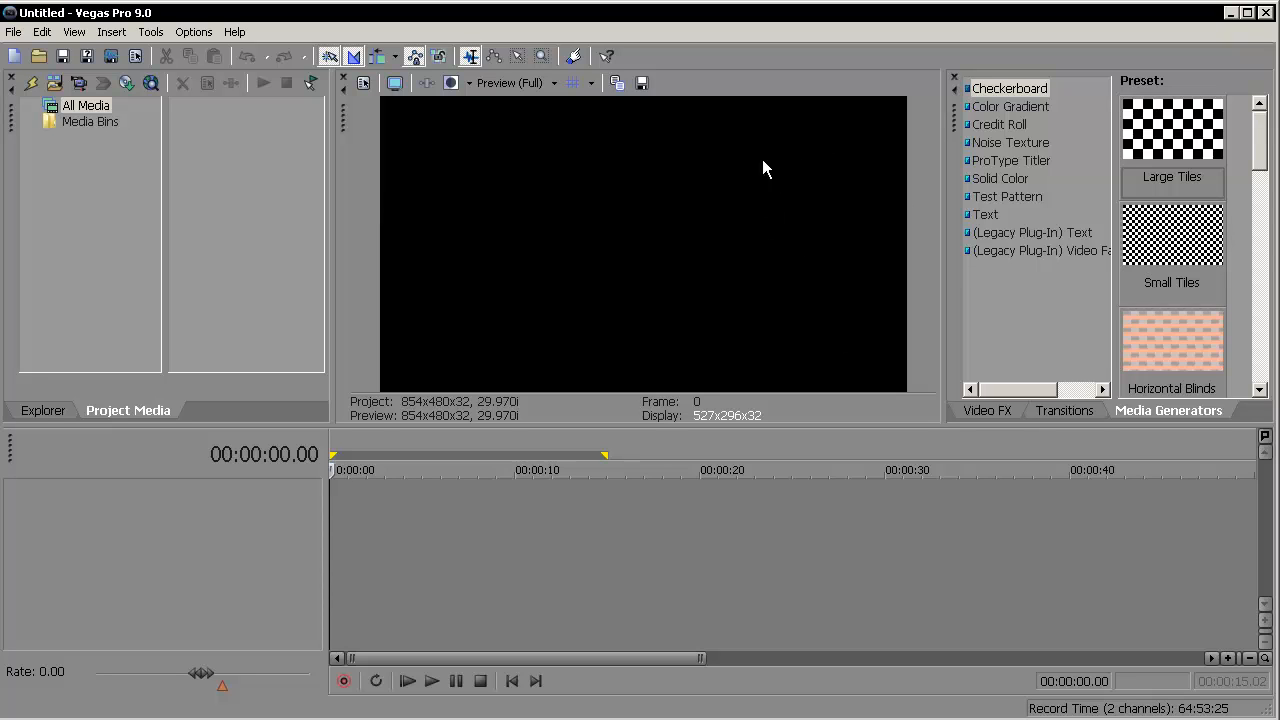
mouse_move(633, 270)
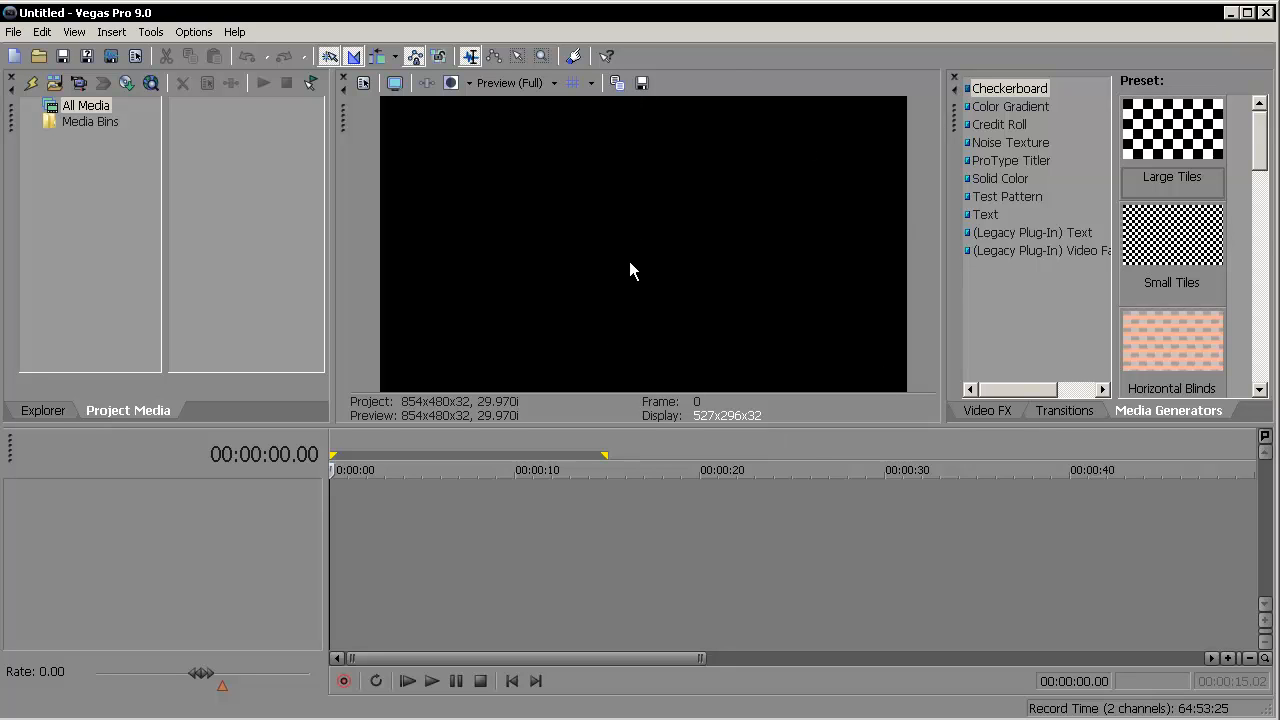
mouse_move(625, 285)
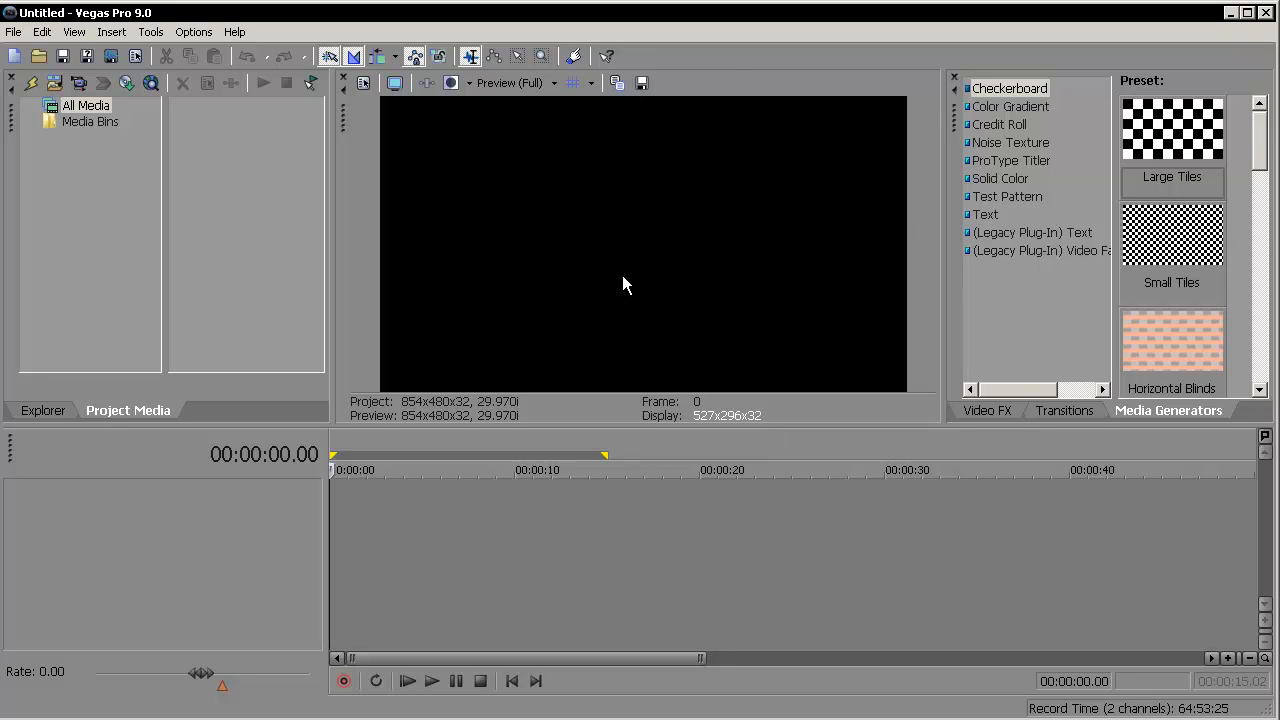
mouse_move(245, 108)
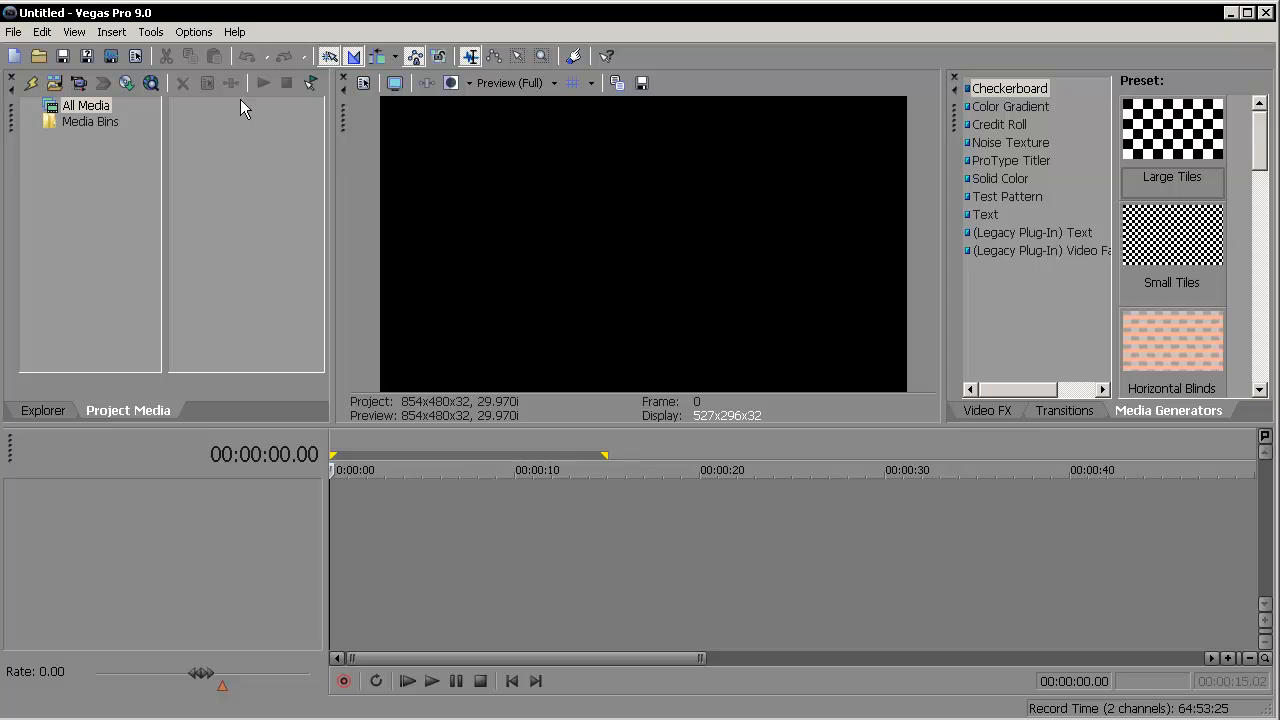
- In the project properties, enter a video frame size of 1920 by 1080
left_click(14, 32)
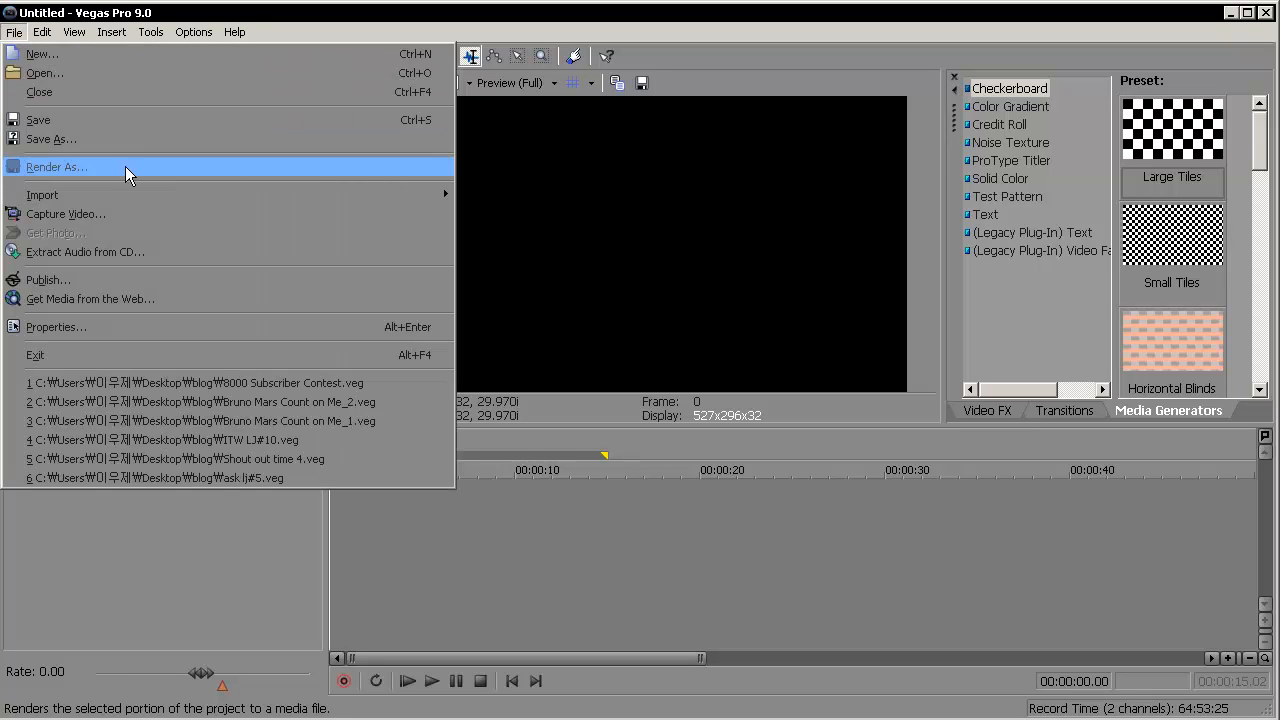
mouse_move(200, 327)
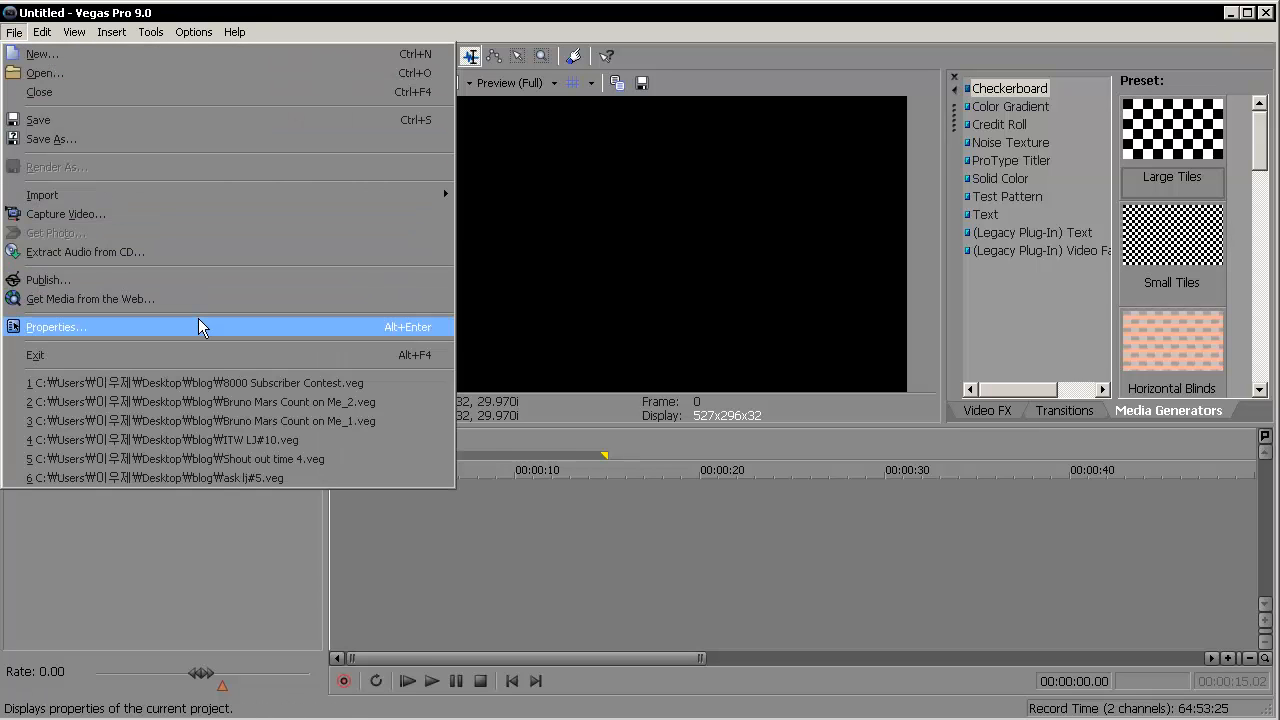
left_click(55, 326)
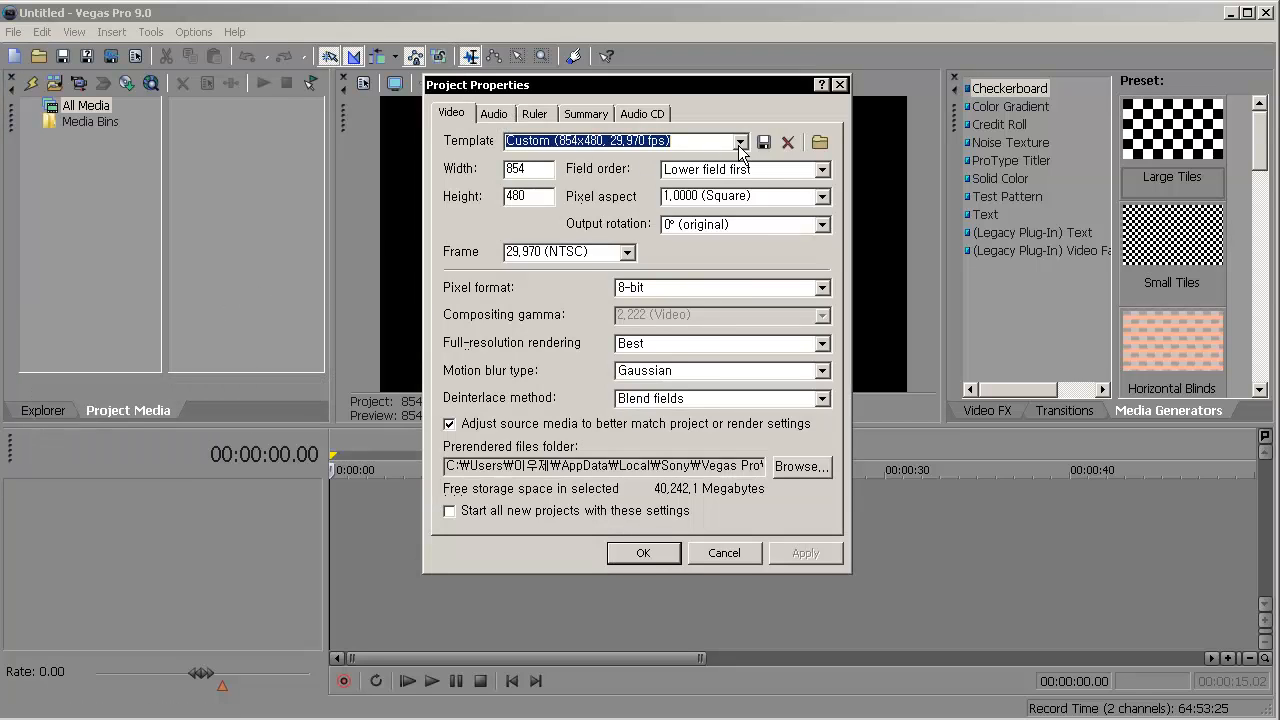
left_click(740, 141)
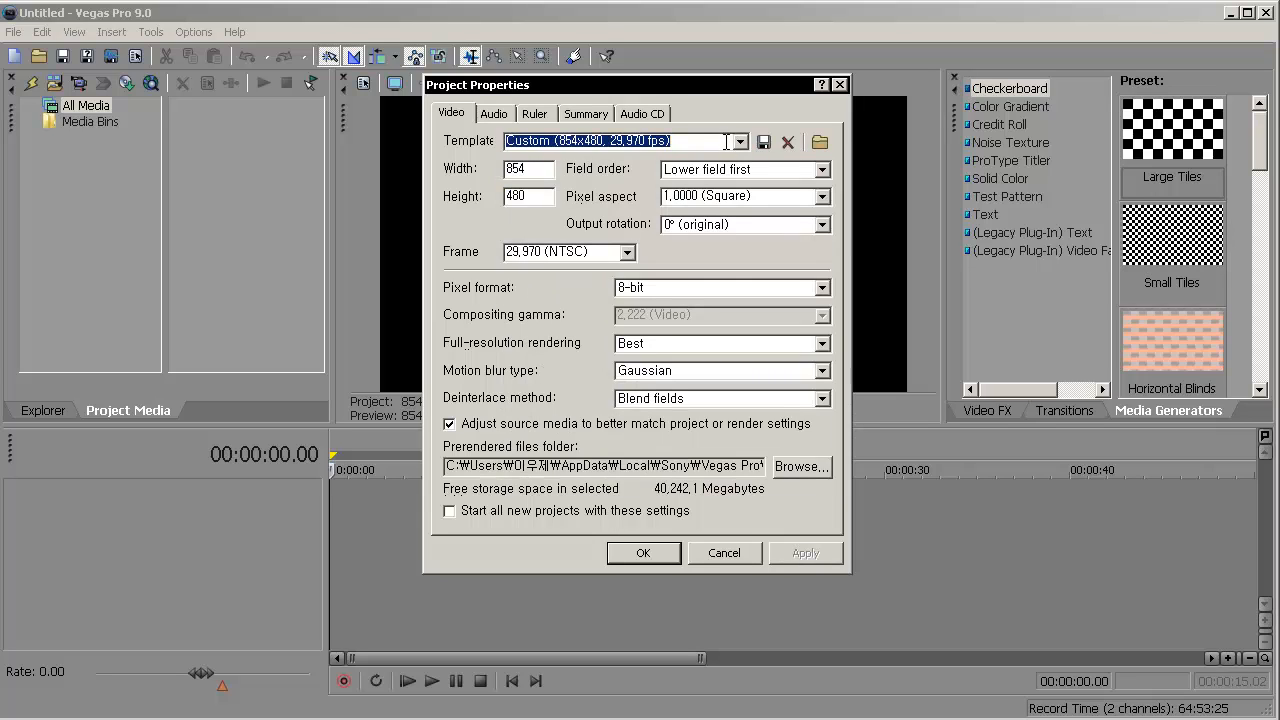
mouse_move(566, 175)
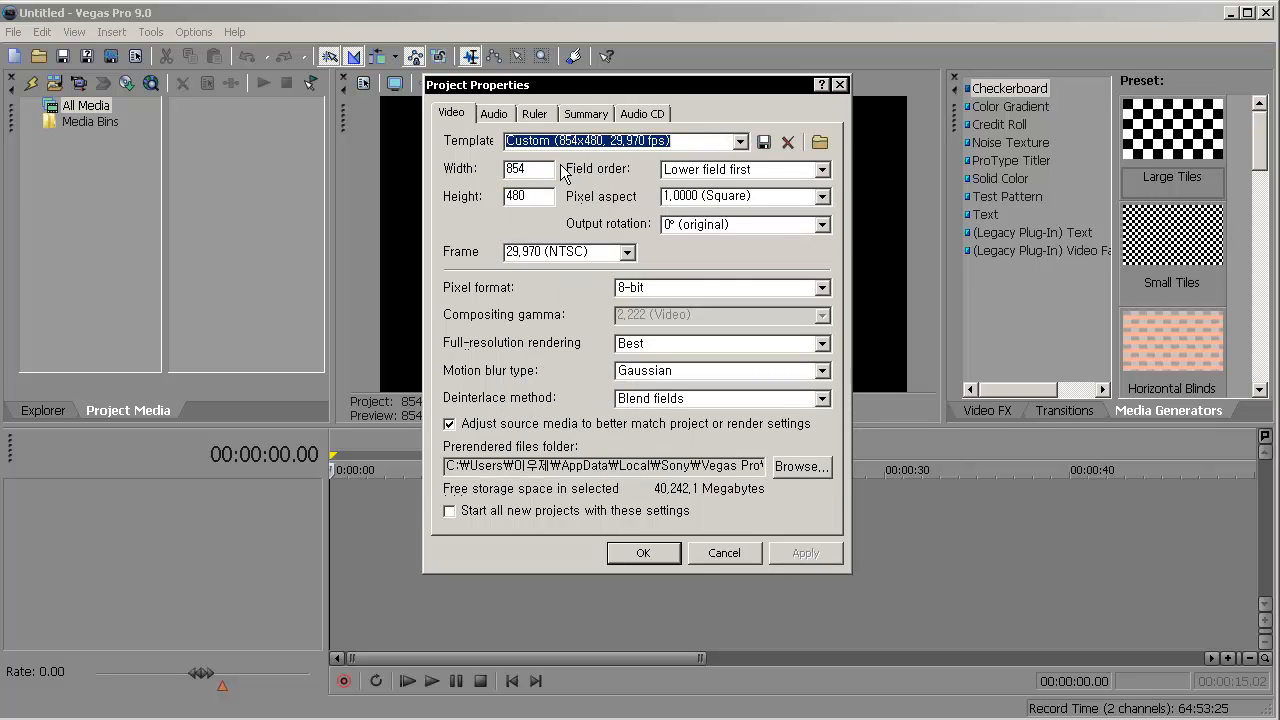
type("19")
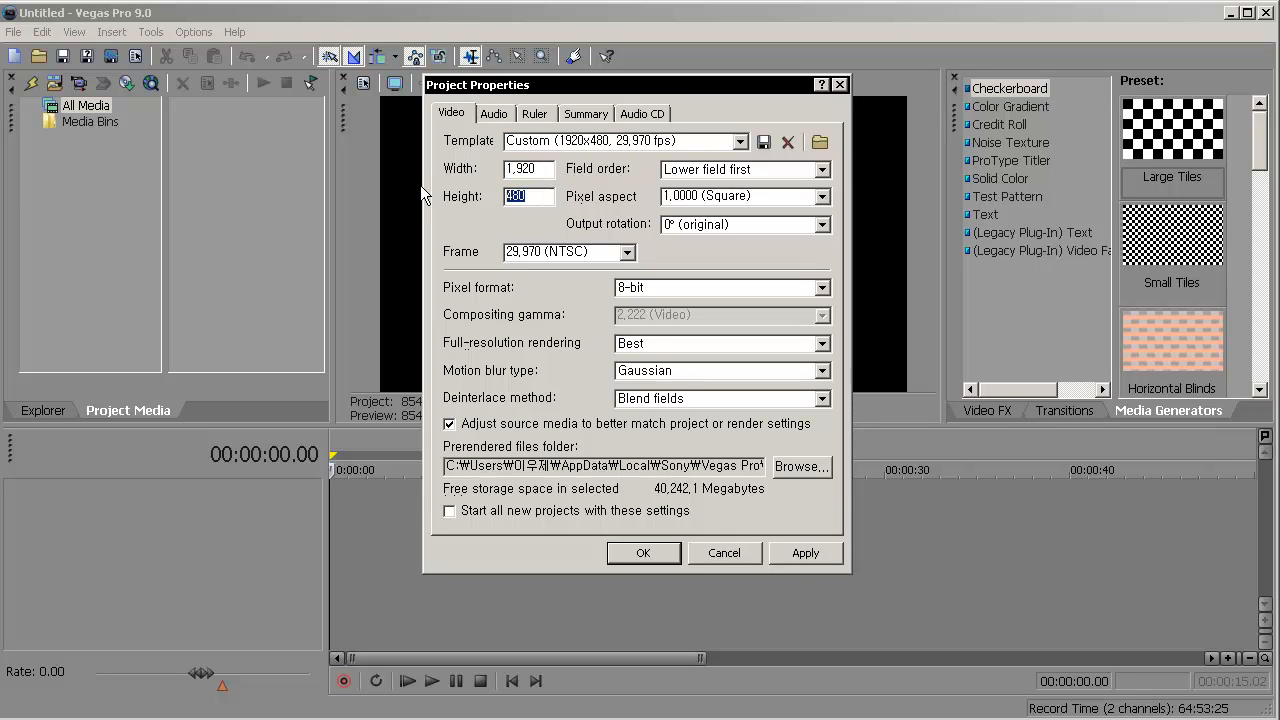
type("1080")
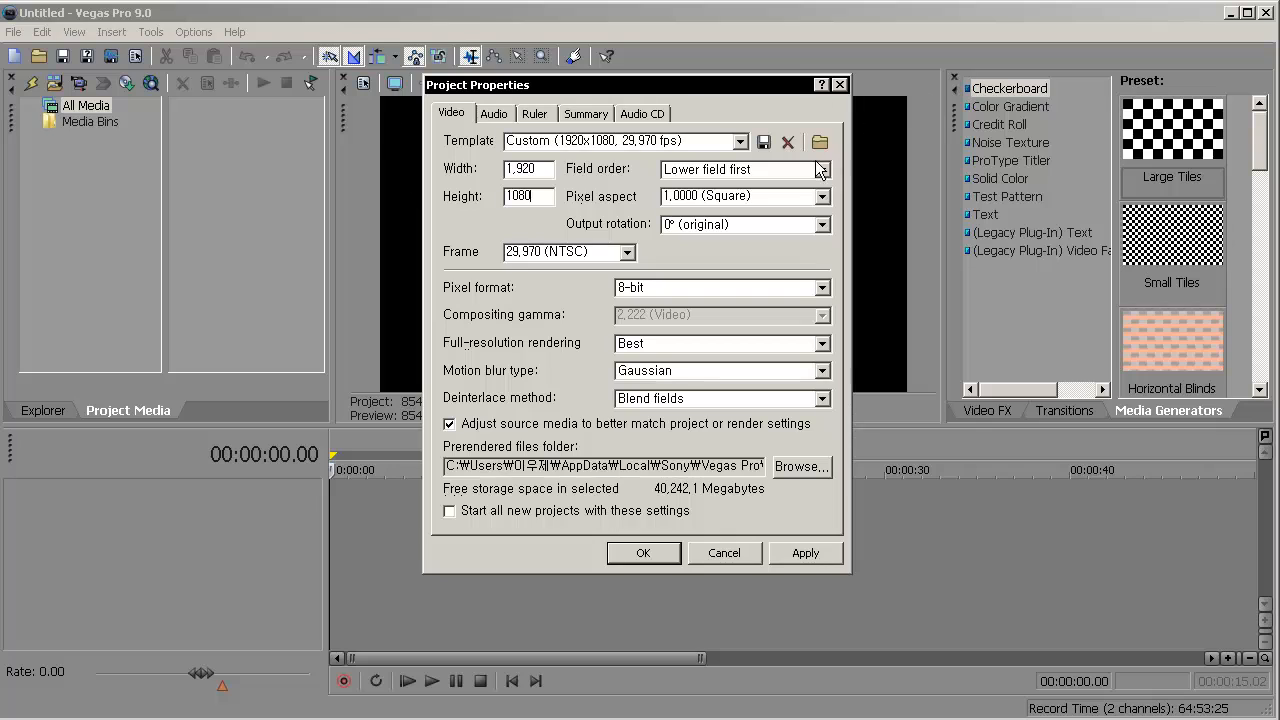
- Set field order to upper field first, pixel format 32-bit floating point, deinterlace None
left_click(823, 168)
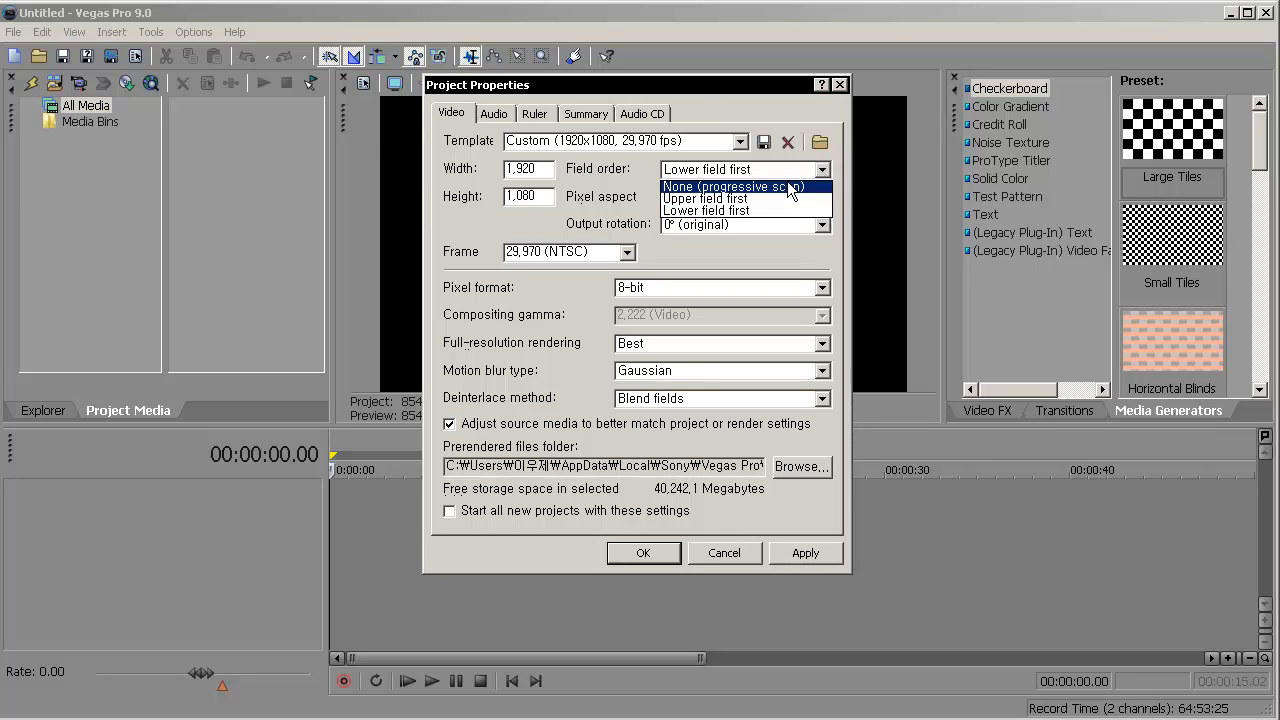
left_click(706, 198)
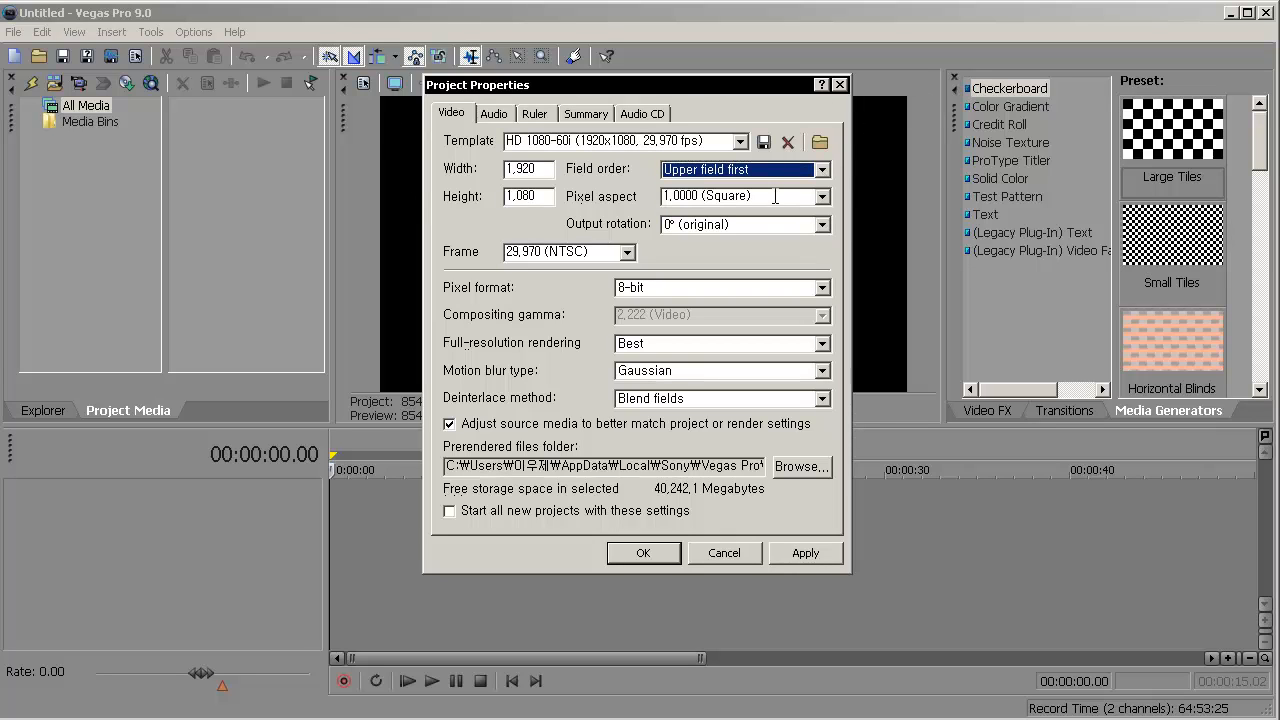
mouse_move(765, 218)
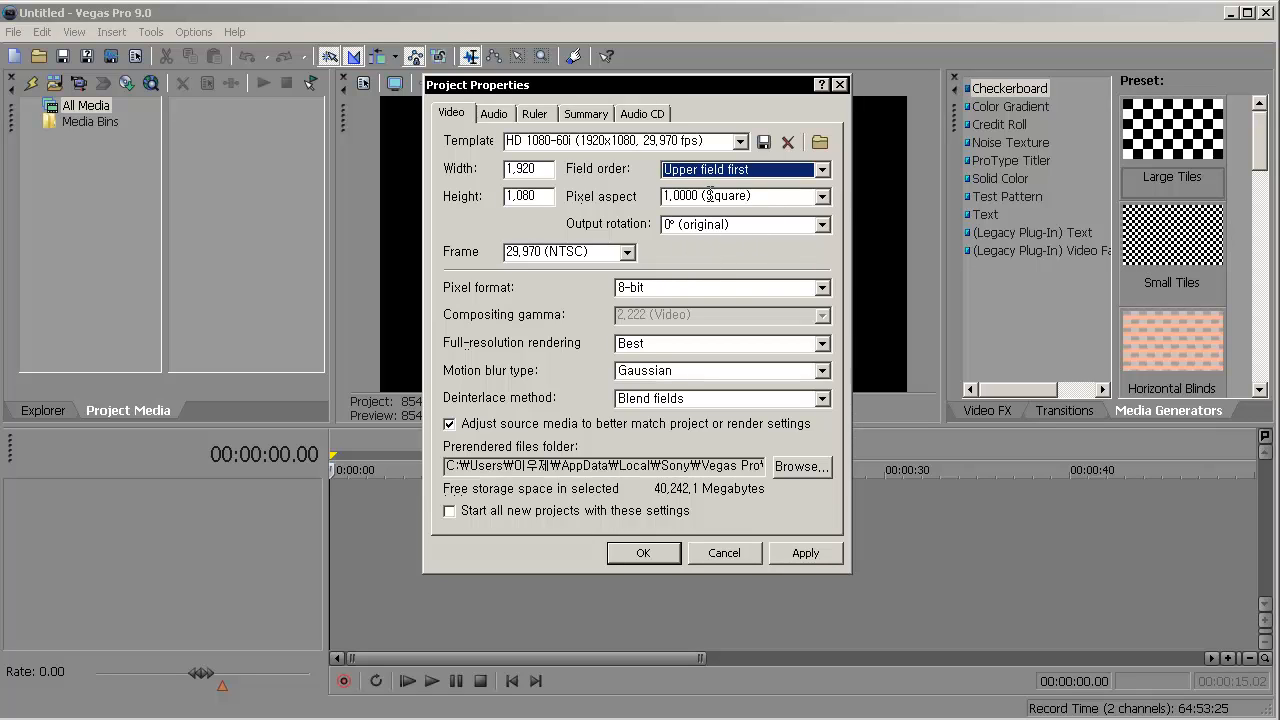
mouse_move(674, 252)
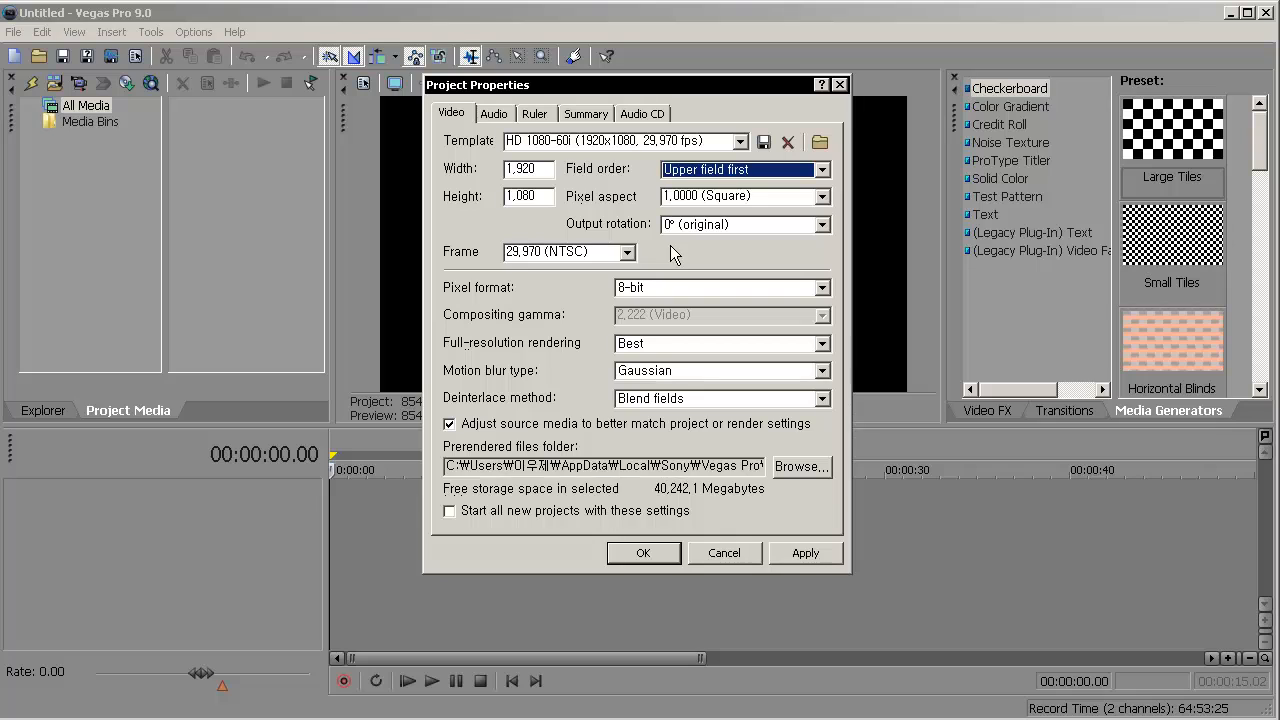
mouse_move(660, 277)
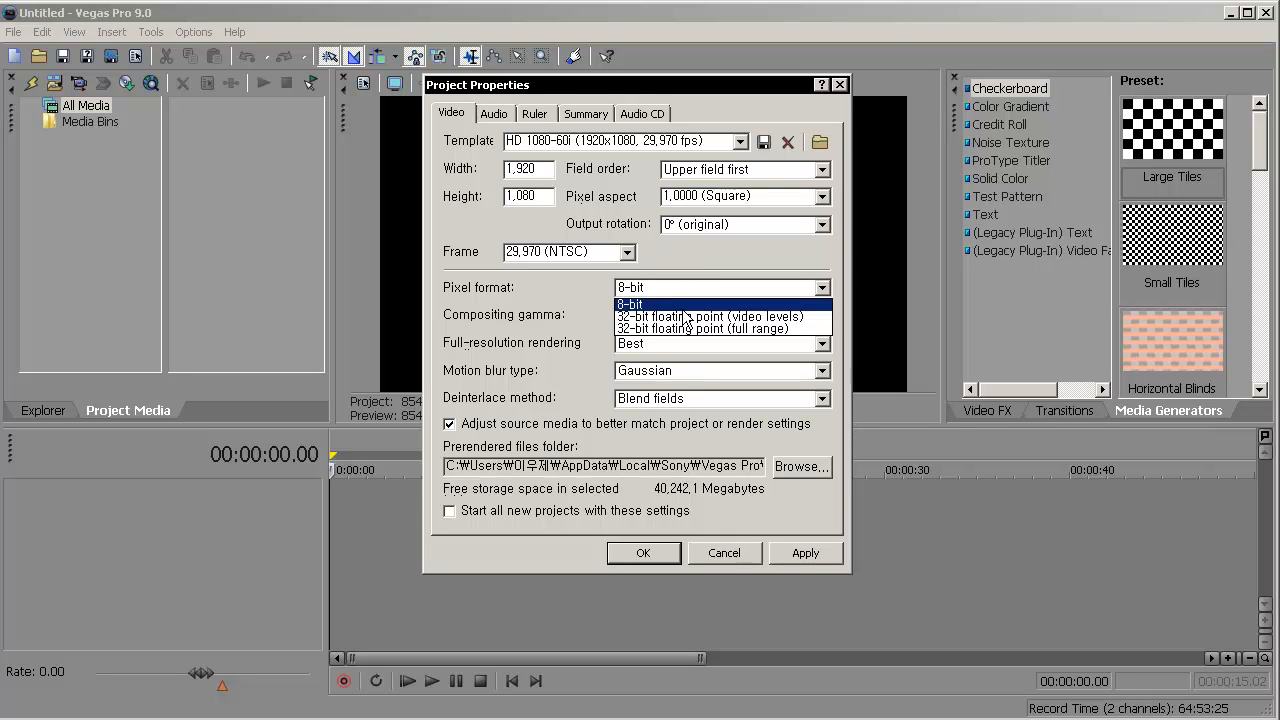
left_click(711, 316)
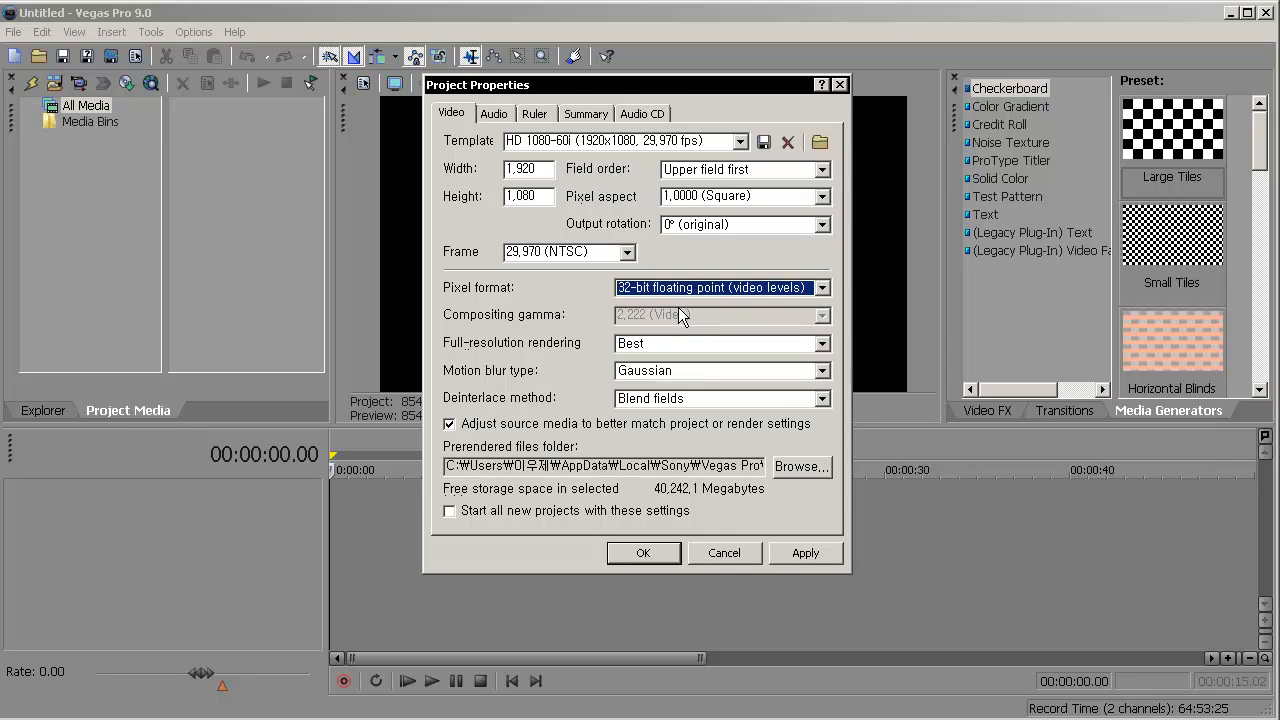
mouse_move(685, 360)
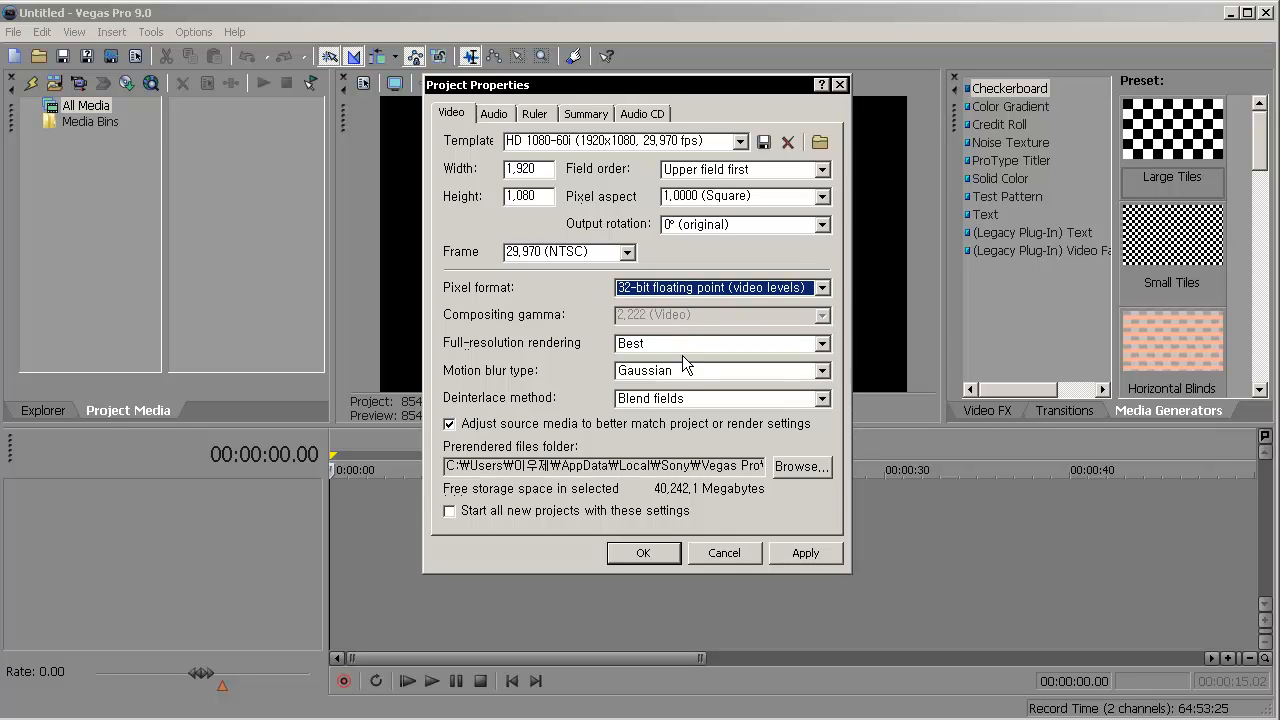
left_click(710, 370)
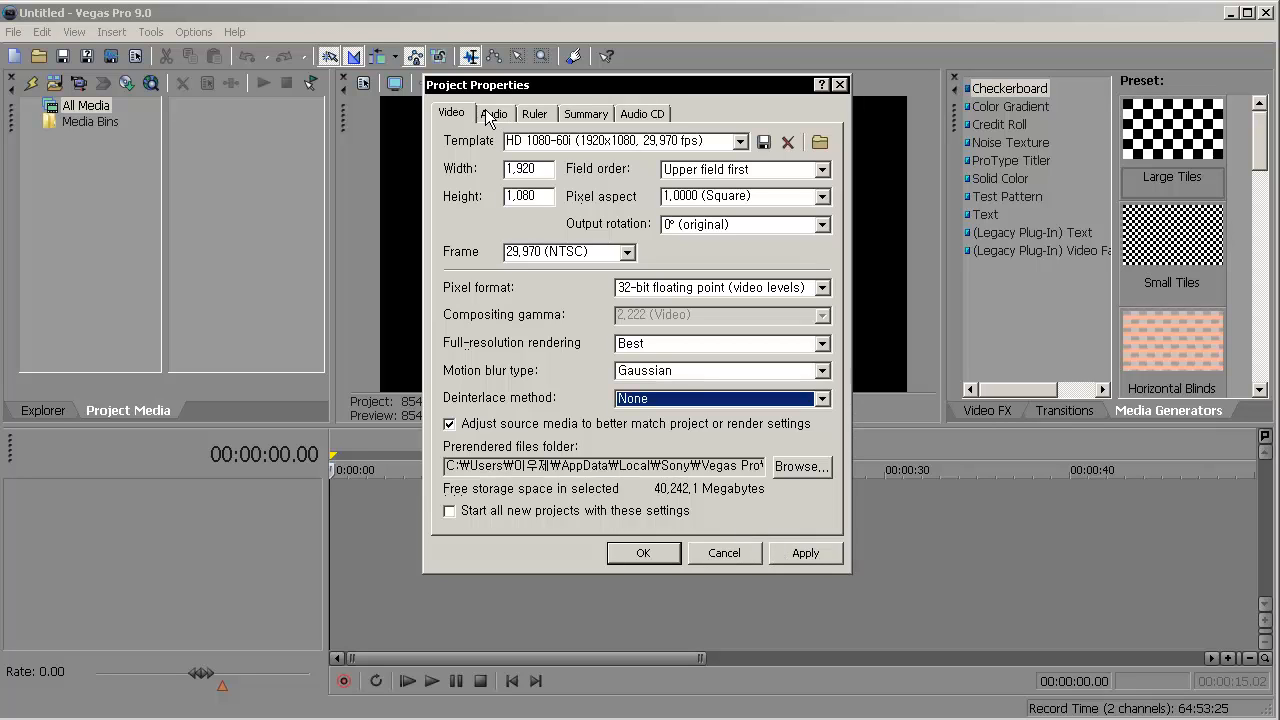
mouse_move(812, 557)
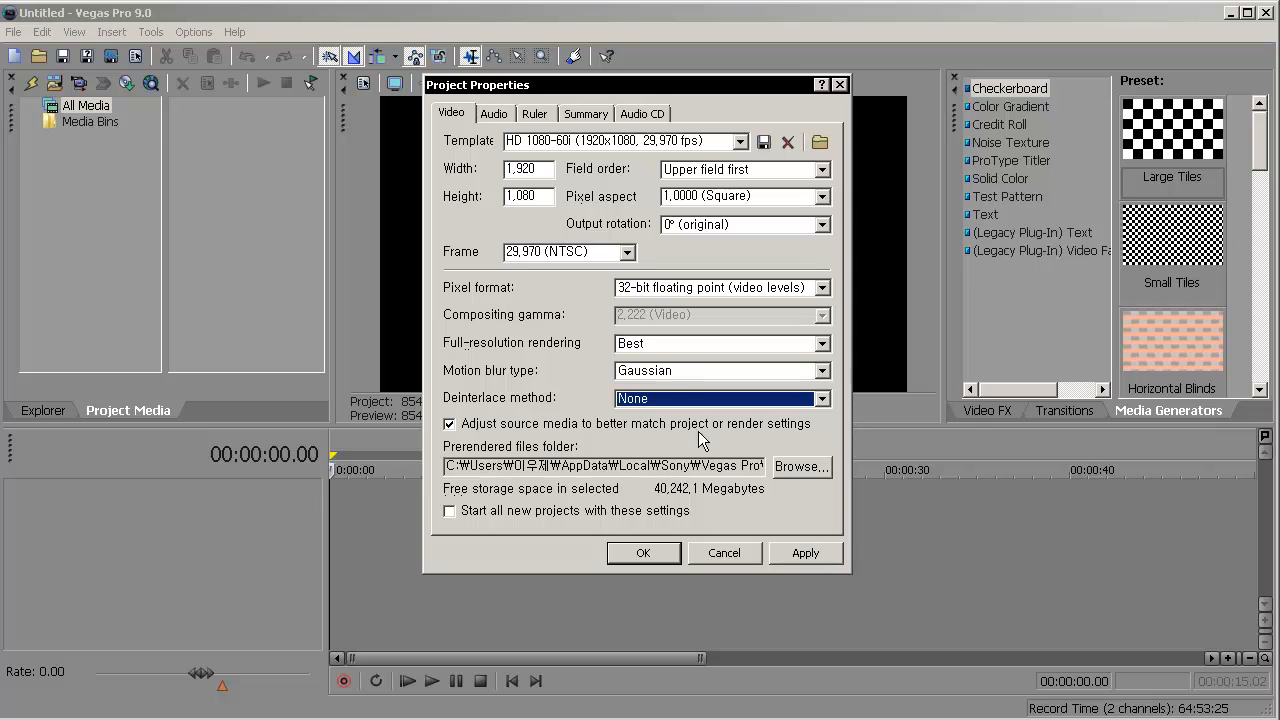
- Set project audio to 48,000 Hz with Best resampling and confirm the project properties
left_click(494, 113)
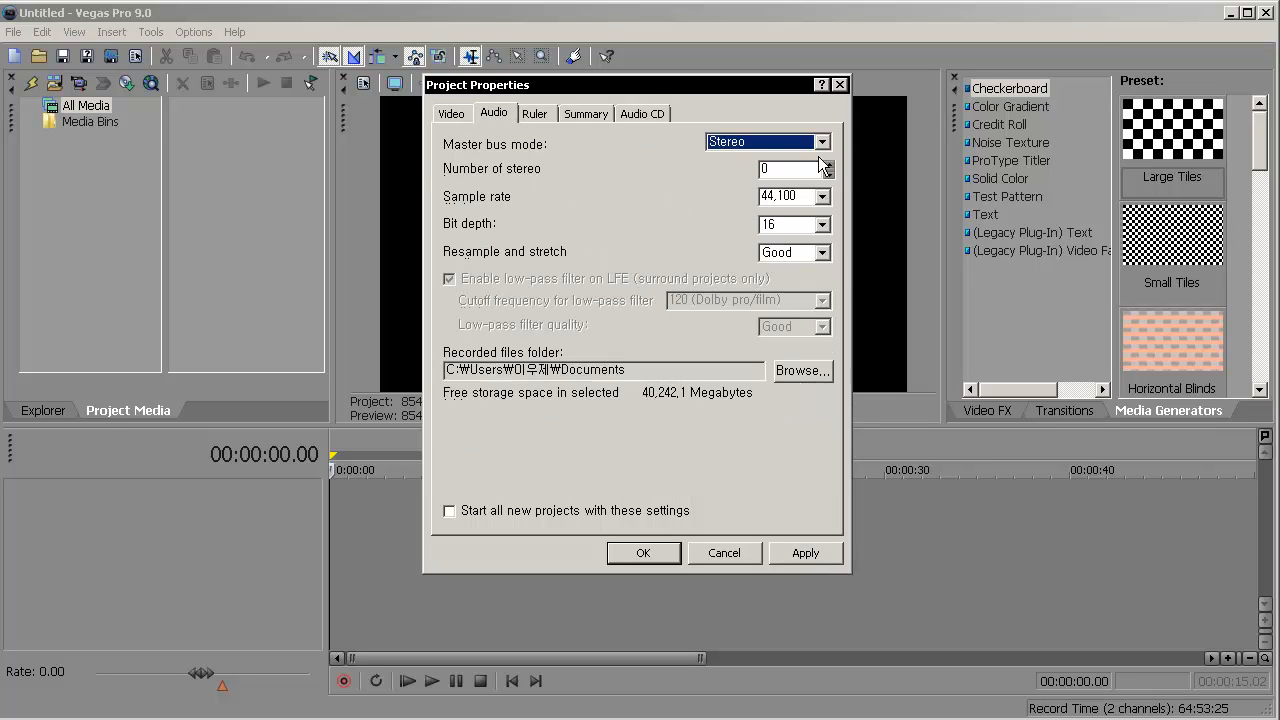
left_click(823, 196)
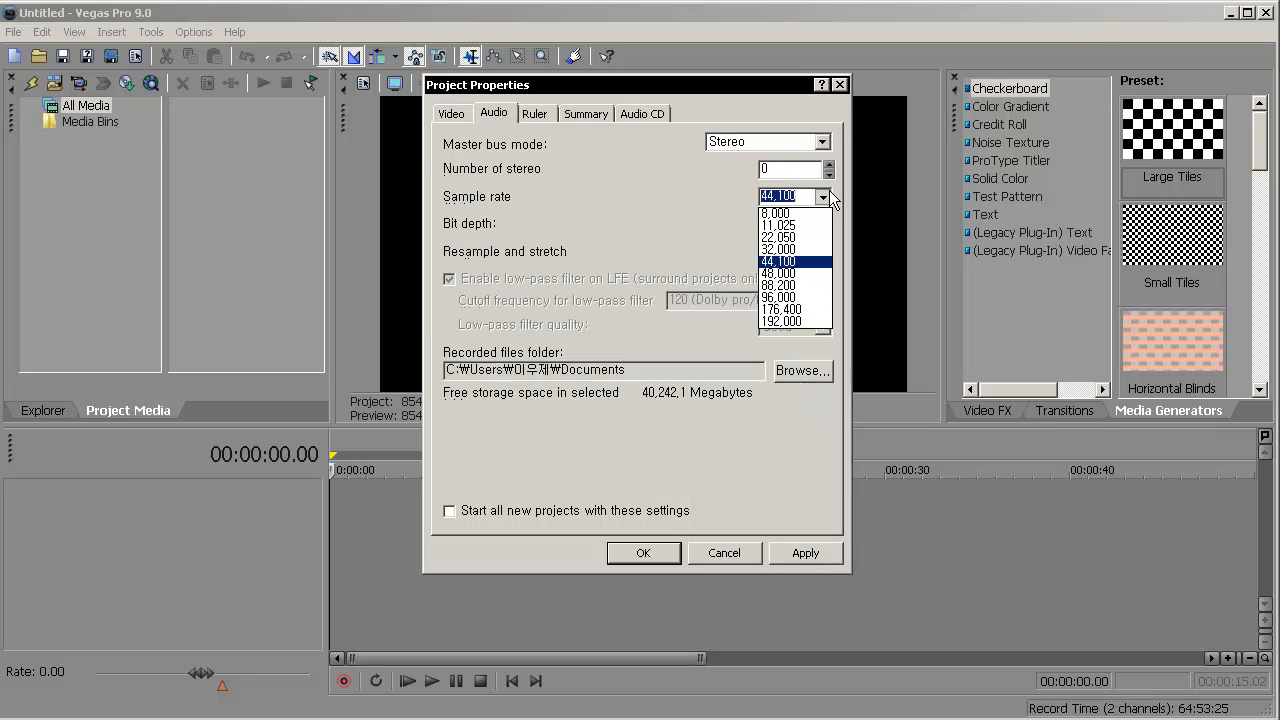
left_click(771, 273)
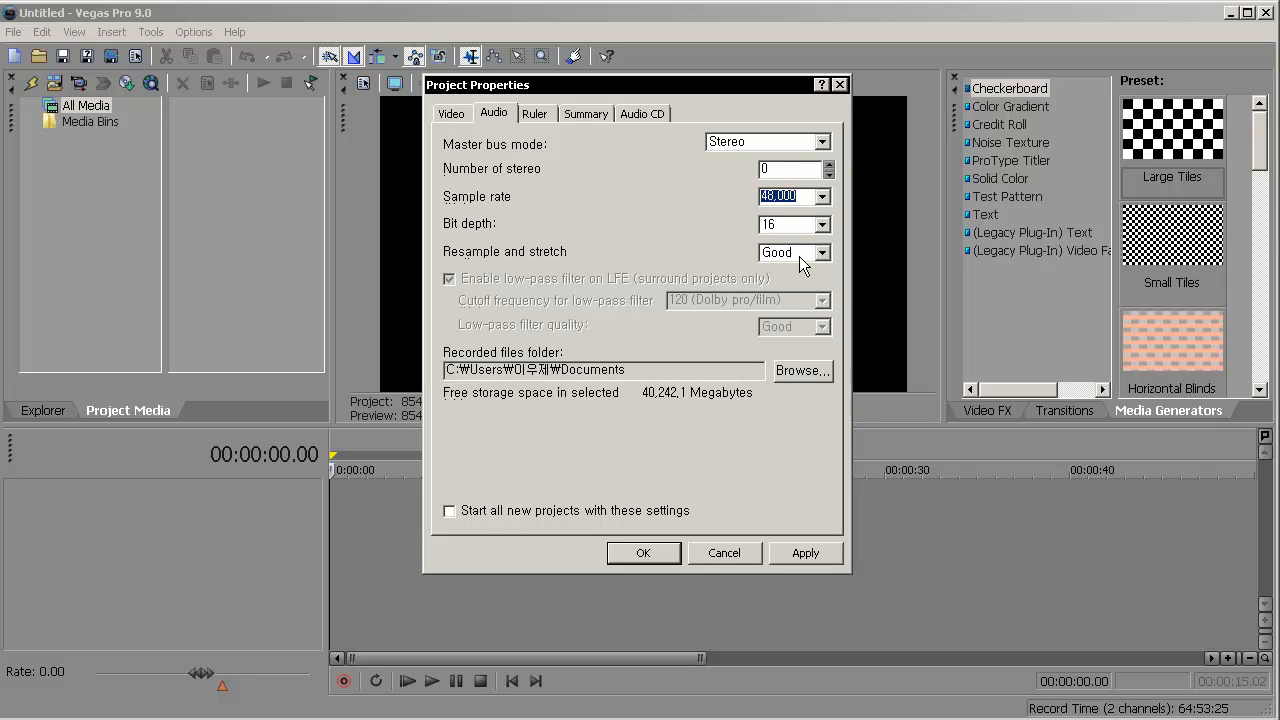
left_click(814, 224)
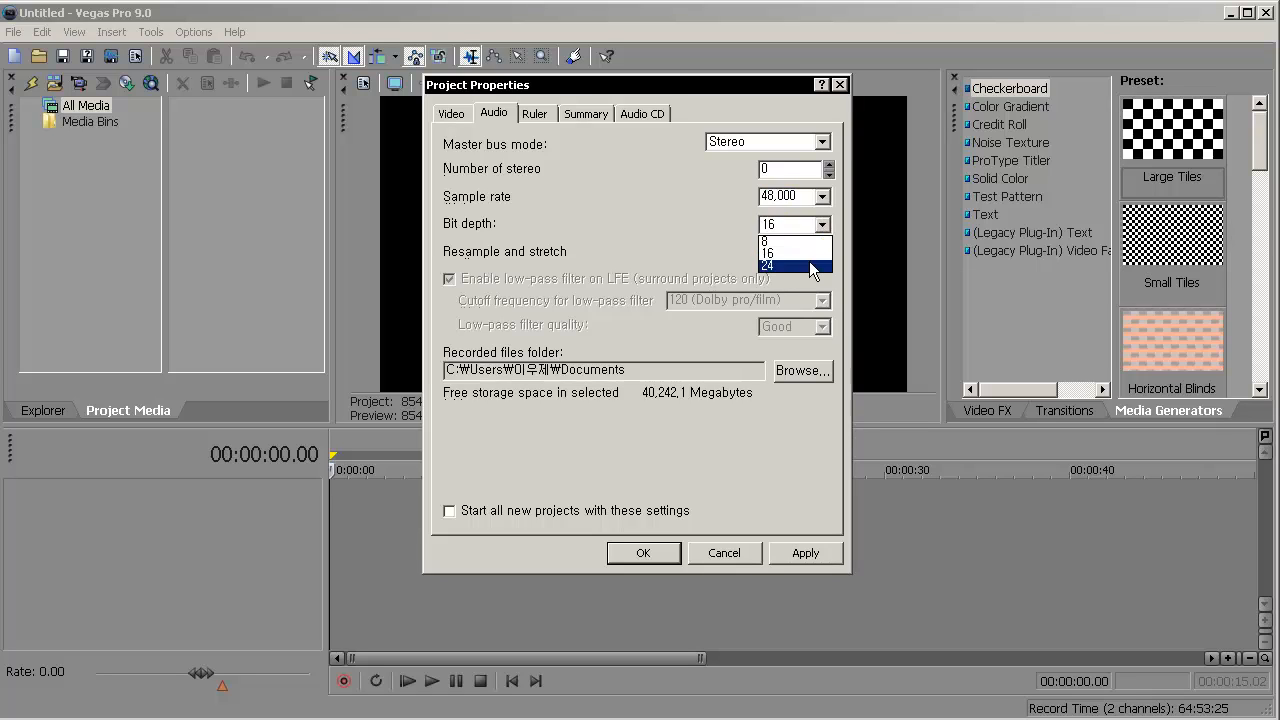
left_click(787, 266)
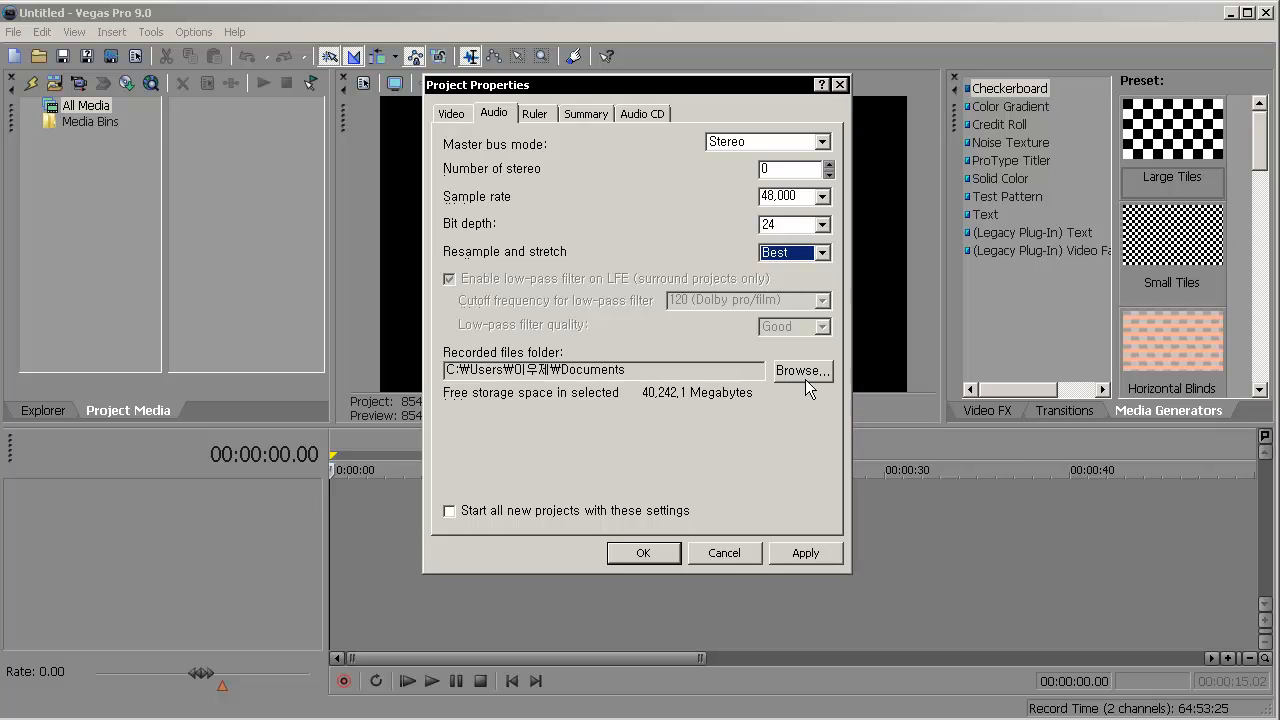
left_click(643, 553)
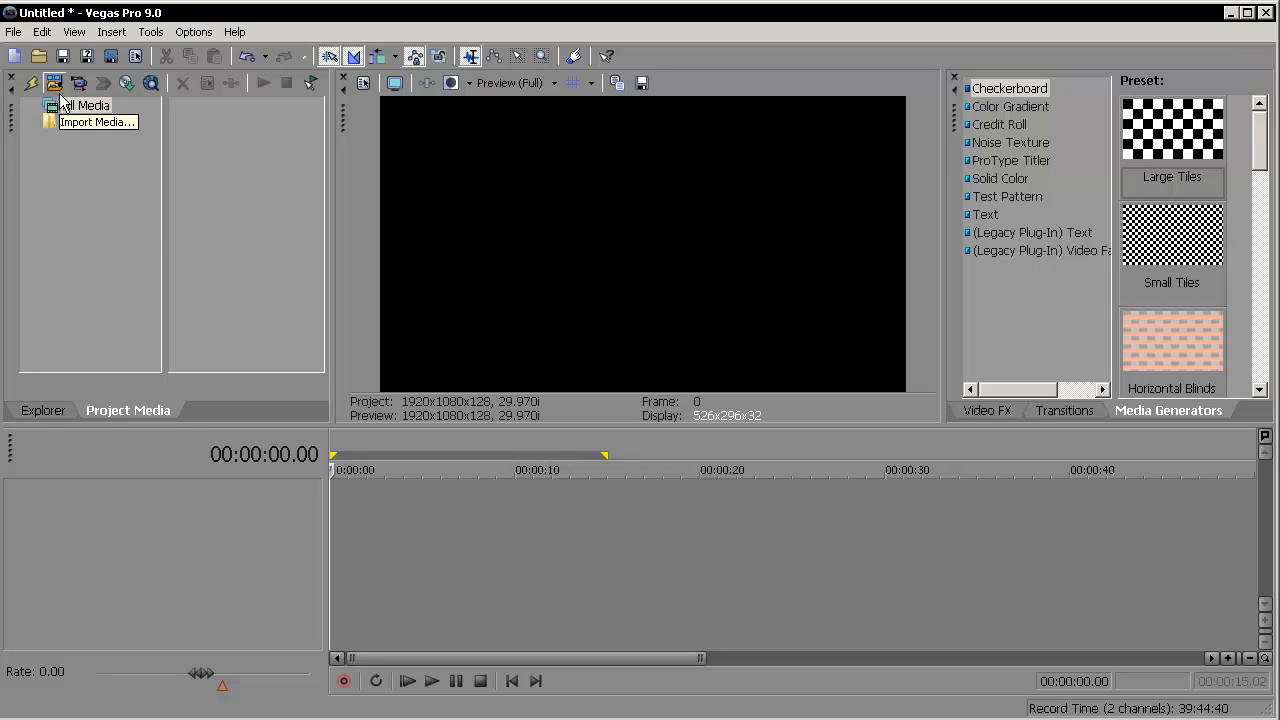
- Import Bear Pick.MOV into the project media via File > Import > Media
left_click(13, 32)
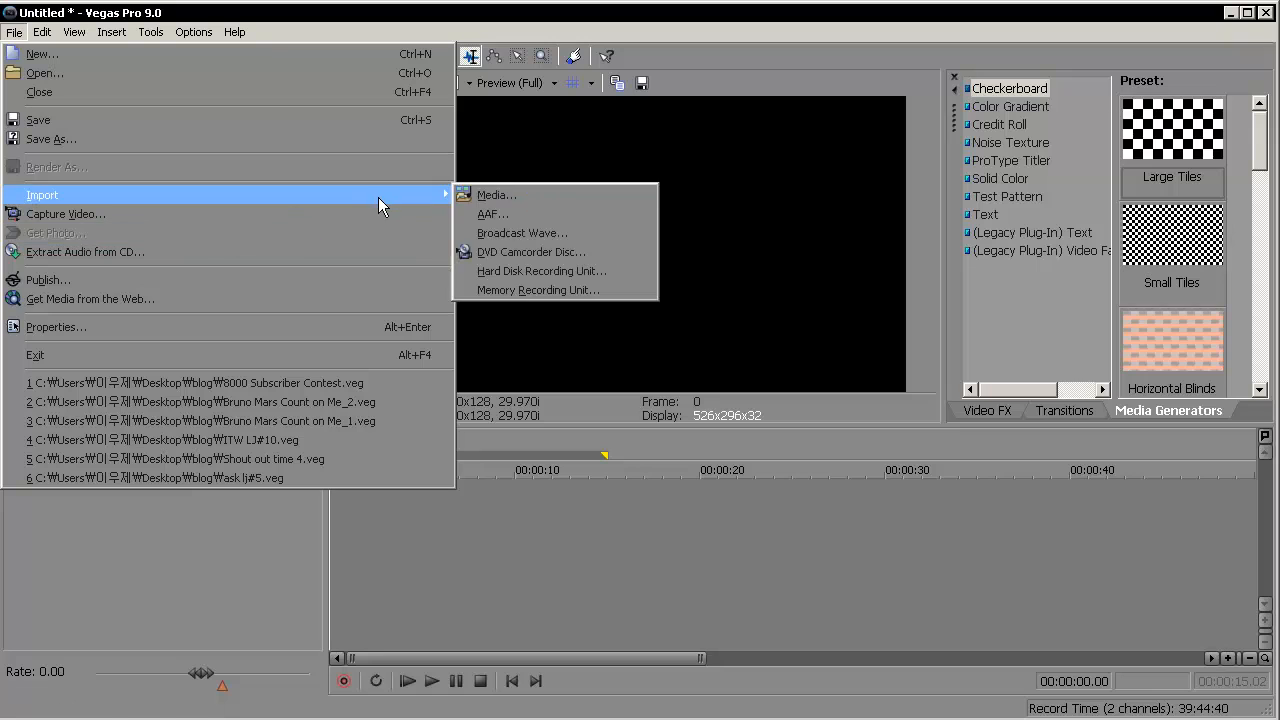
left_click(498, 195)
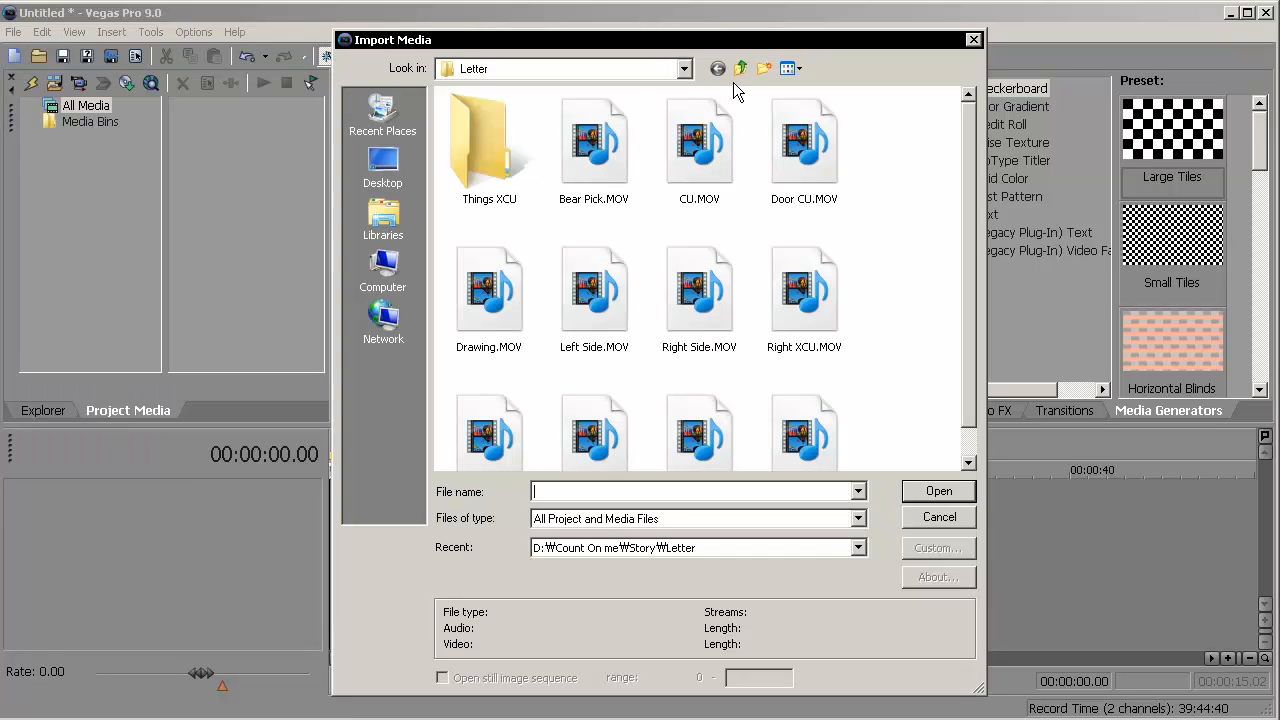
left_click(594, 140)
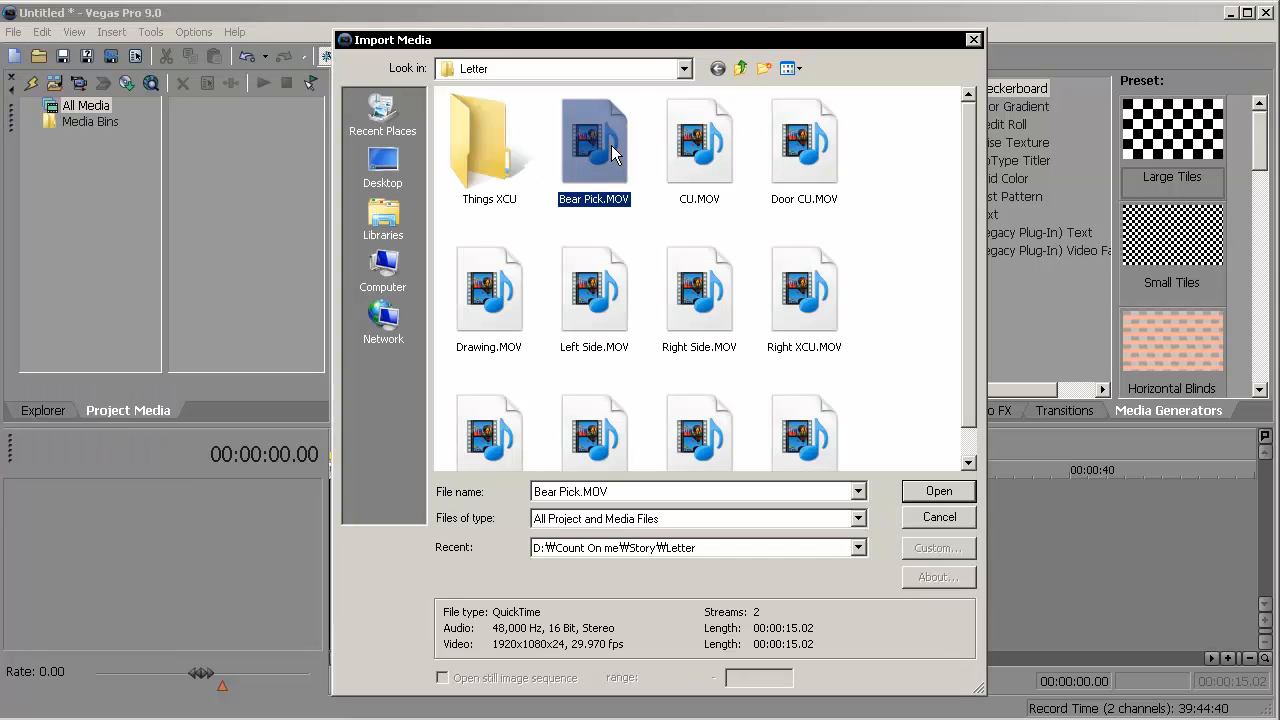
left_click(938, 491)
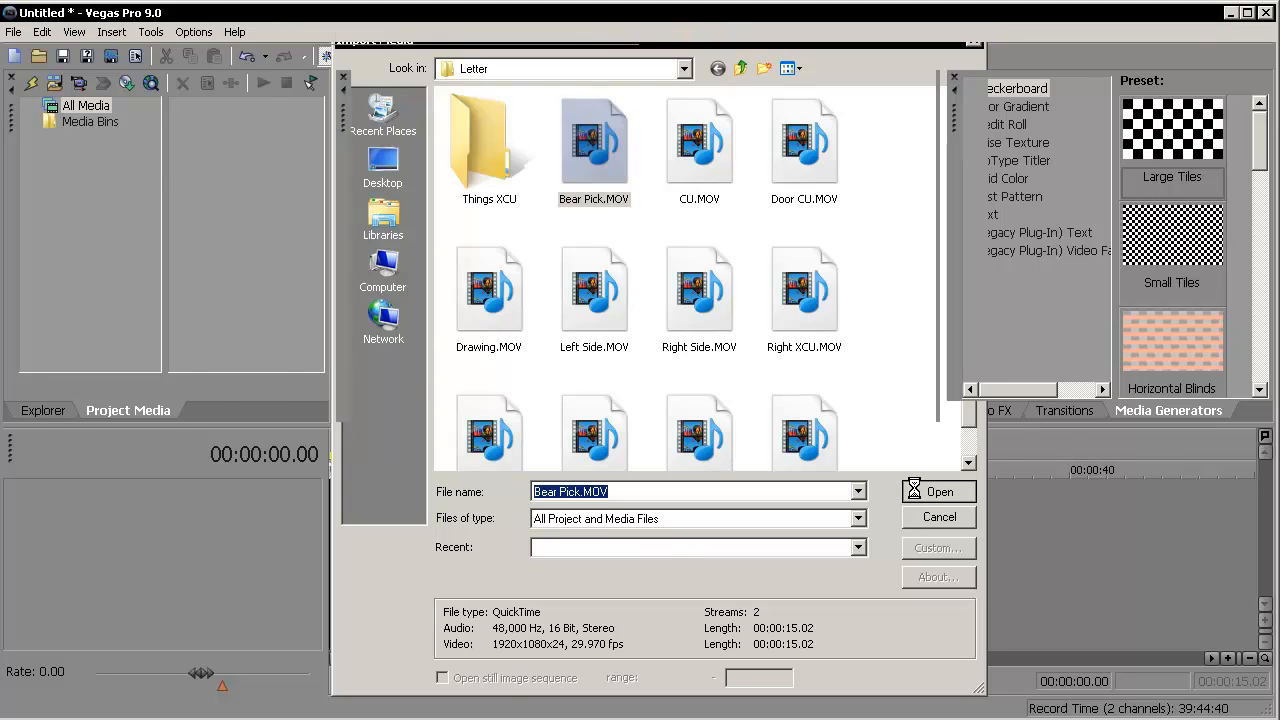
left_click(939, 491)
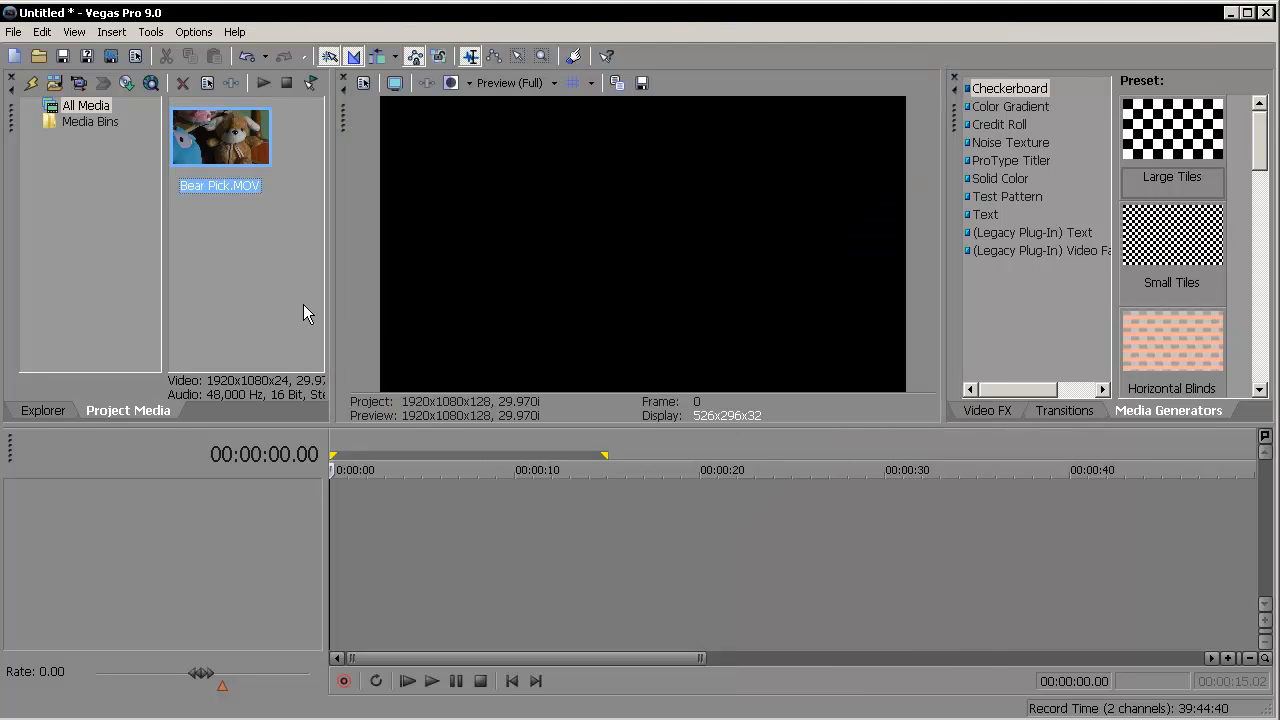
left_click(280, 305)
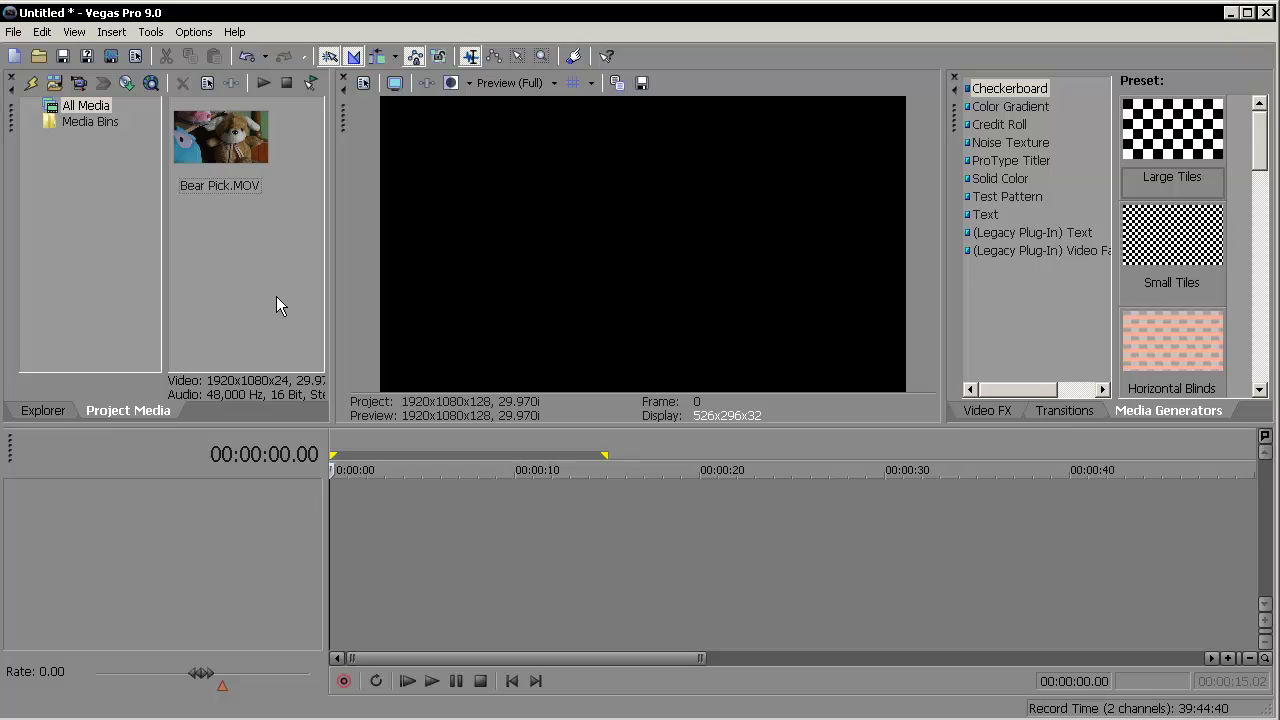
mouse_move(270, 283)
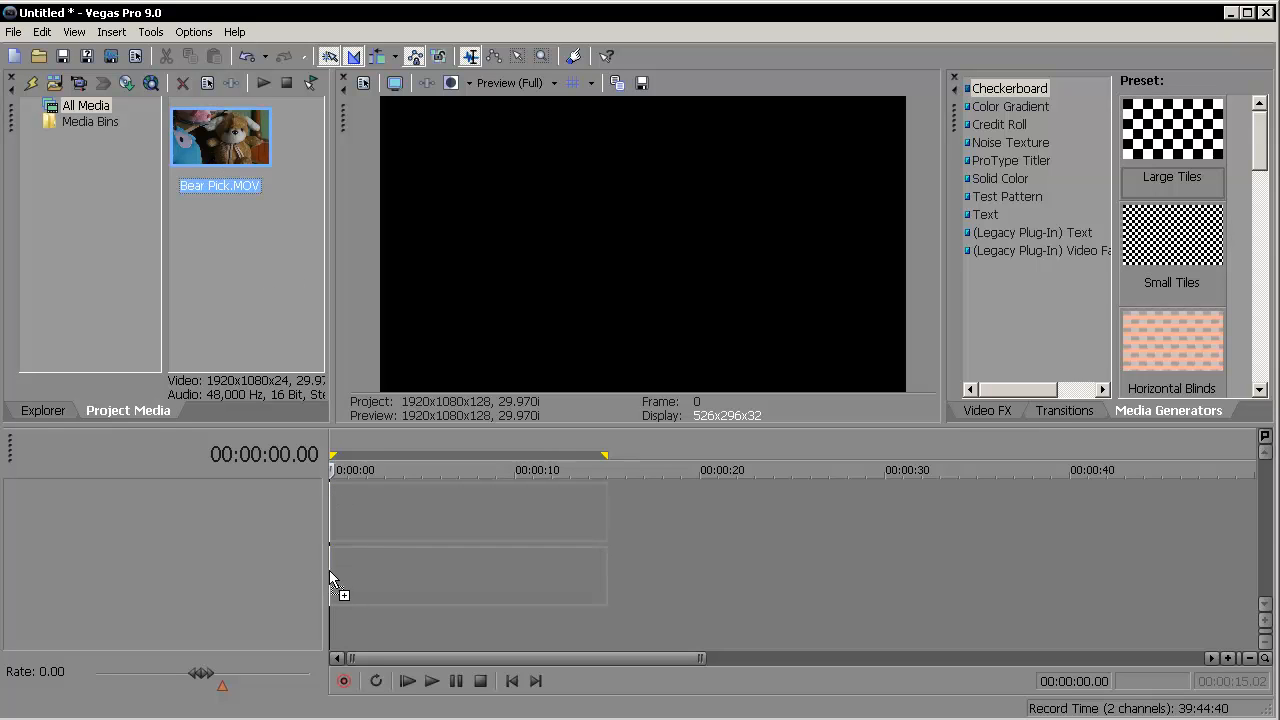
- Drag Bear Pick.MOV from Project Media to the timeline start at 00:00:00
left_click_drag(220, 135, 400, 510)
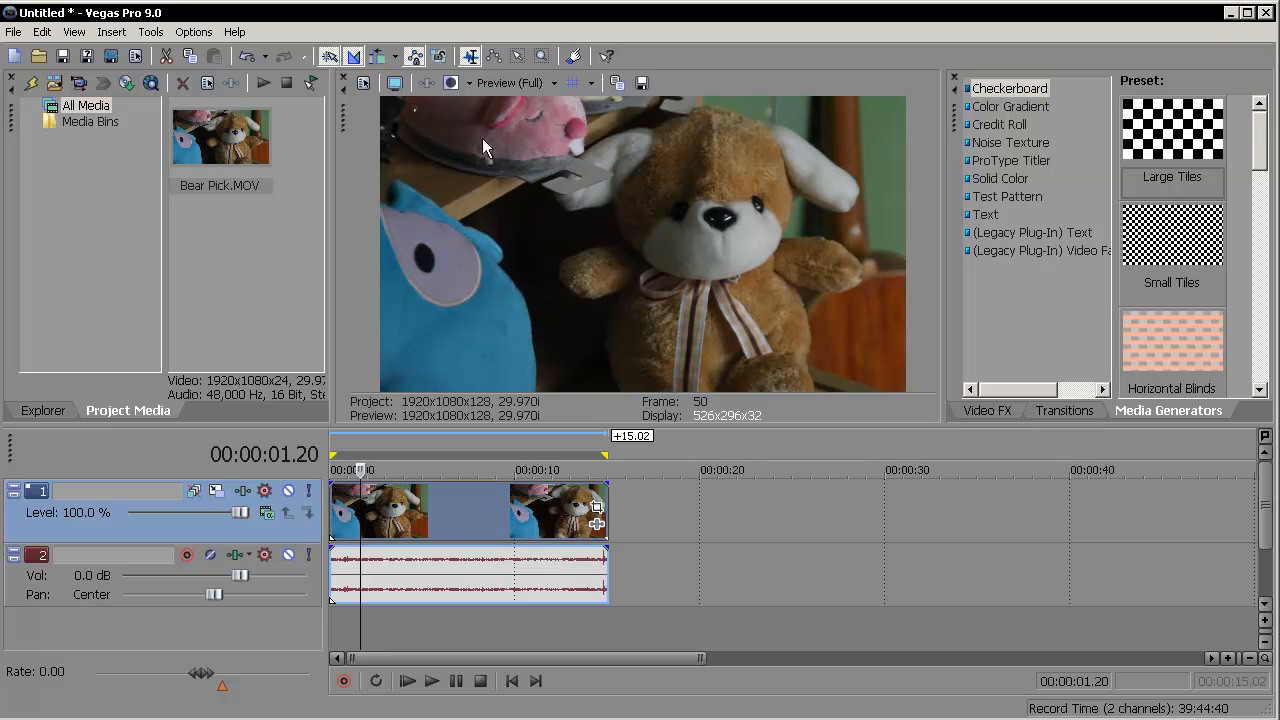
mouse_move(450, 510)
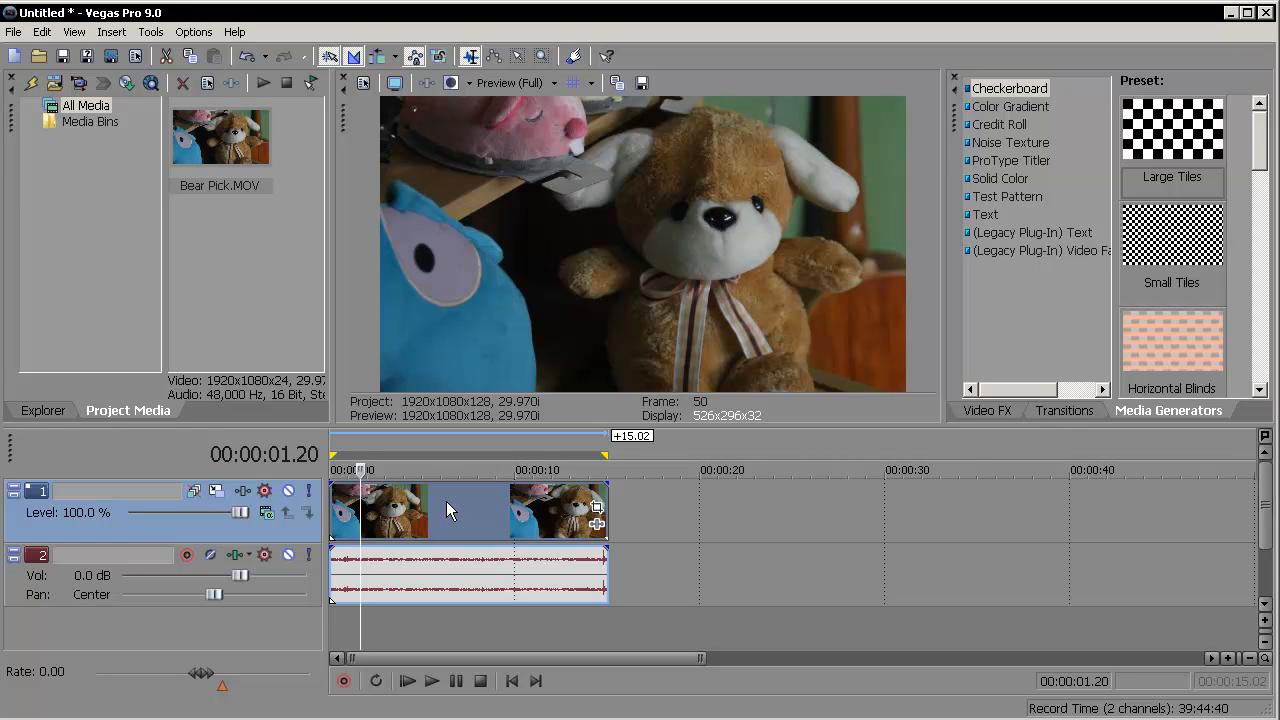
mouse_move(462, 470)
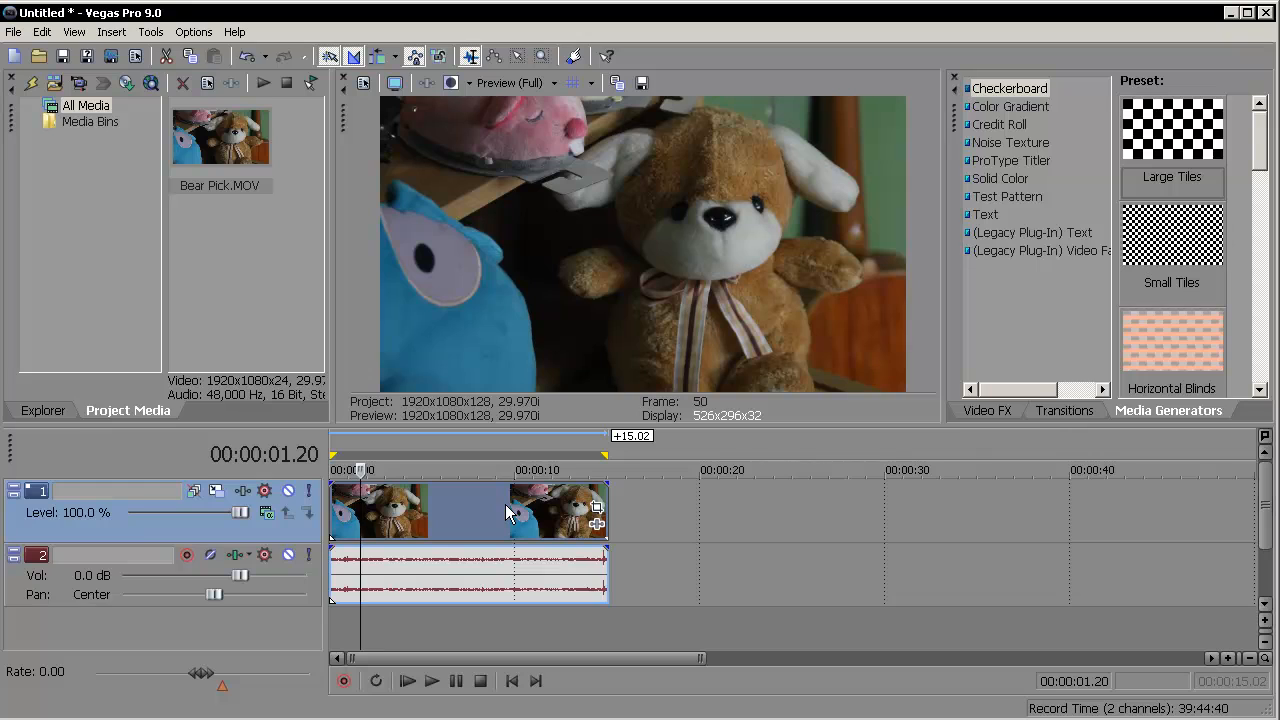
mouse_move(521, 522)
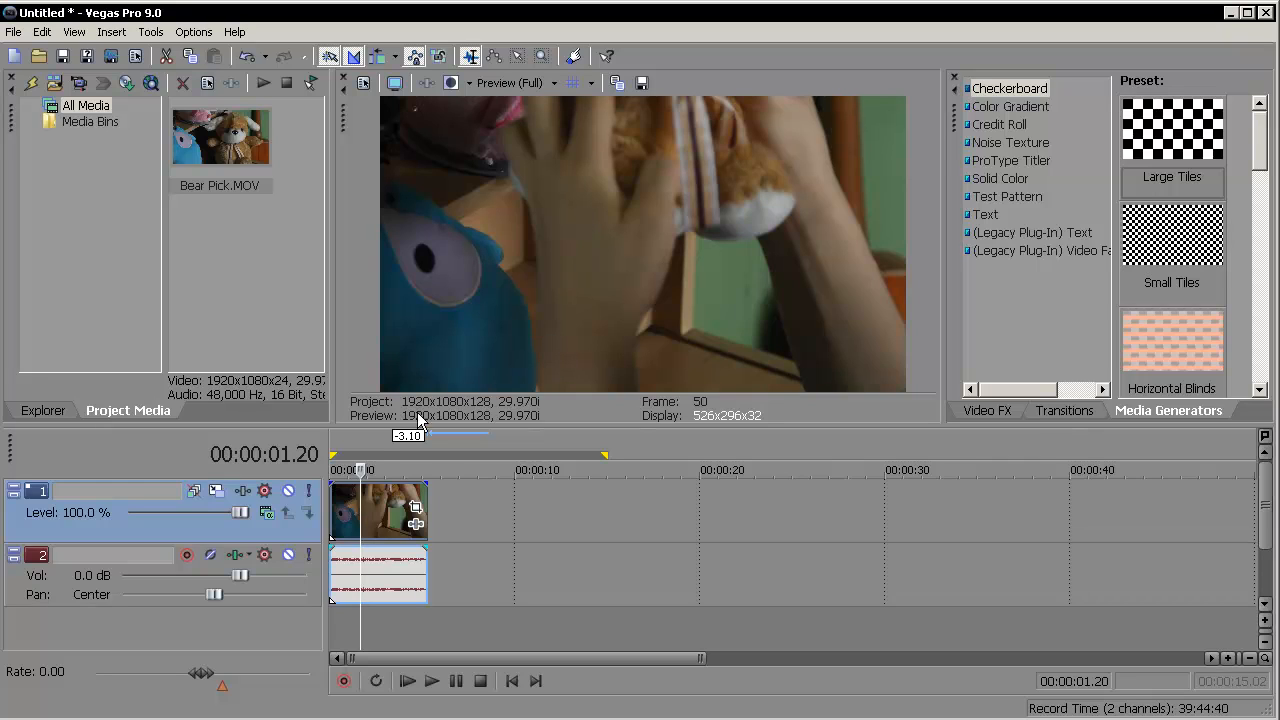
mouse_move(388, 532)
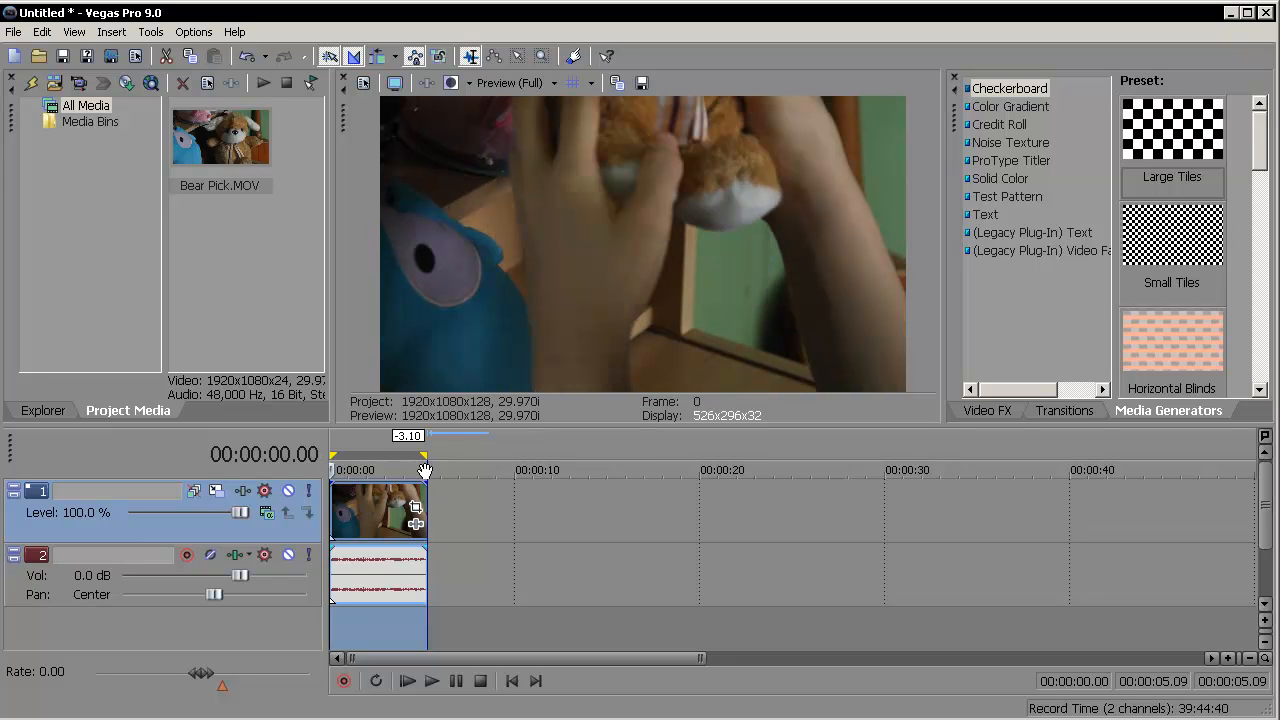
mouse_move(110, 55)
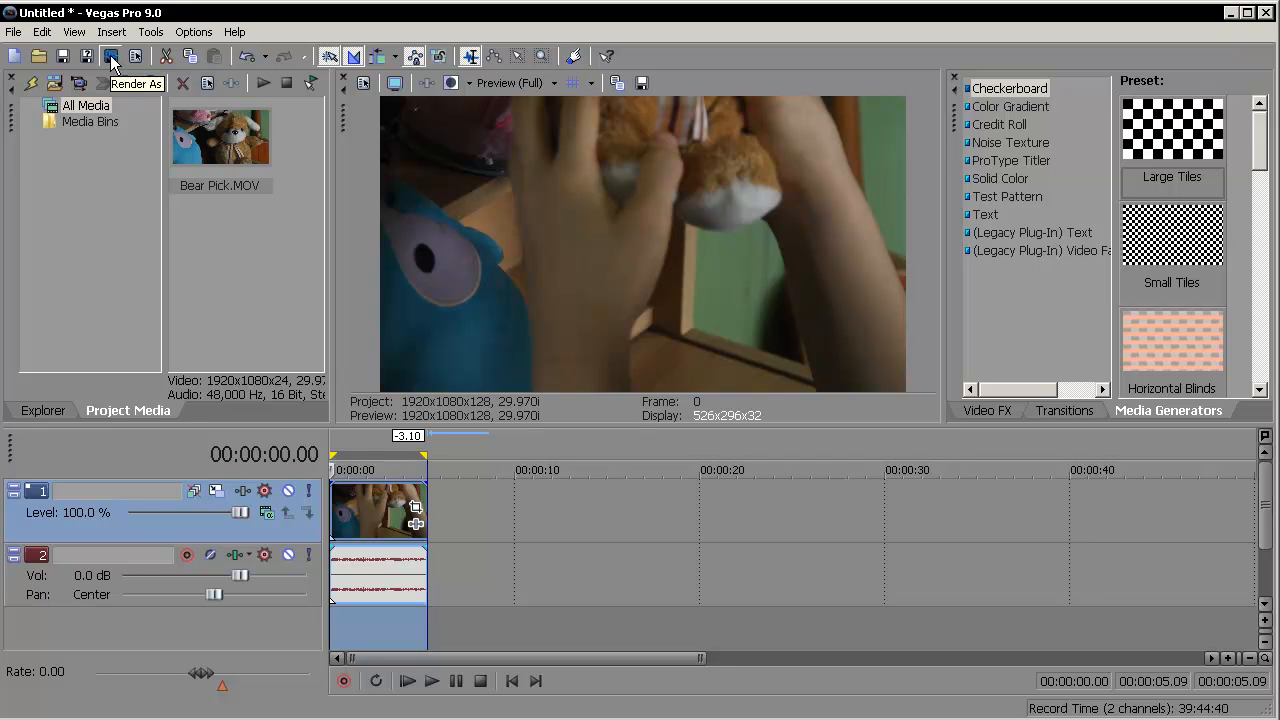
- Start Render As and choose the Desktop as the output location
left_click(11, 31)
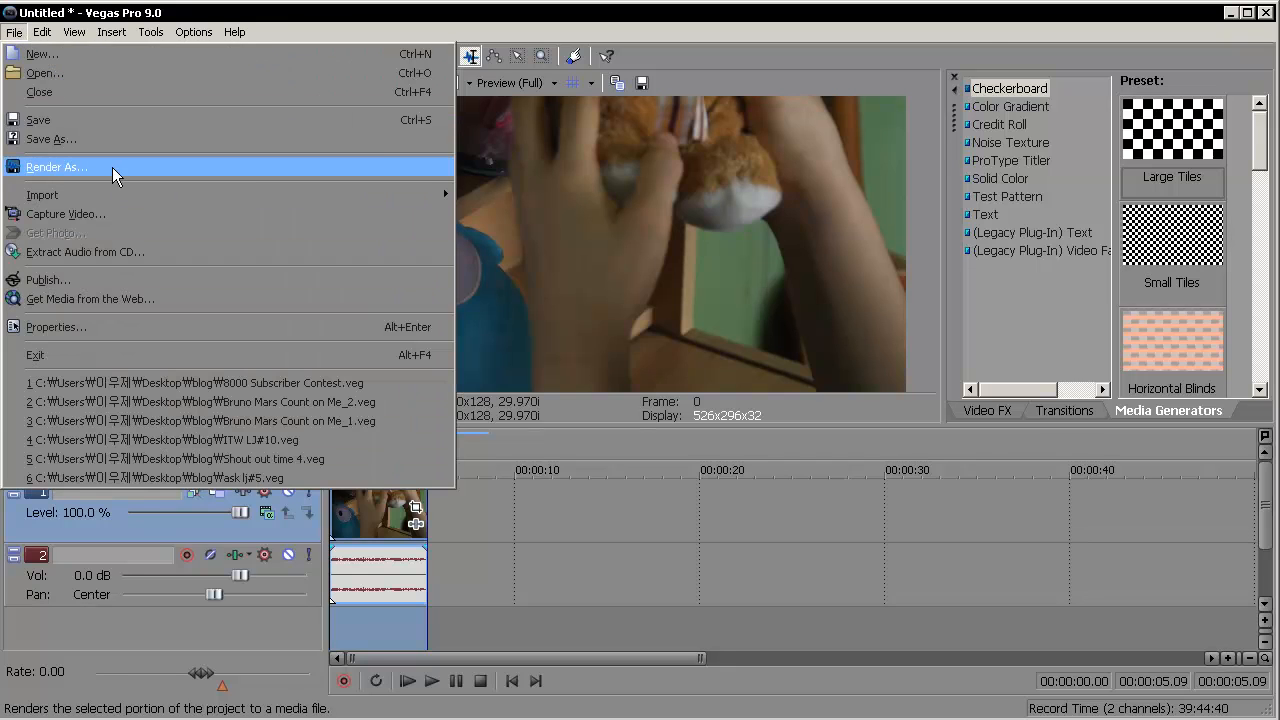
left_click(55, 167)
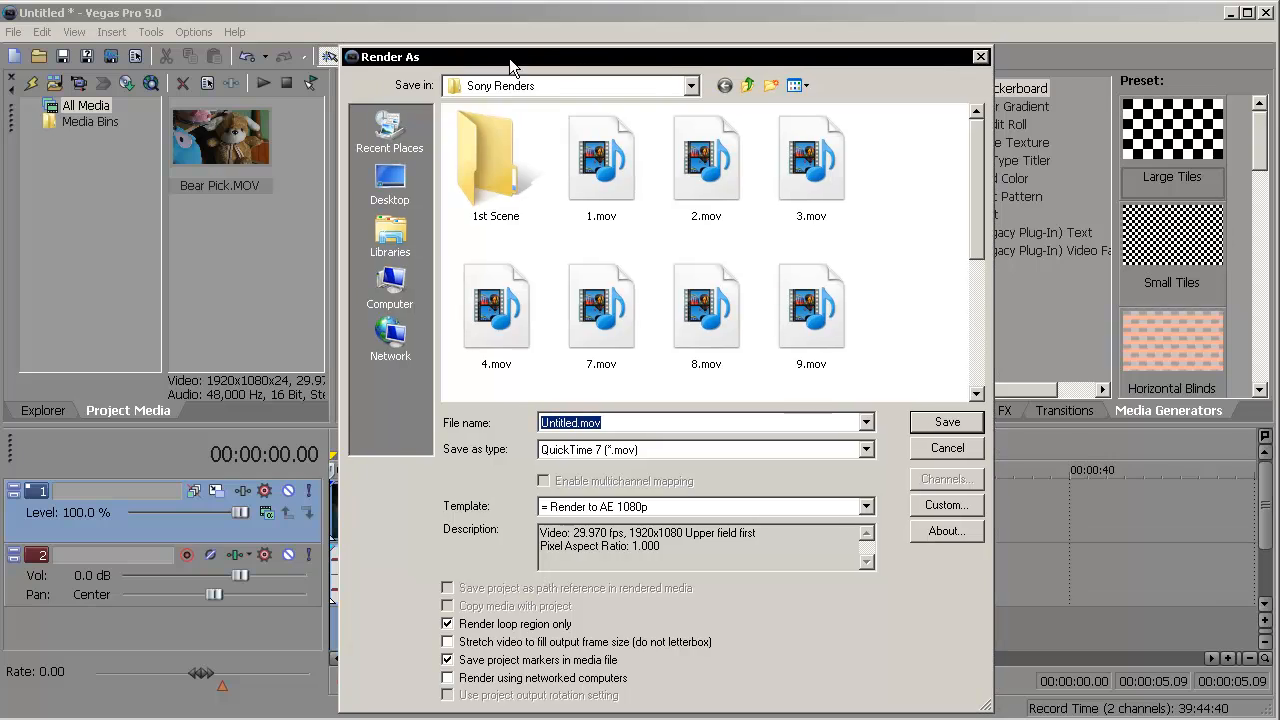
mouse_move(463, 237)
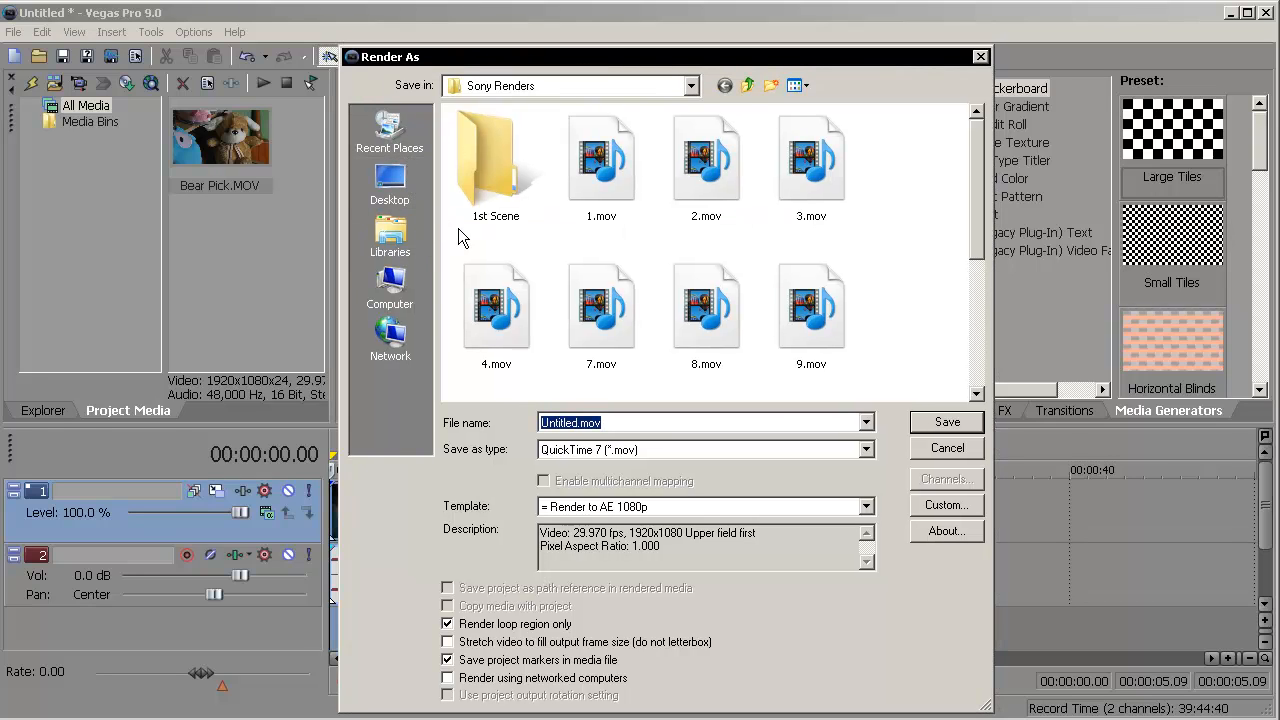
left_click(390, 183)
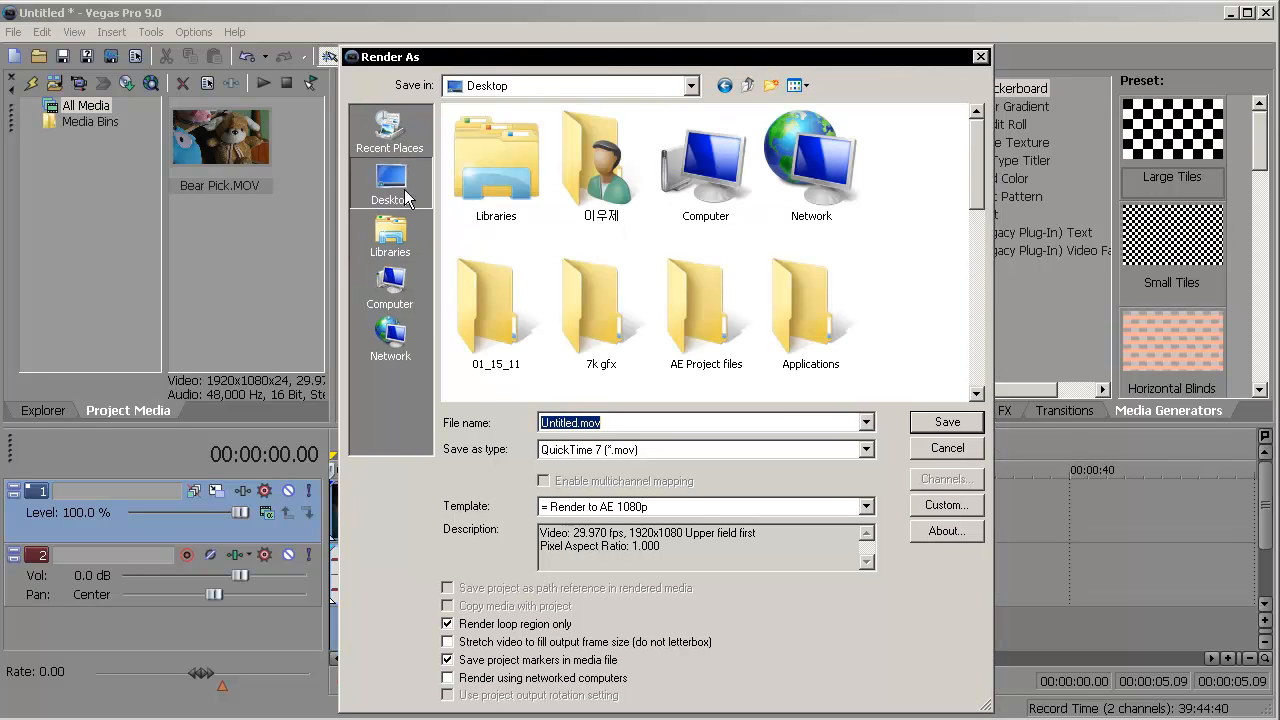
scroll("down", 3)
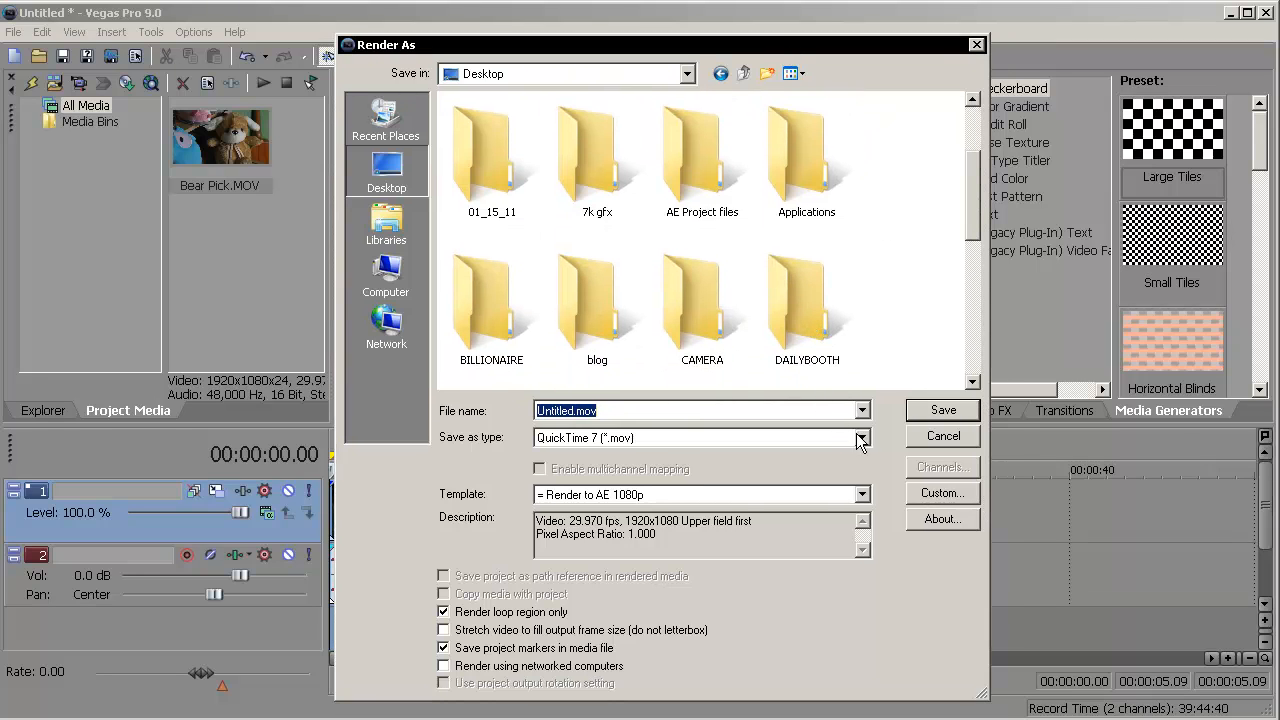
- Choose Sony AVC (*.mp4) as the render output file type
left_click(860, 438)
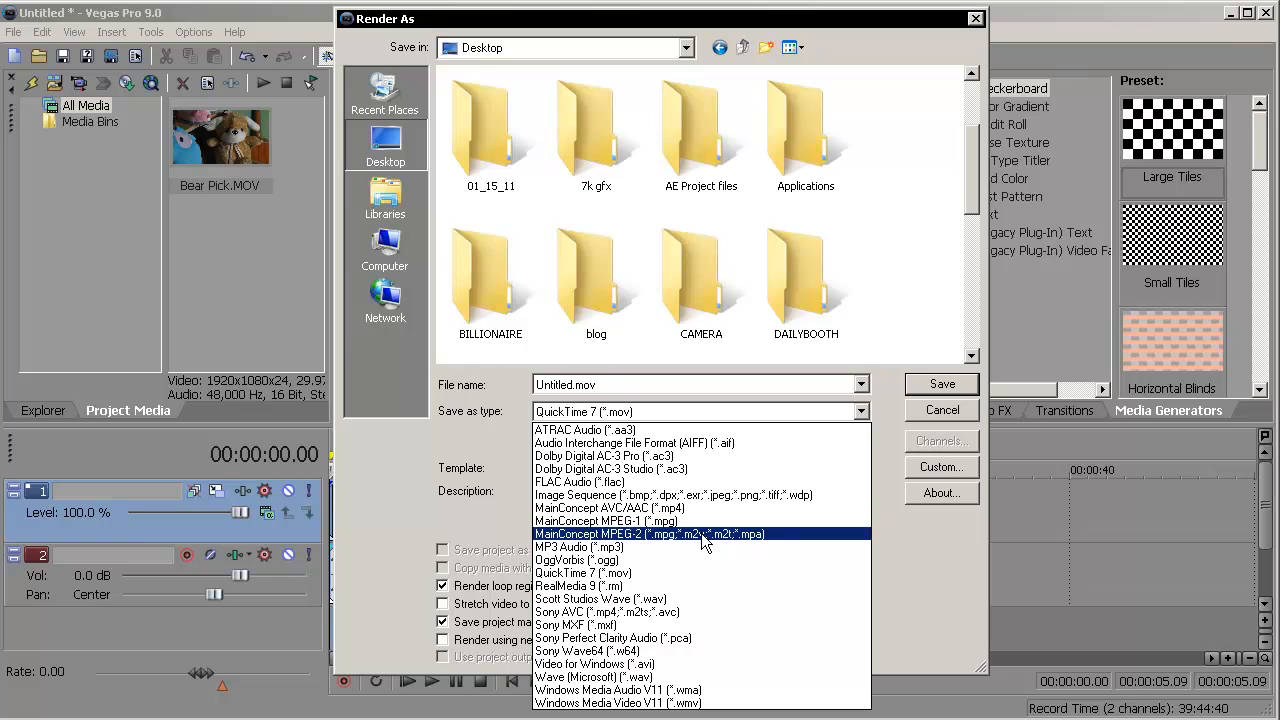
mouse_move(705, 572)
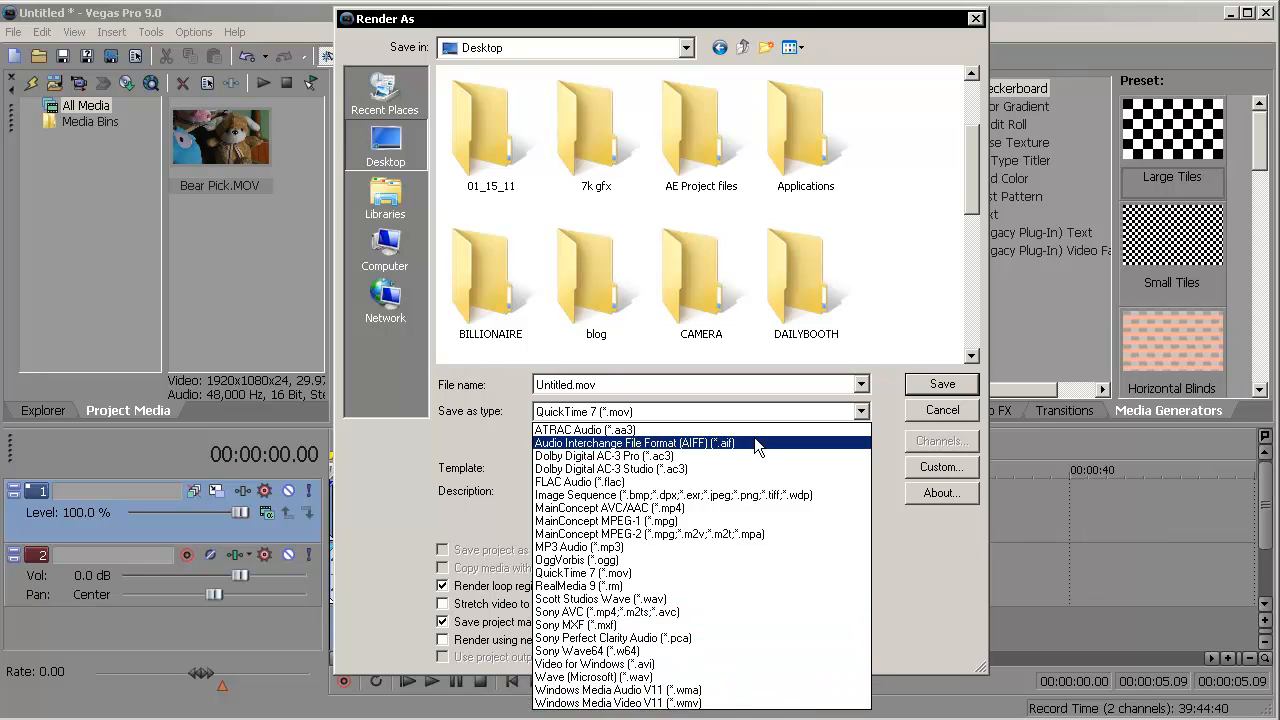
mouse_move(862, 412)
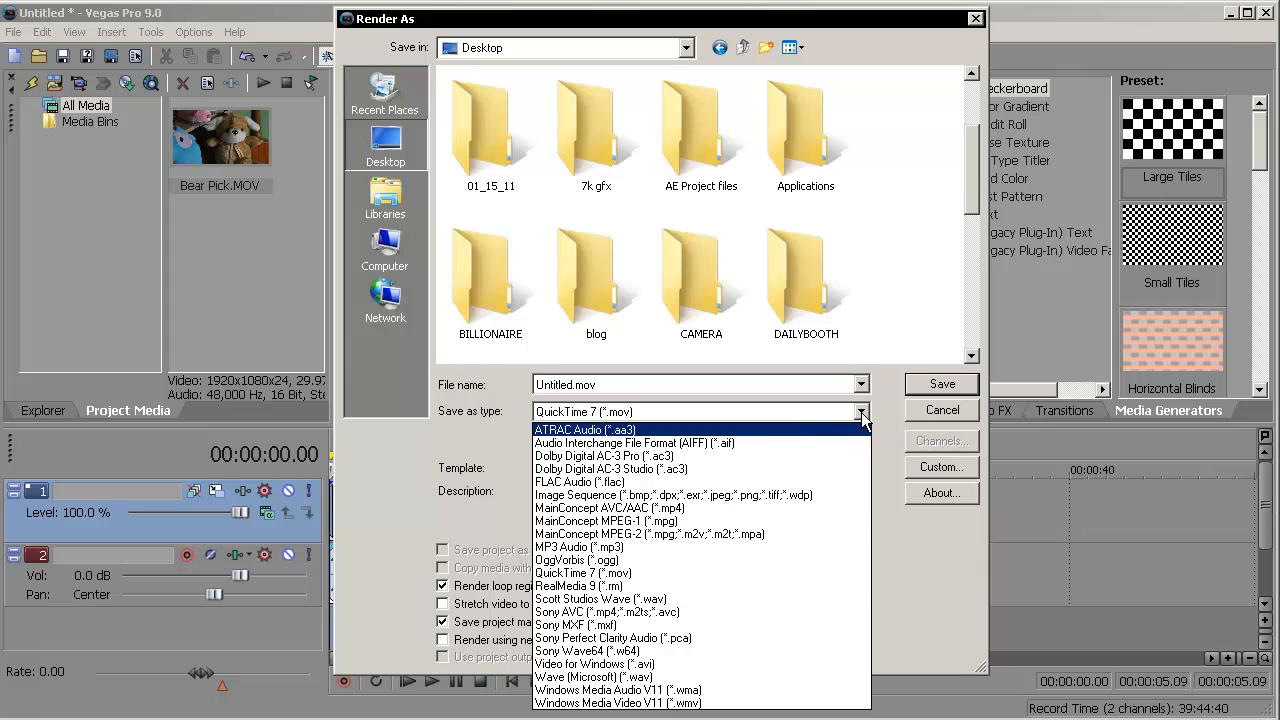
left_click(588, 573)
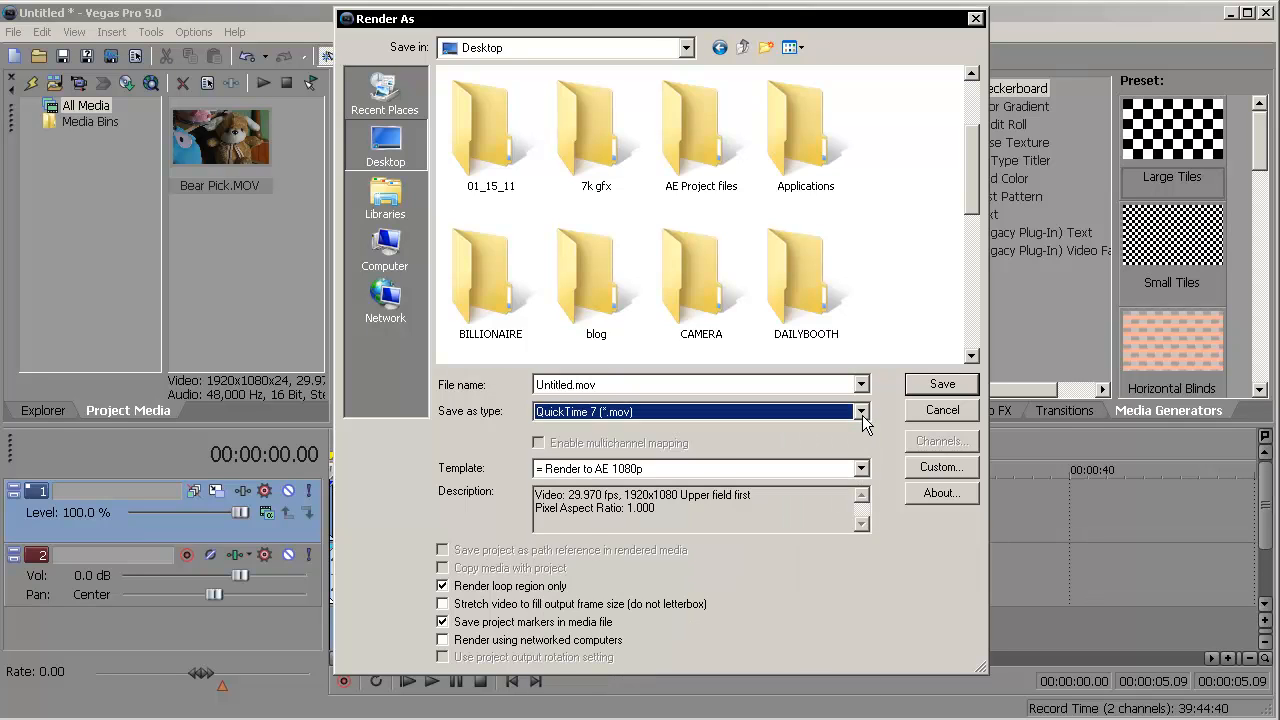
left_click(860, 411)
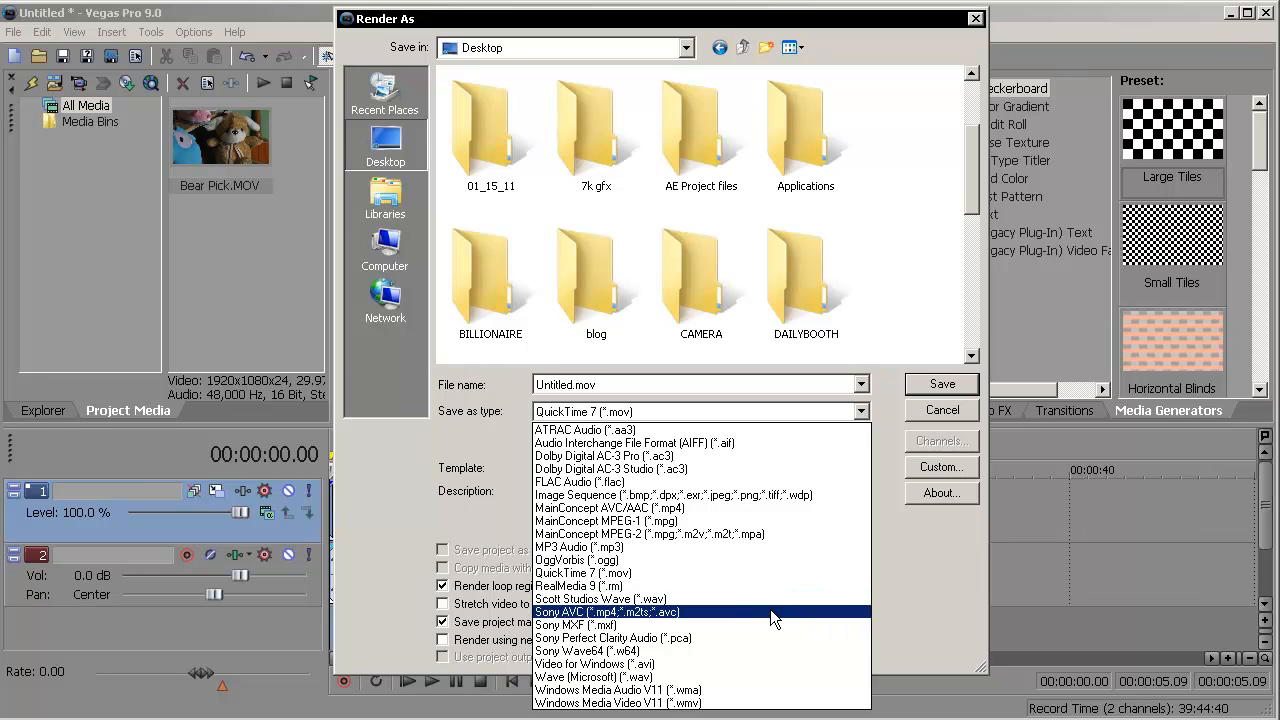
left_click(606, 611)
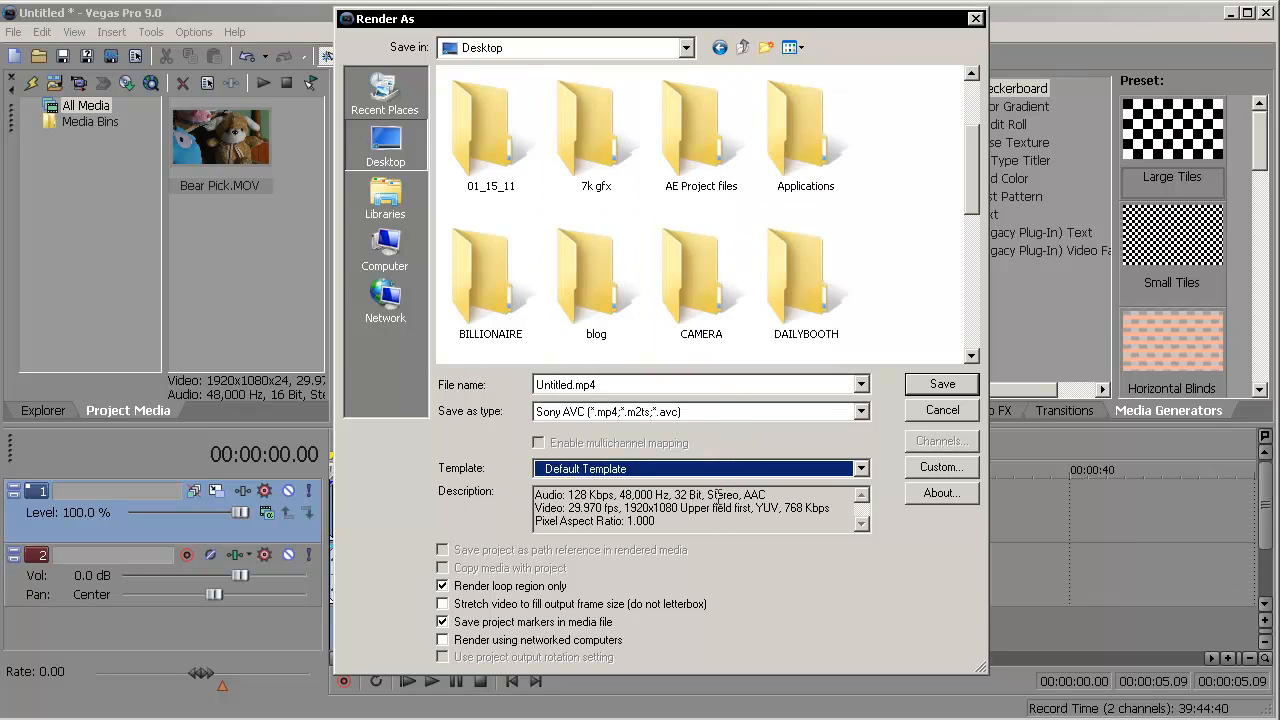
- In the Sony AVC custom settings, switch the video frame size to custom
left_click(941, 467)
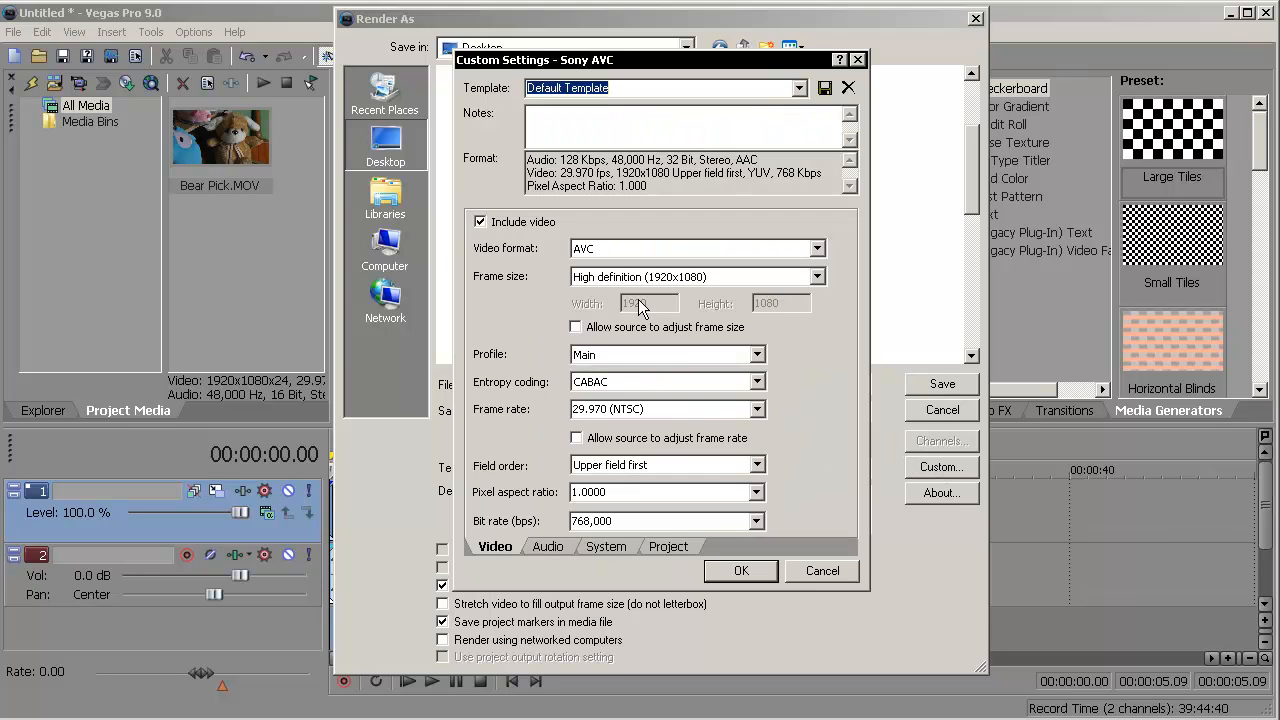
left_click(690, 248)
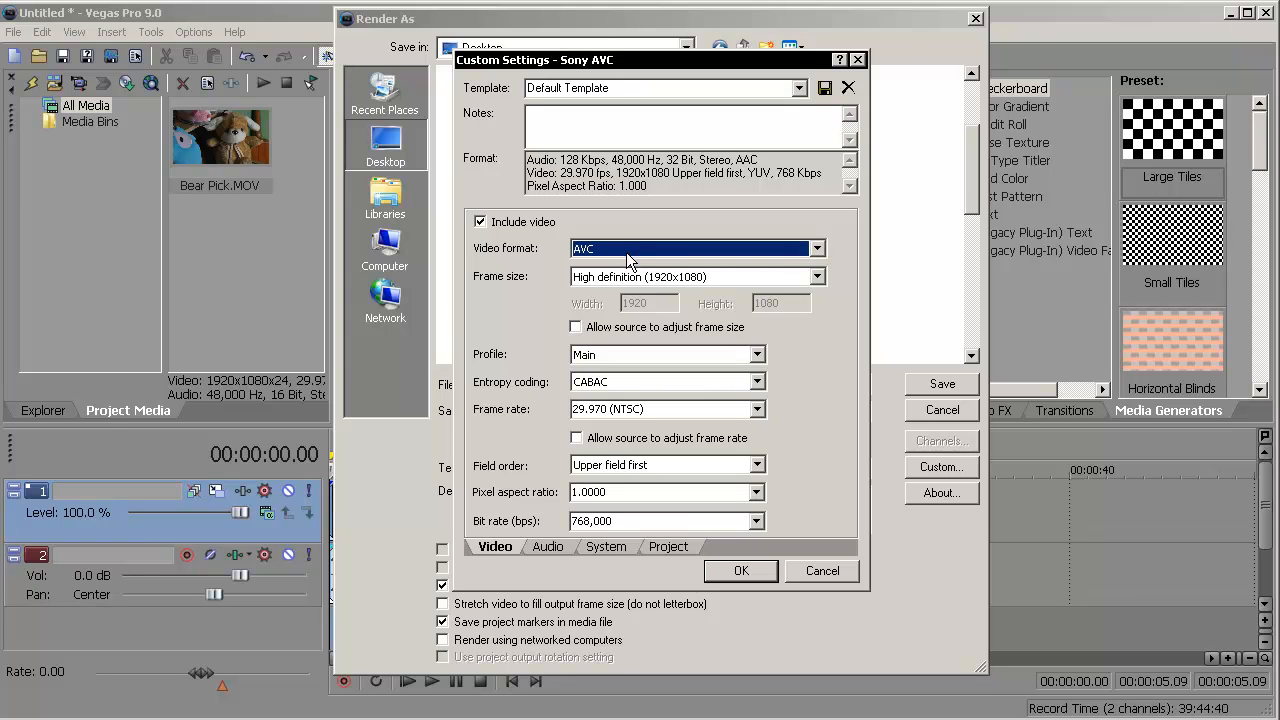
mouse_move(647, 282)
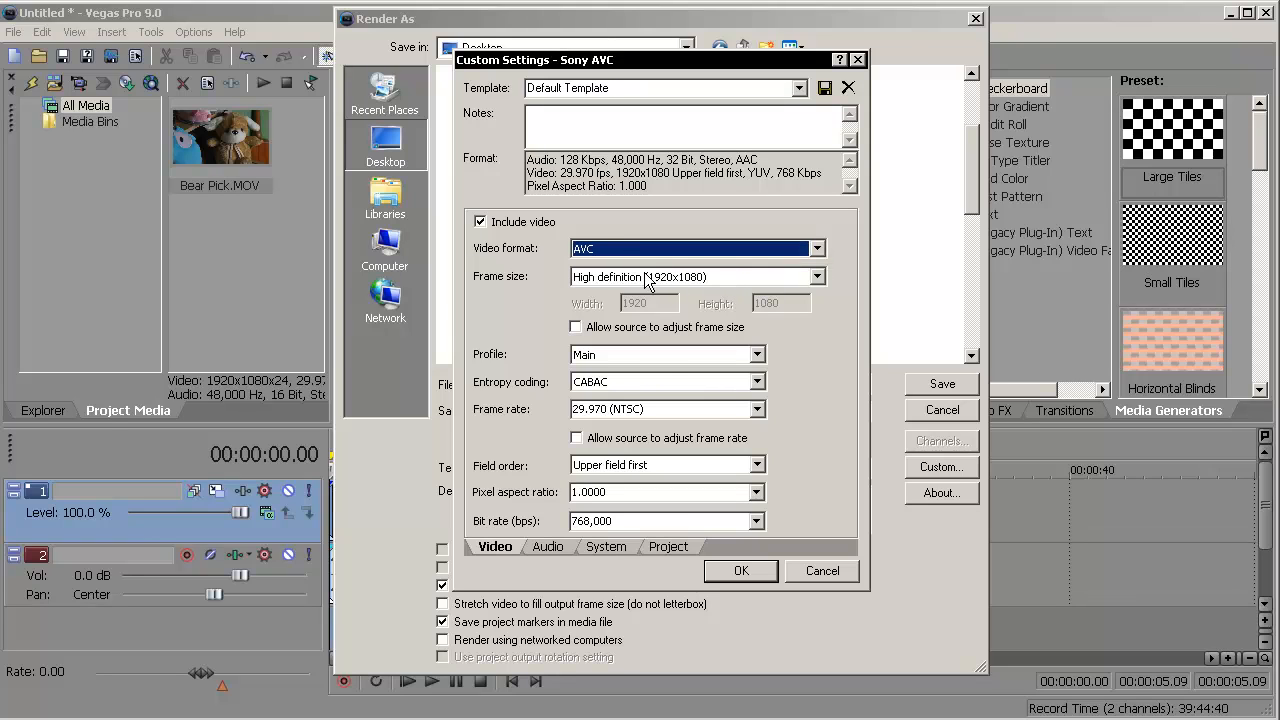
left_click(815, 276)
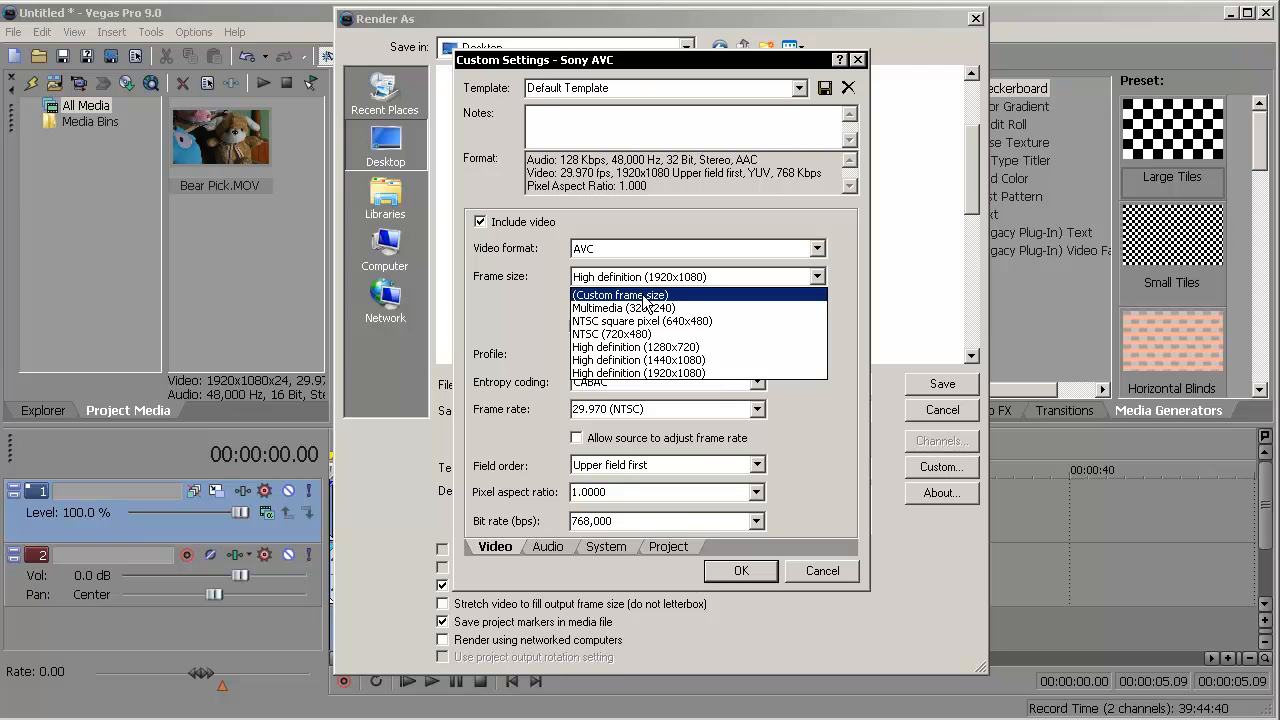
left_click(619, 294)
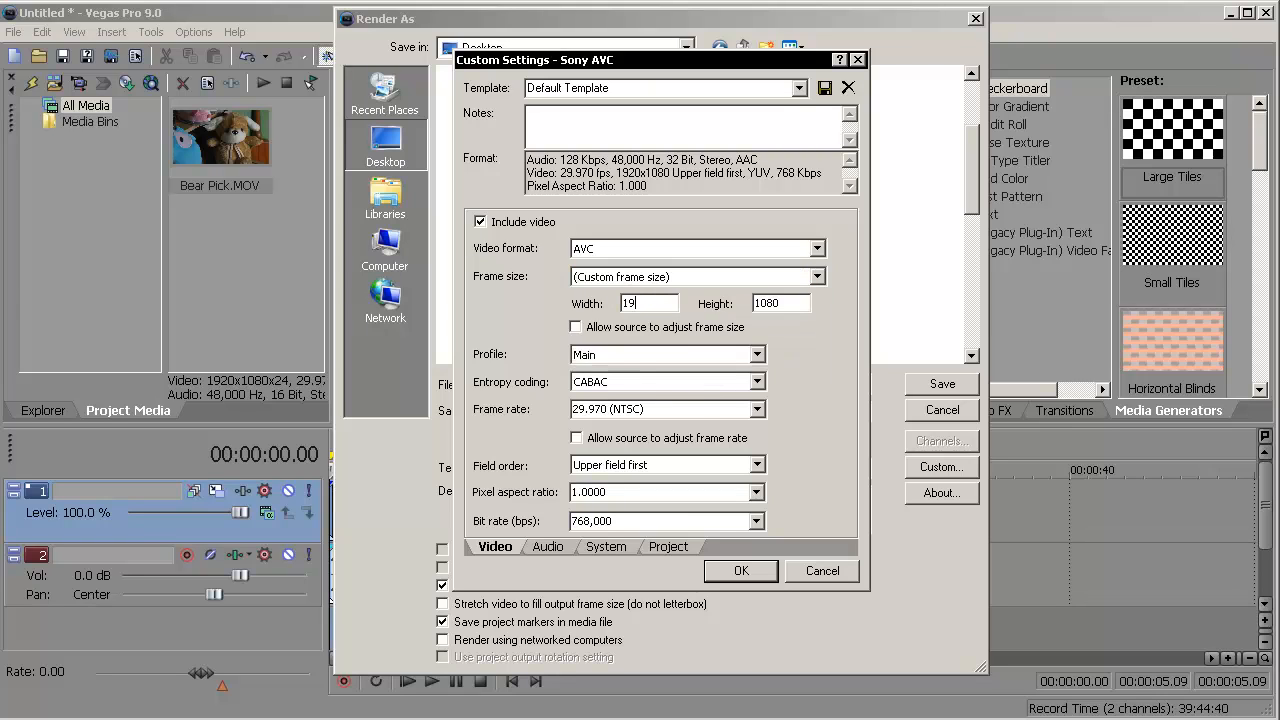
- Enter the custom frame height so the size reads 1920 by 1080
left_click(780, 303)
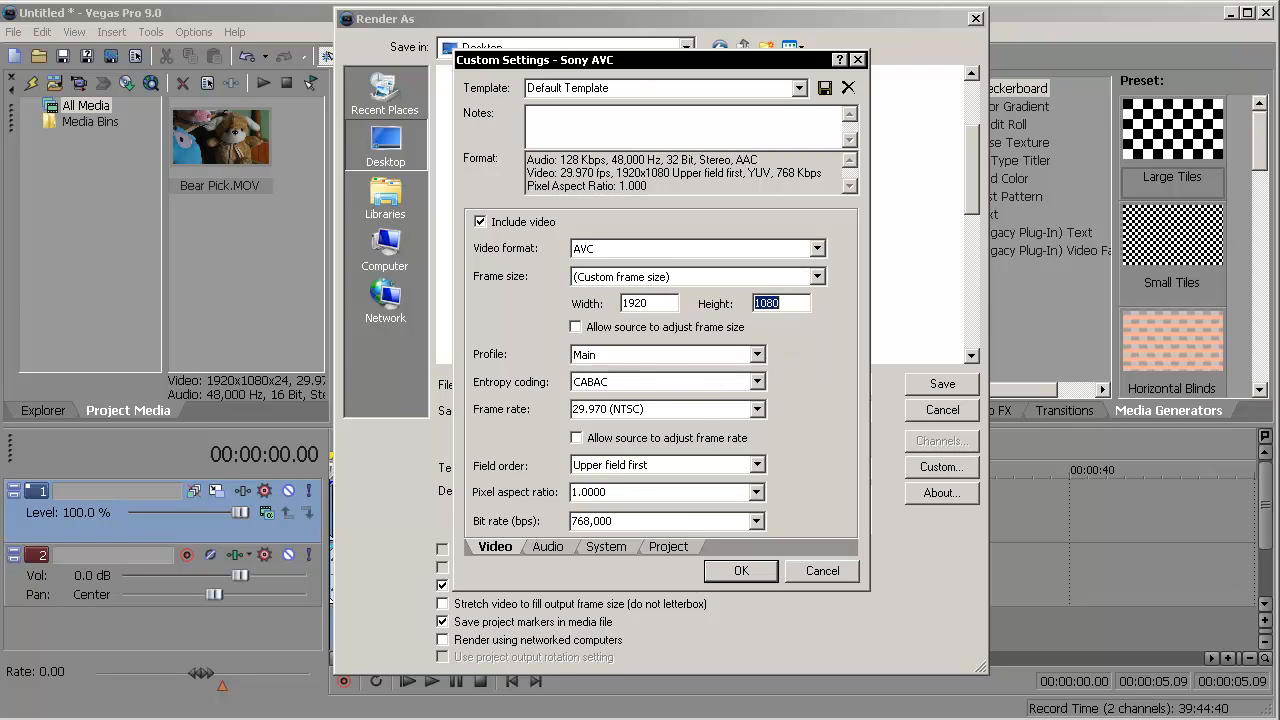
type("10")
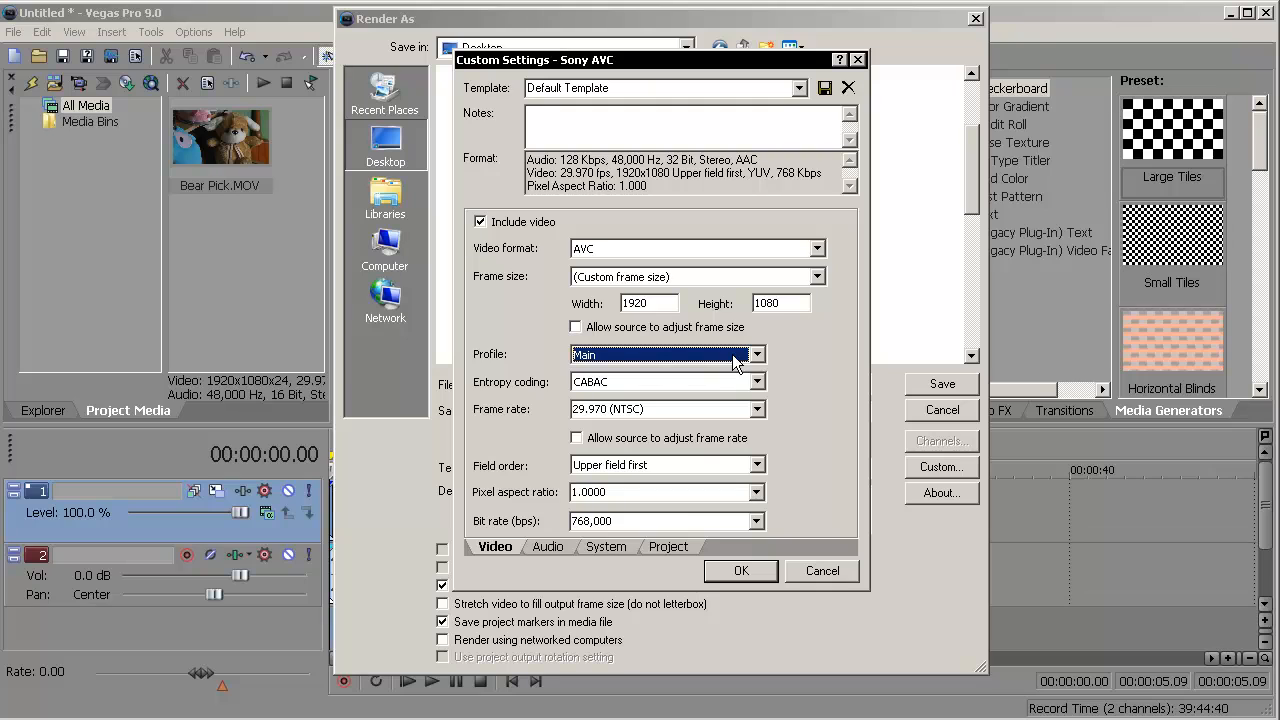
left_click(547, 547)
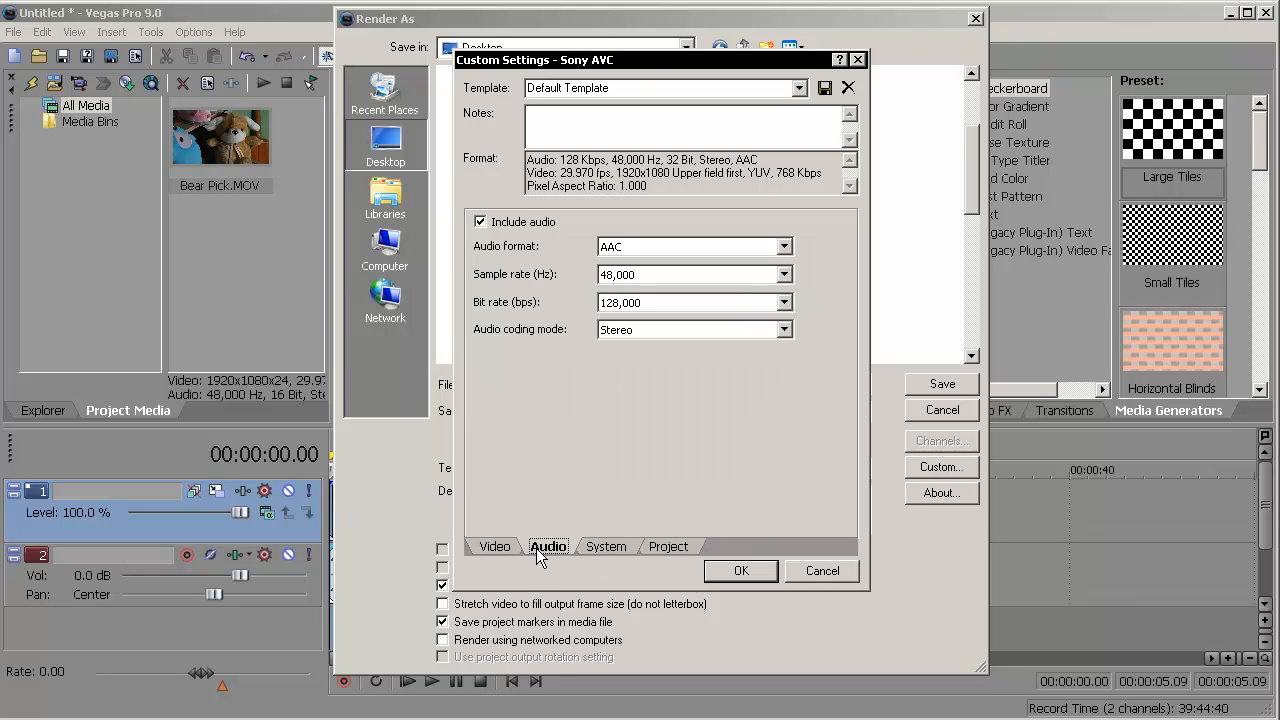
left_click(494, 546)
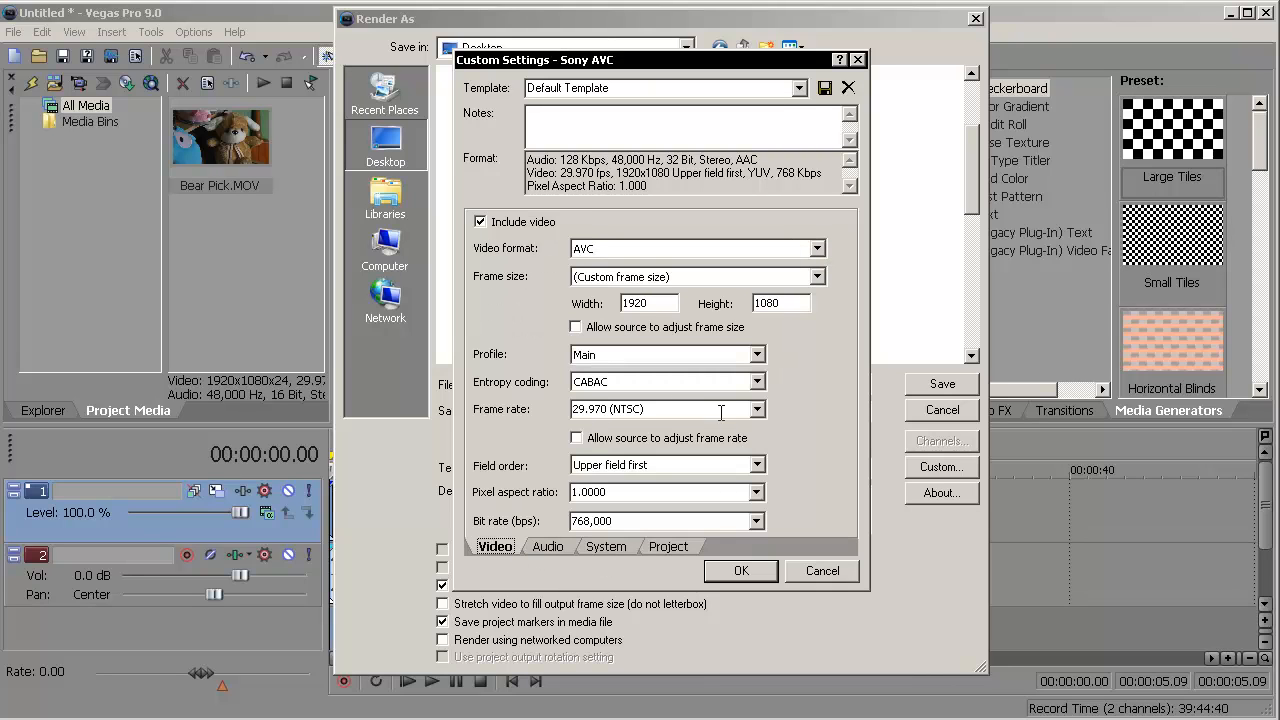
left_click(660, 381)
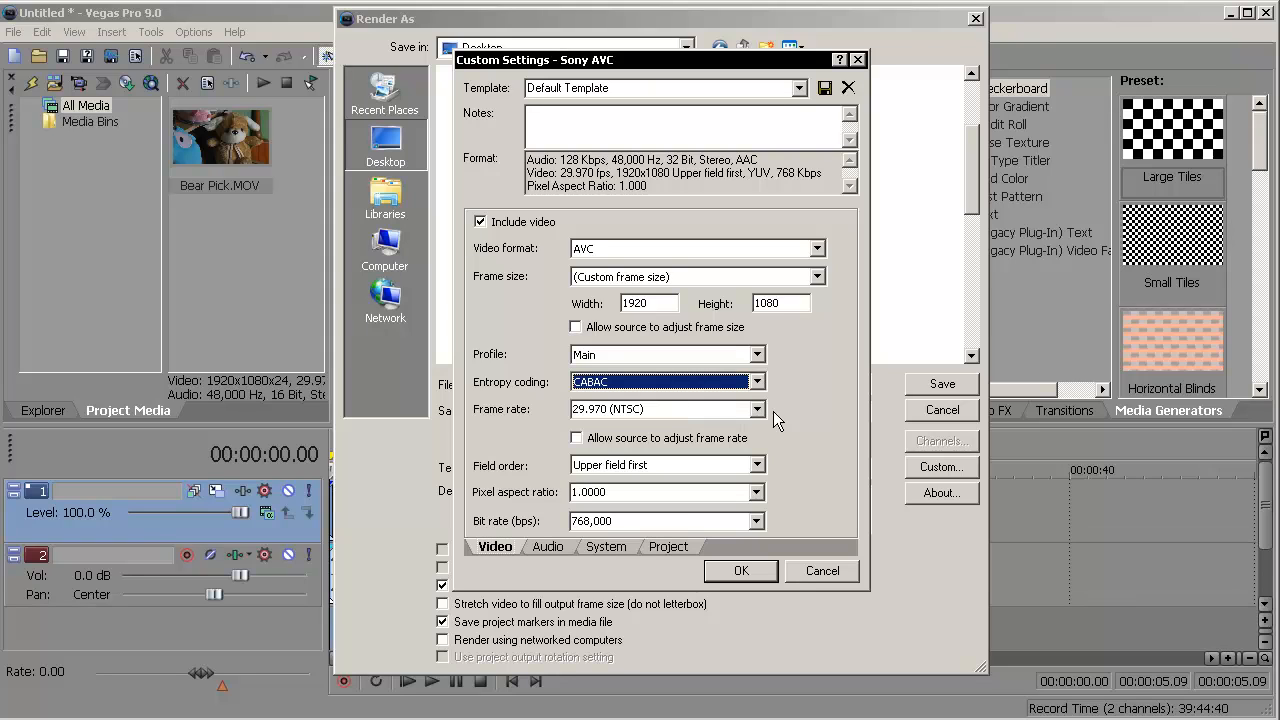
mouse_move(578, 478)
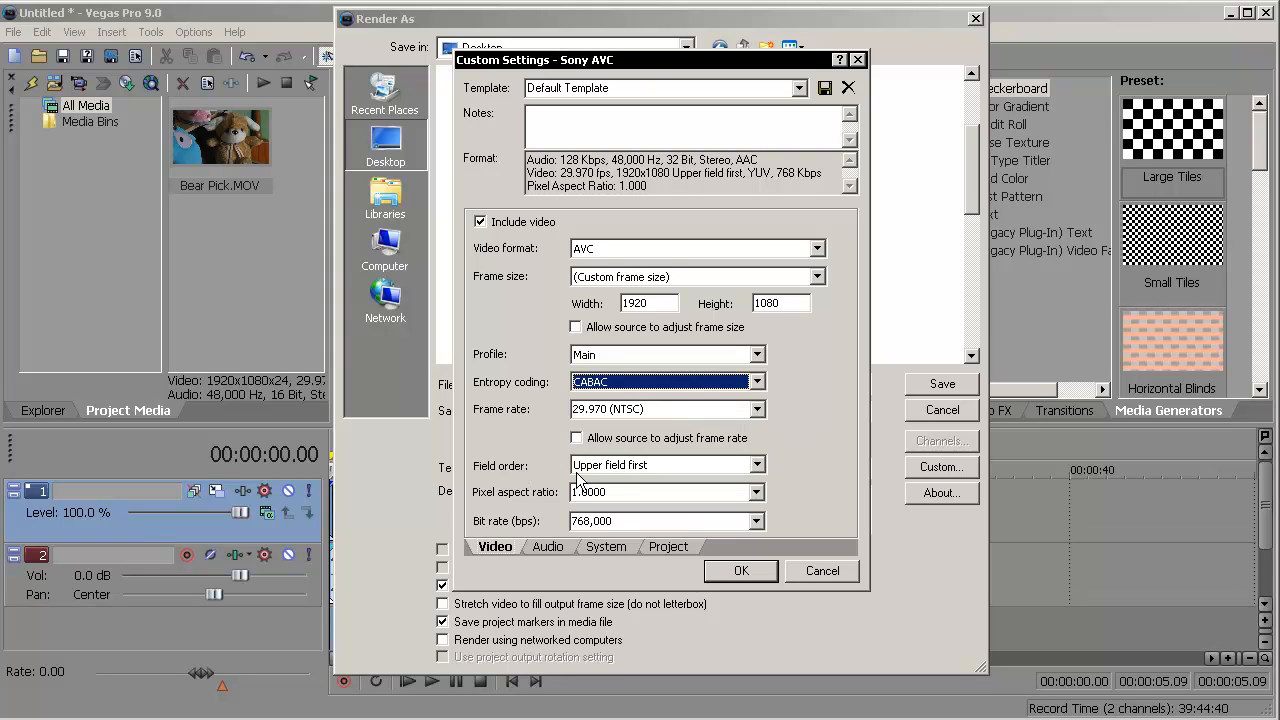
mouse_move(760, 488)
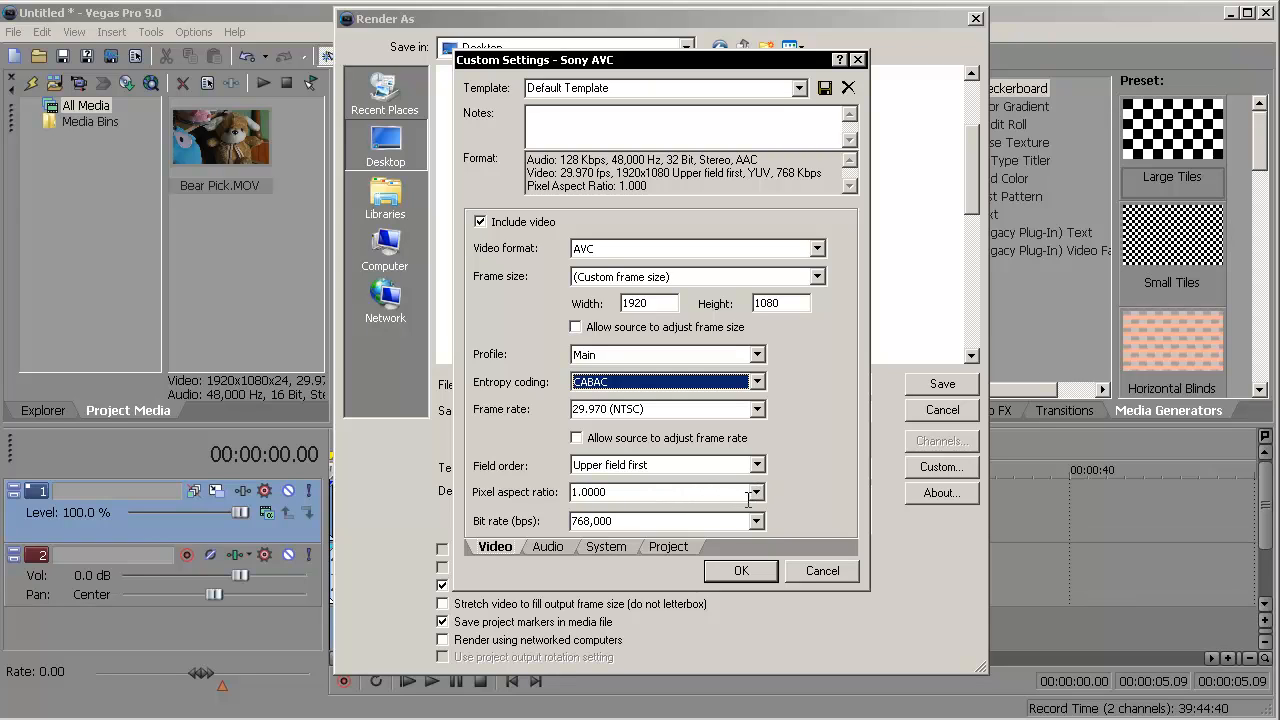
mouse_move(780, 510)
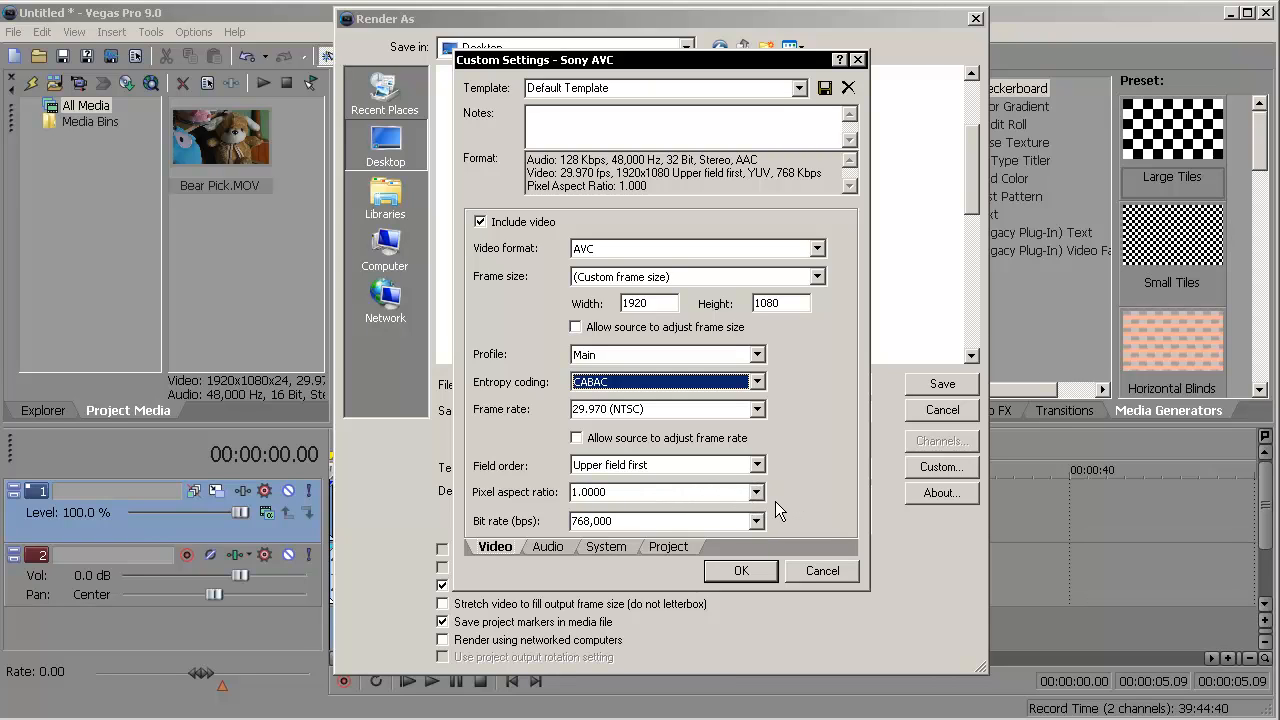
mouse_move(480, 535)
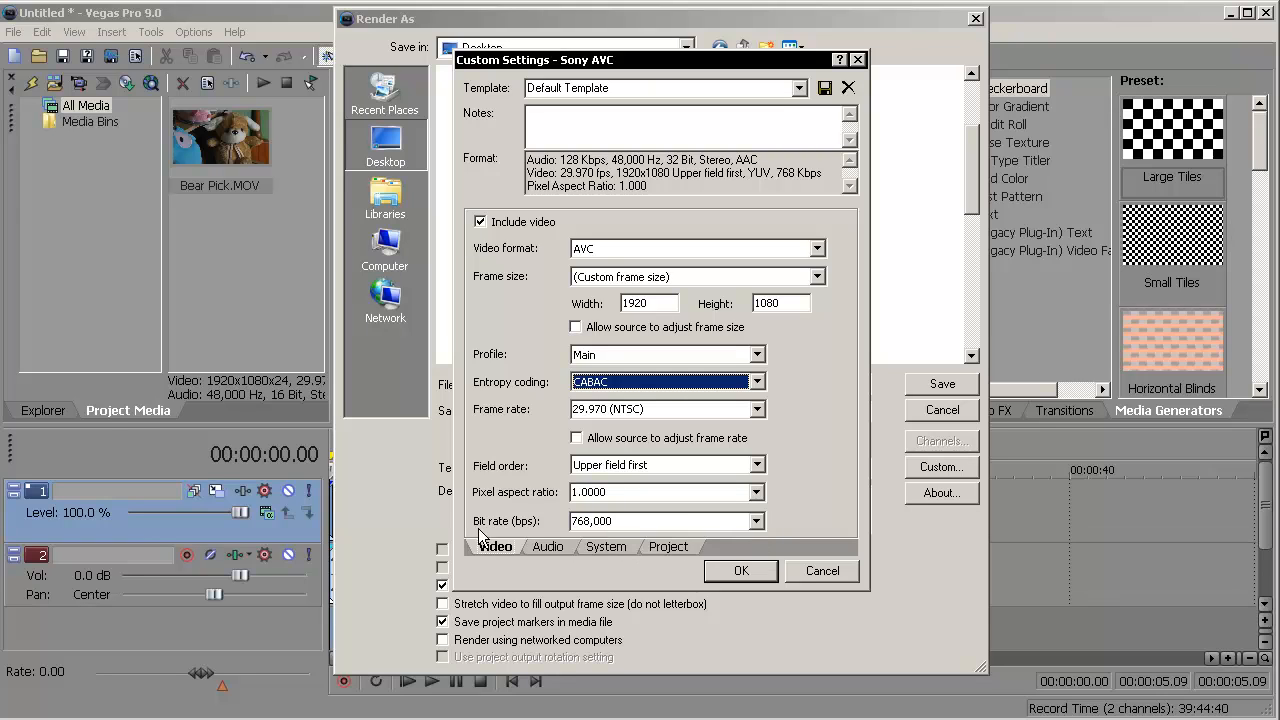
mouse_move(490, 538)
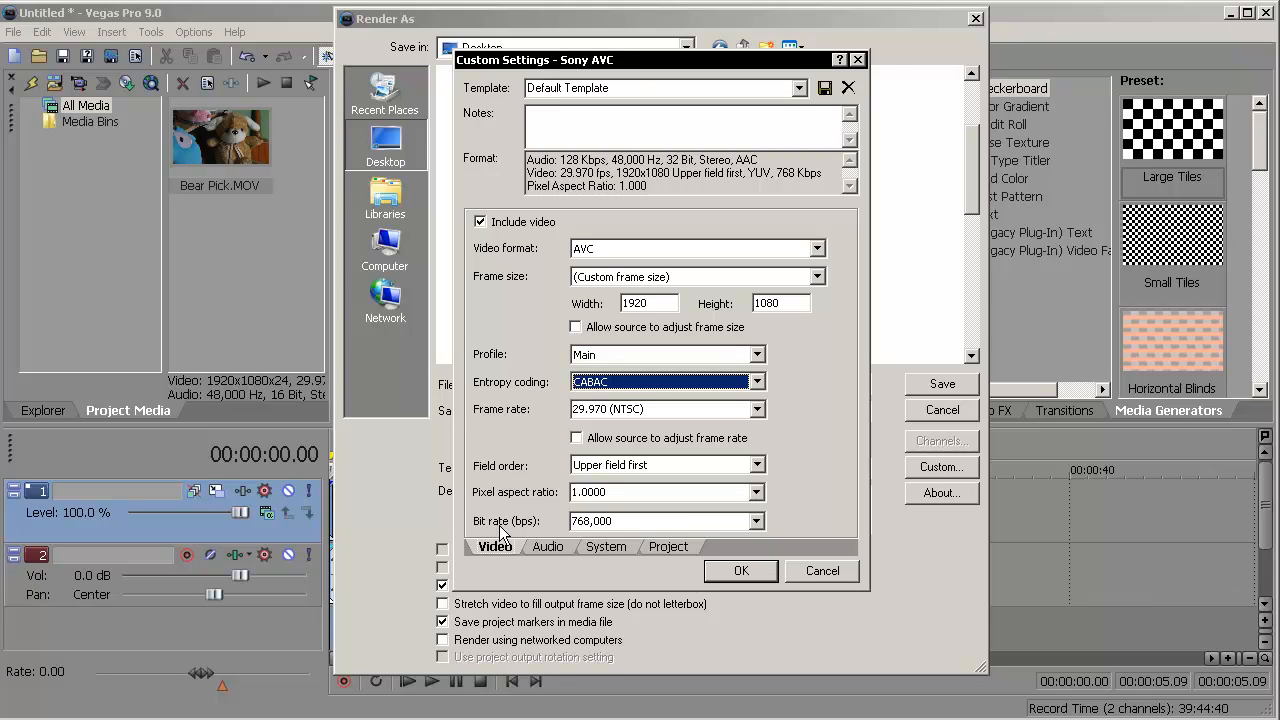
mouse_move(640, 550)
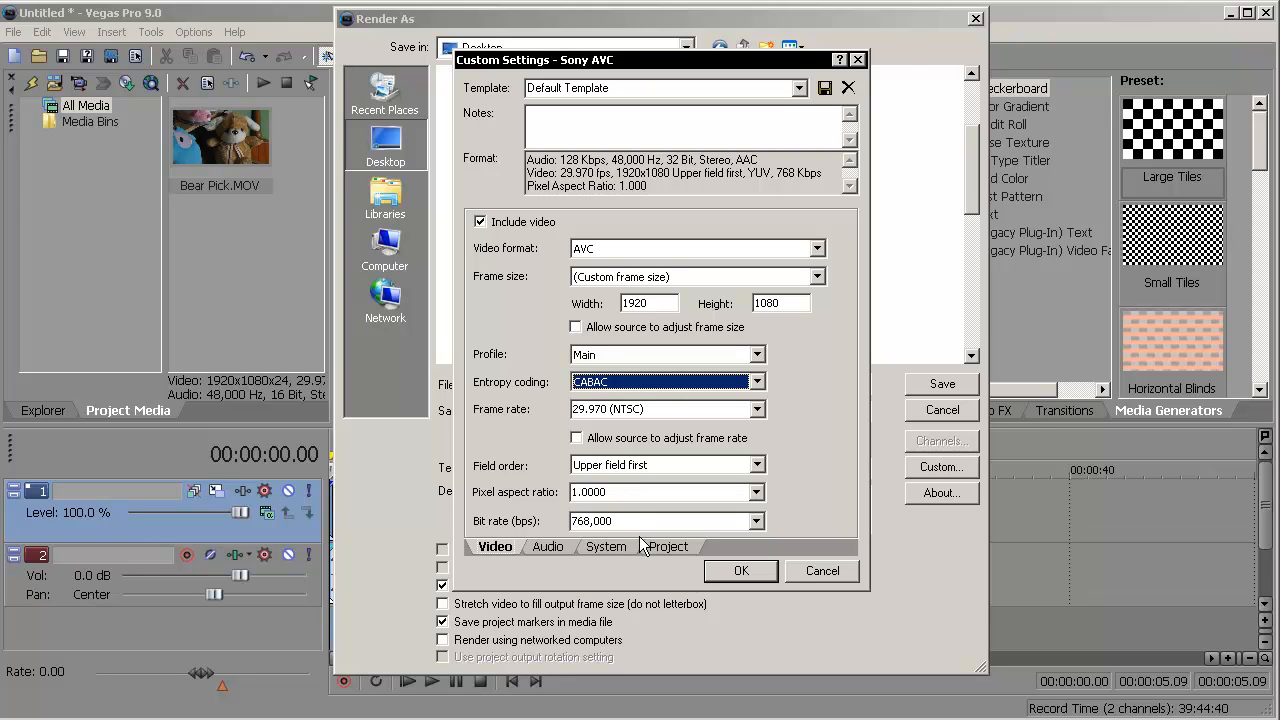
mouse_move(693, 546)
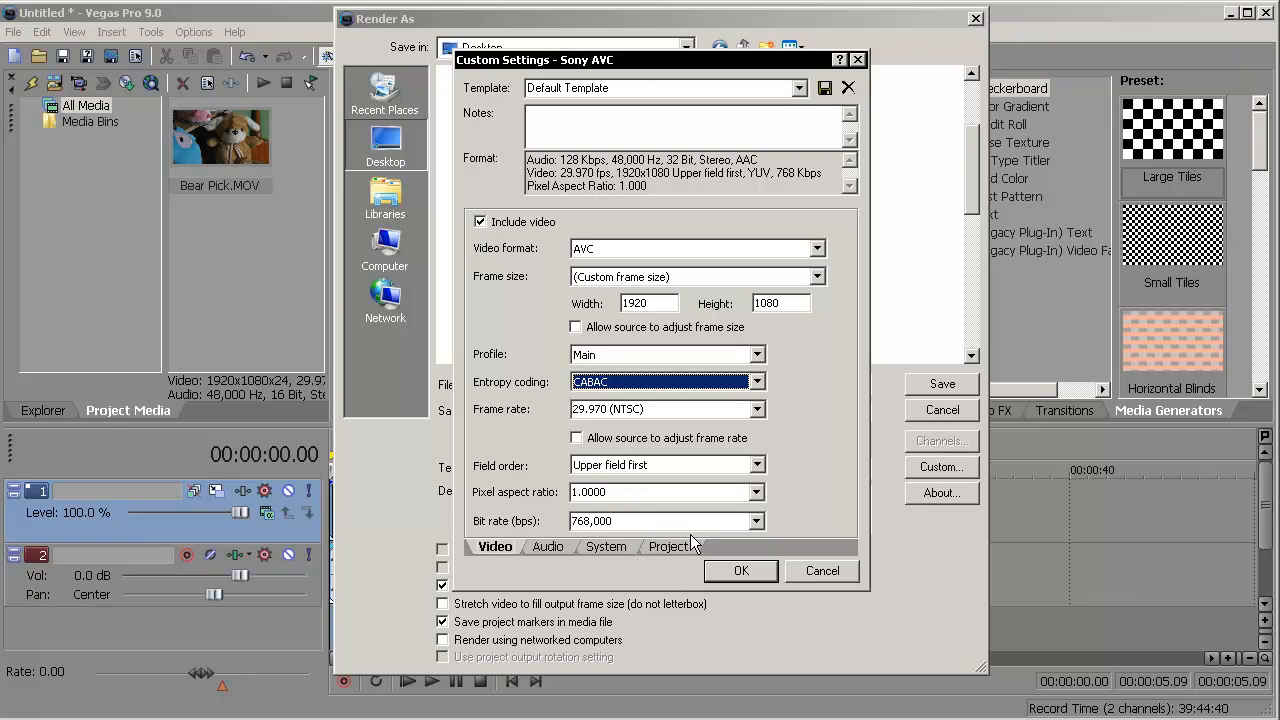
mouse_move(688, 521)
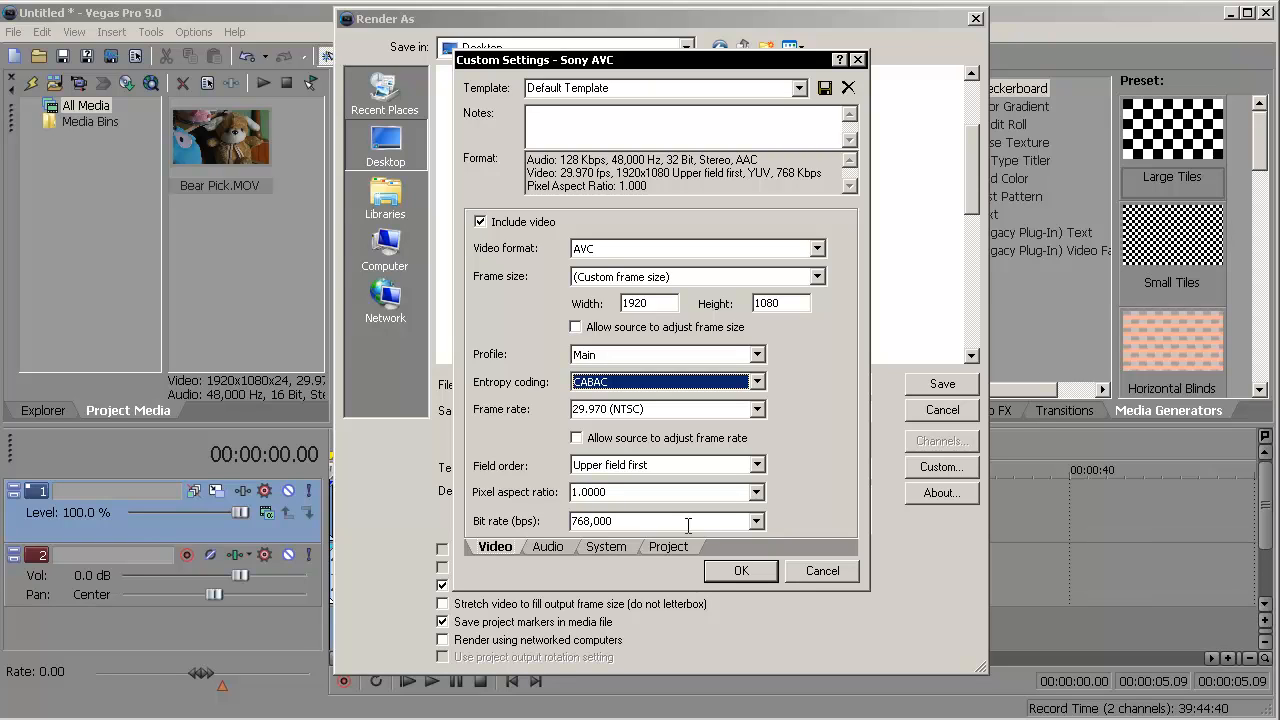
mouse_move(691, 540)
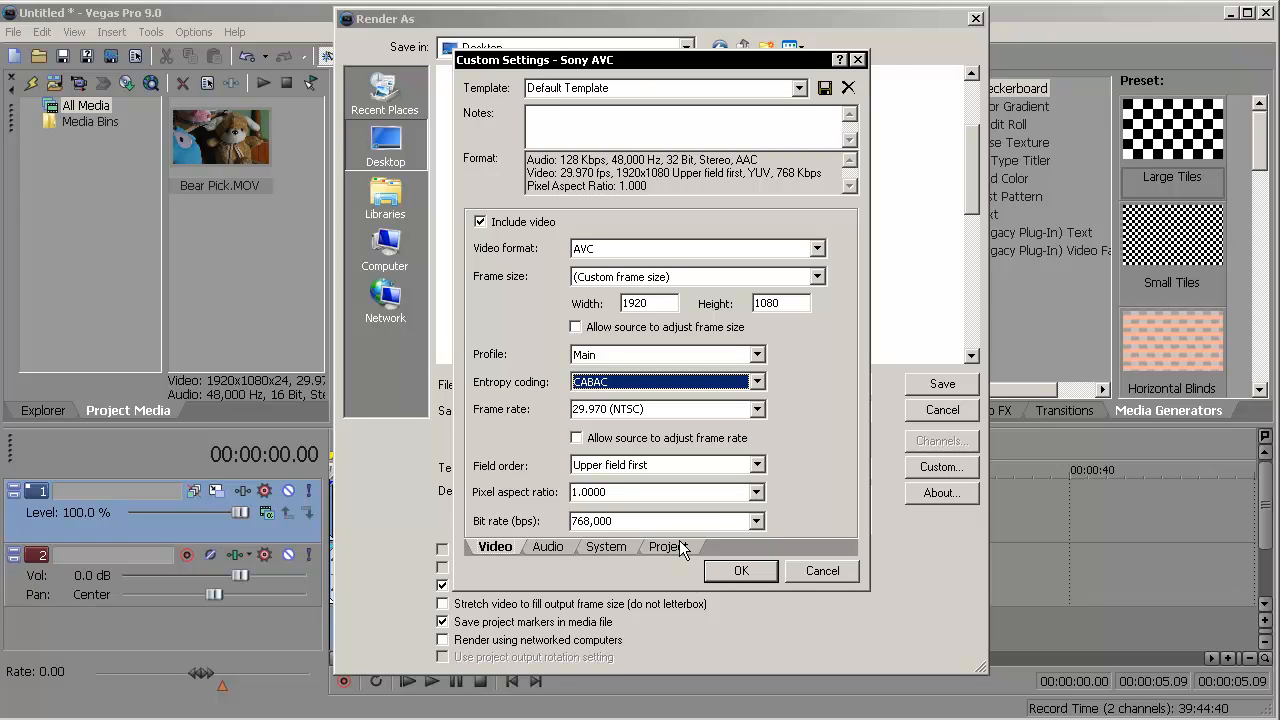
mouse_move(670, 549)
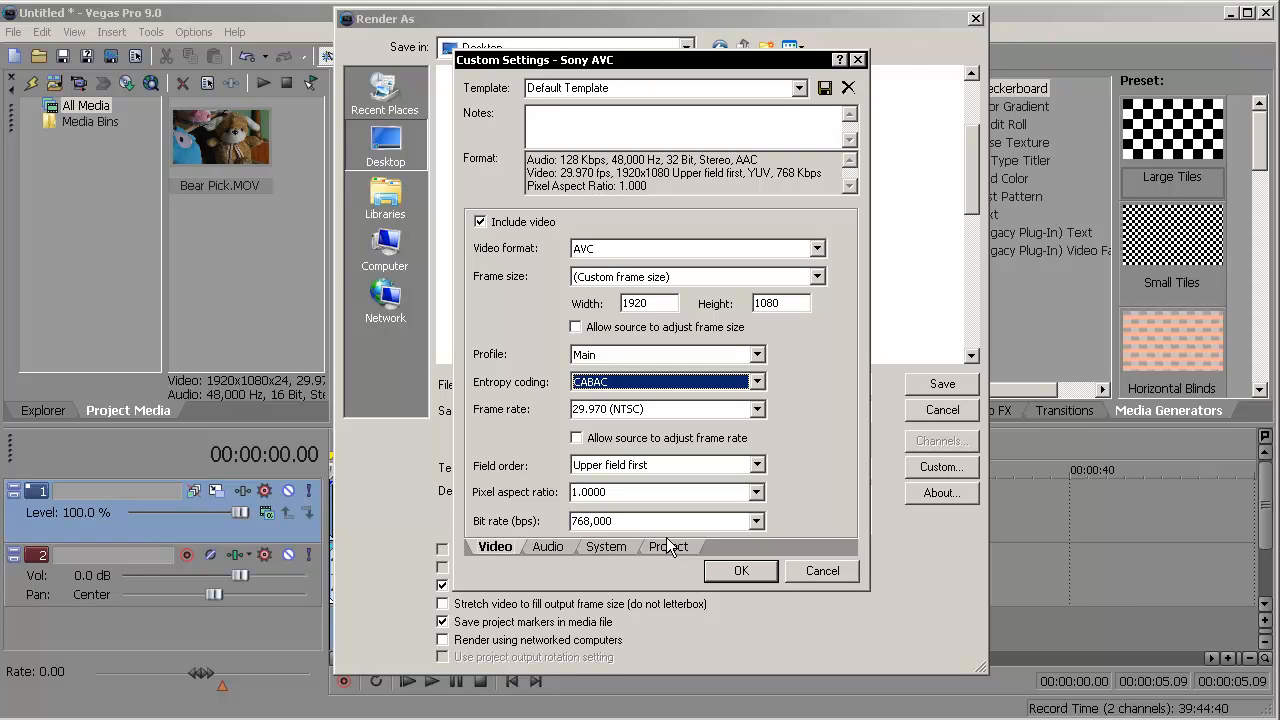
mouse_move(700, 548)
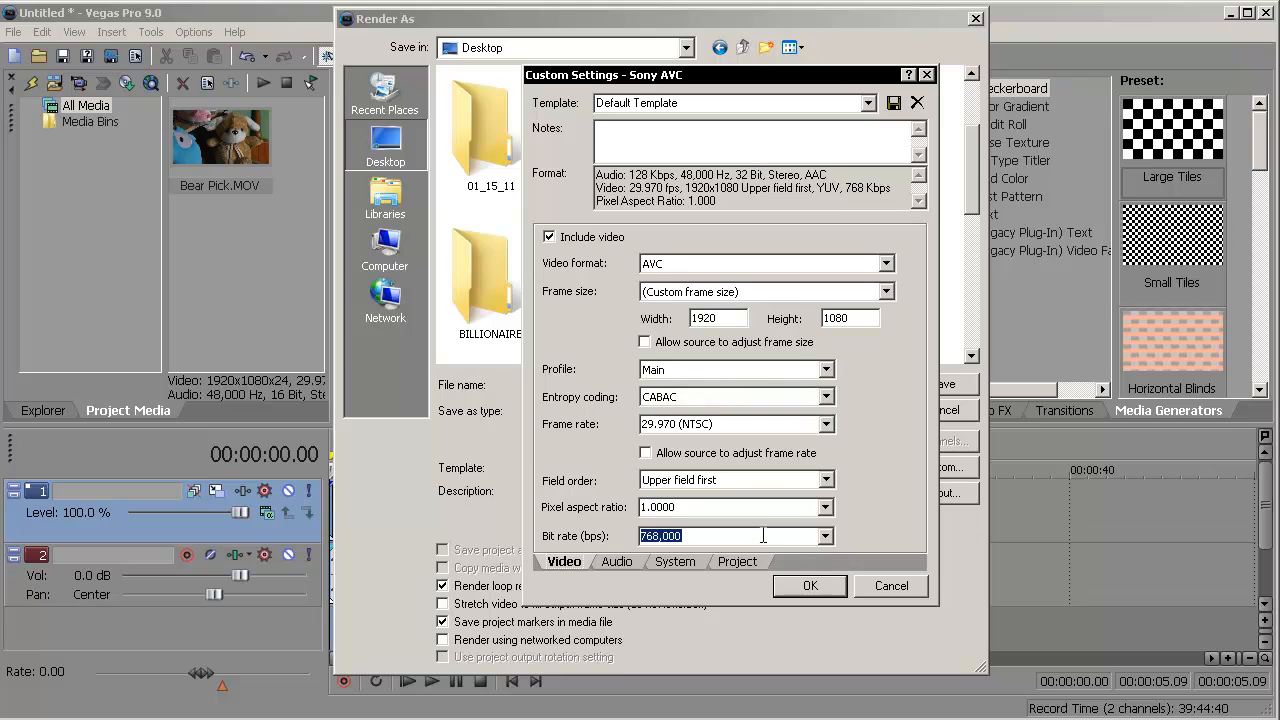
- Set the Sony AVC video bit rate to 45,000,000 bps
type("45")
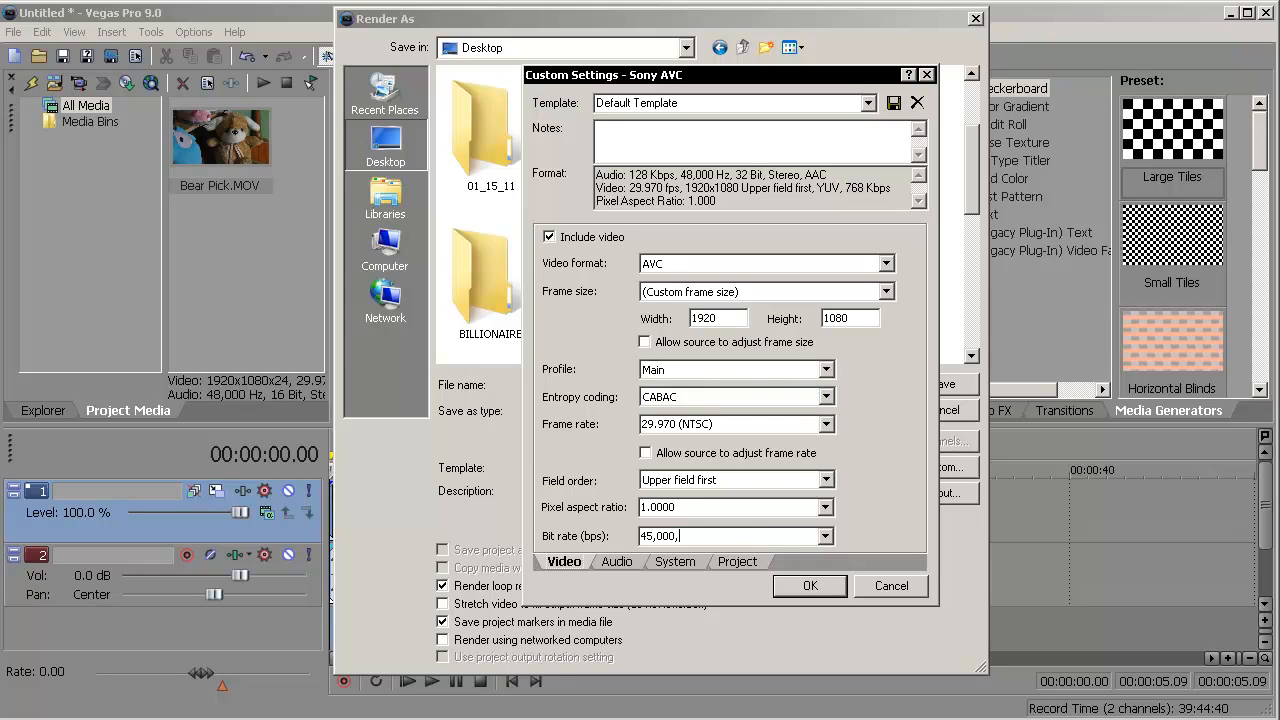
type("000")
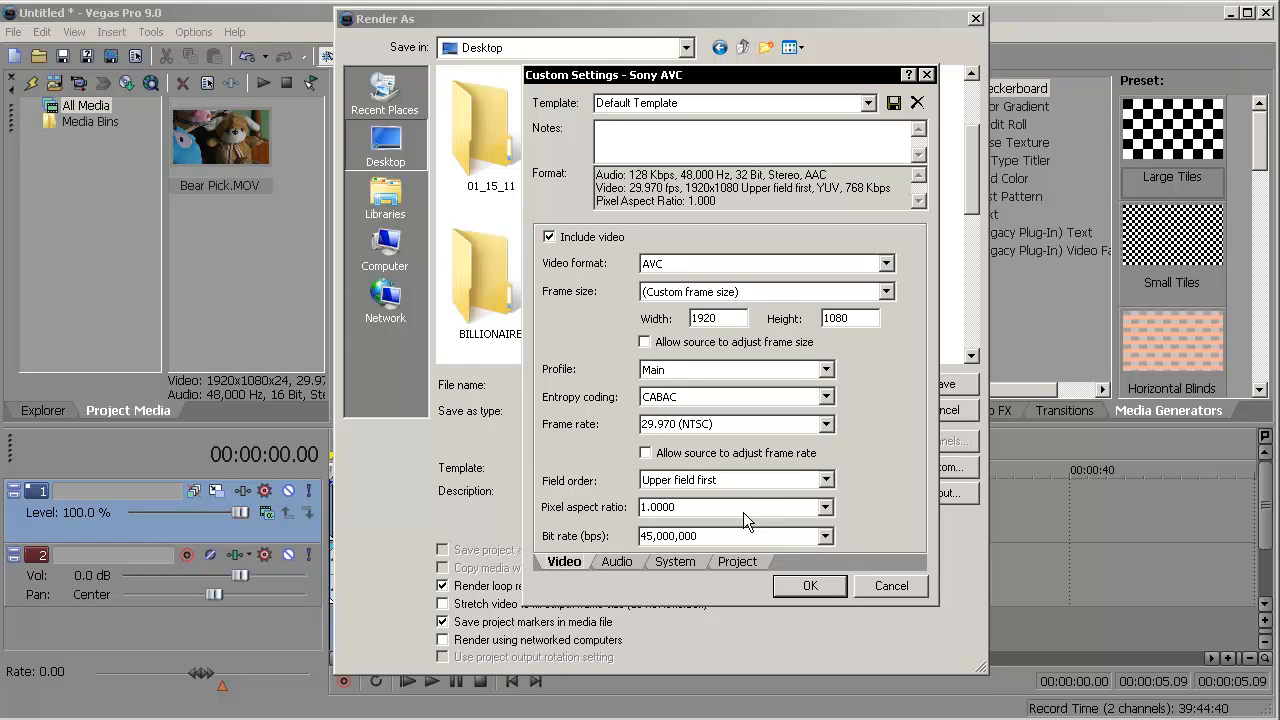
mouse_move(725, 553)
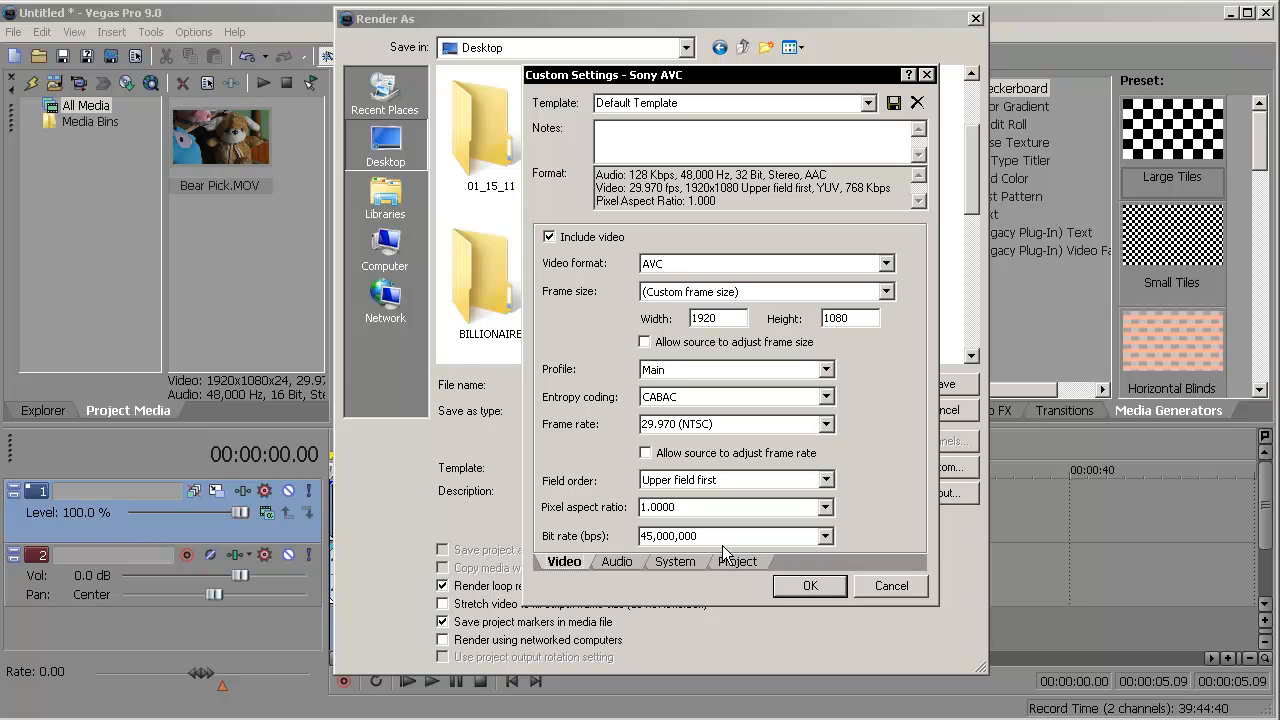
- In the Sony AVC audio settings, keep 48,000 Hz and raise the AAC bit rate to 192,000 bps
left_click(617, 561)
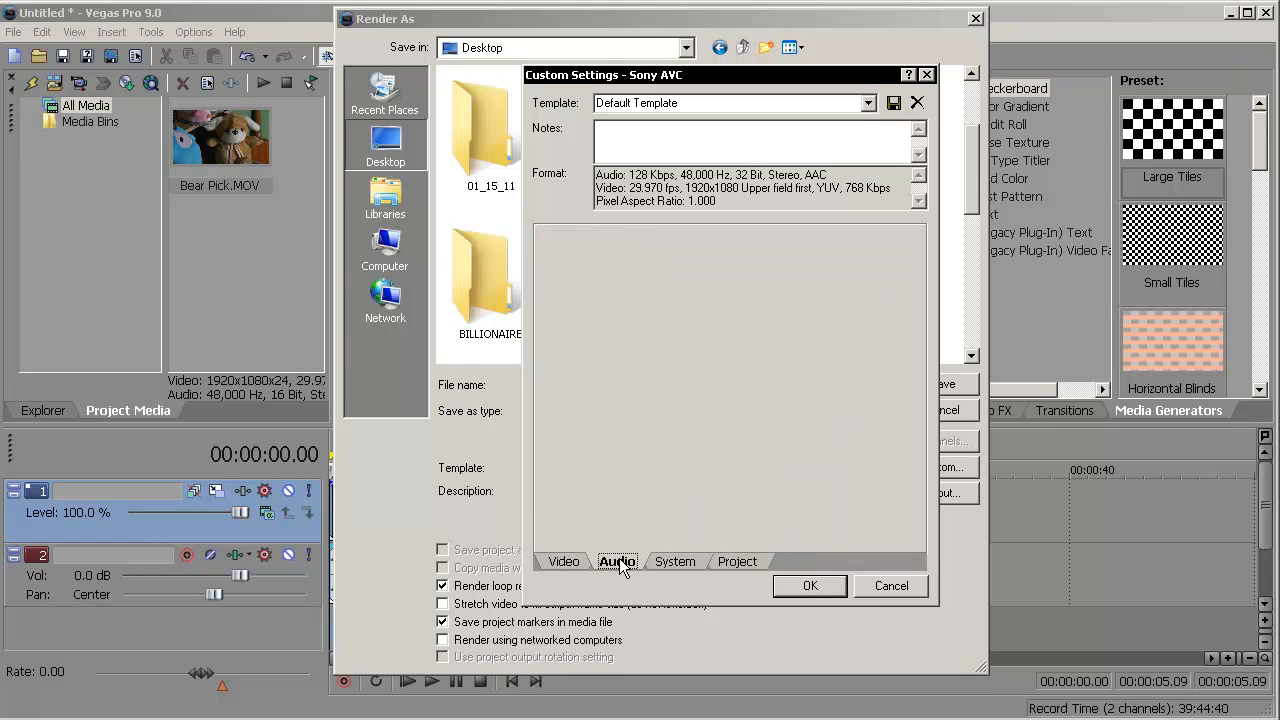
left_click(617, 561)
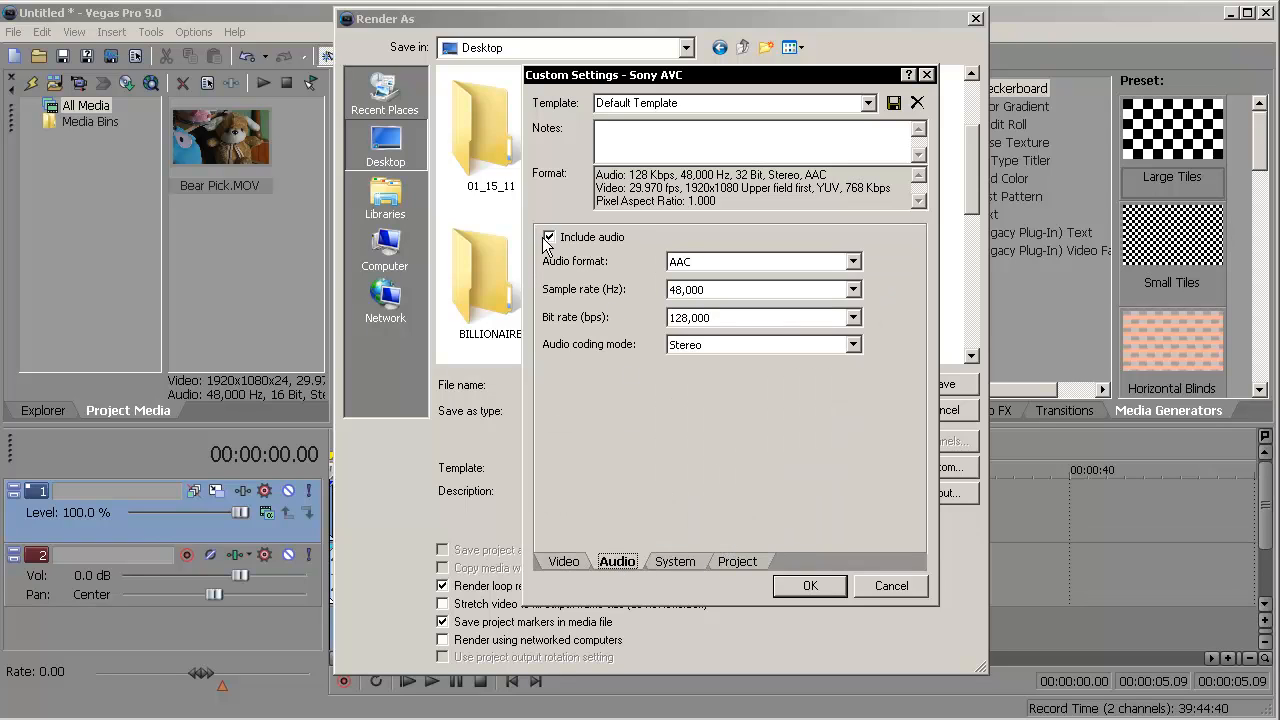
left_click(755, 261)
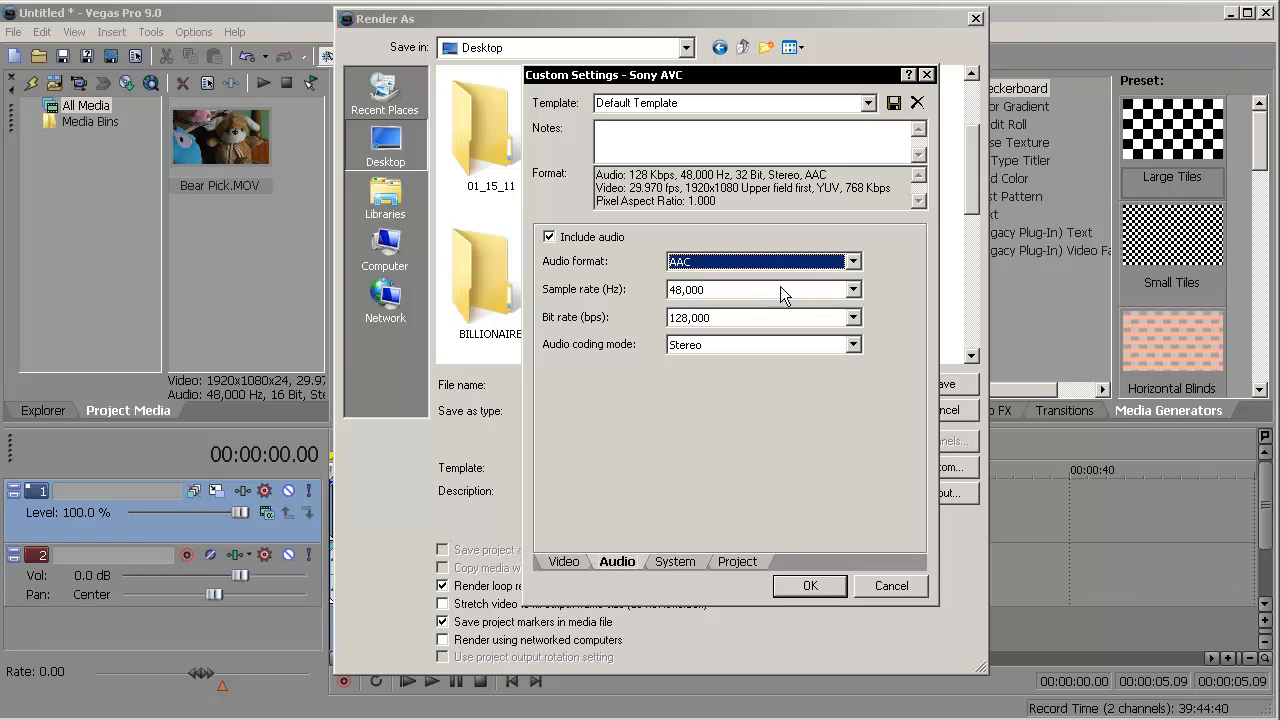
left_click(853, 289)
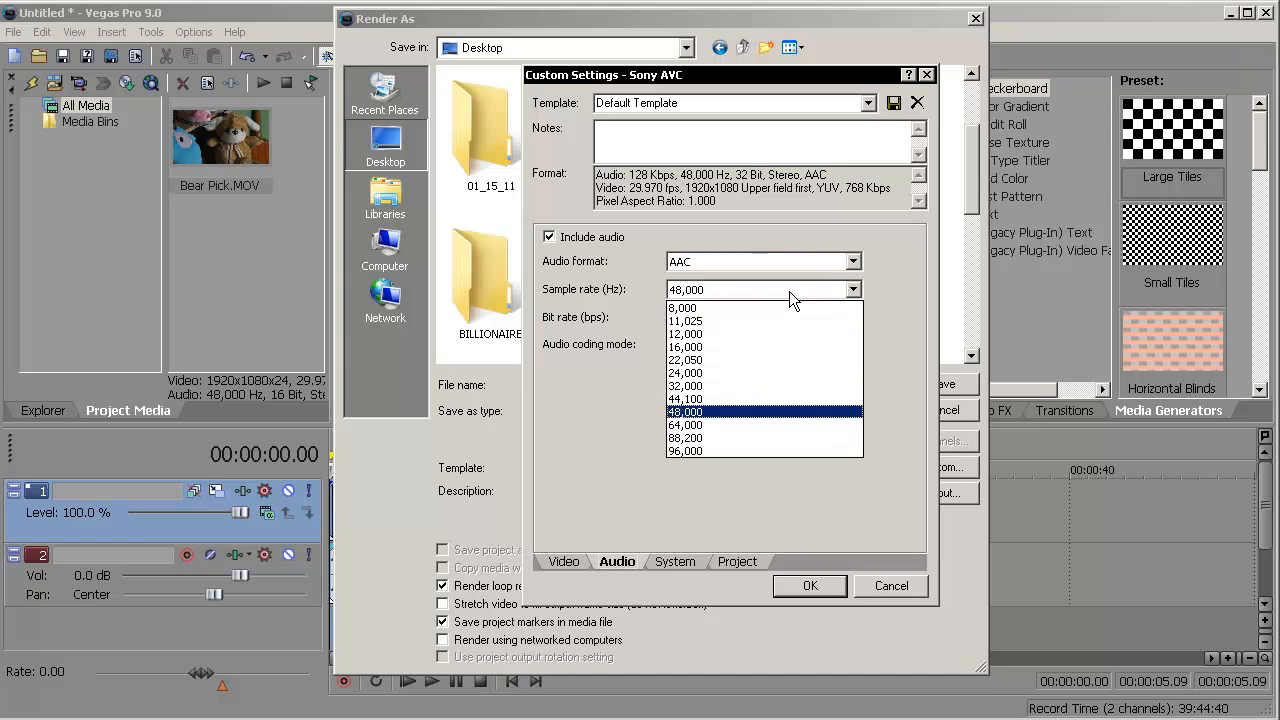
left_click(685, 411)
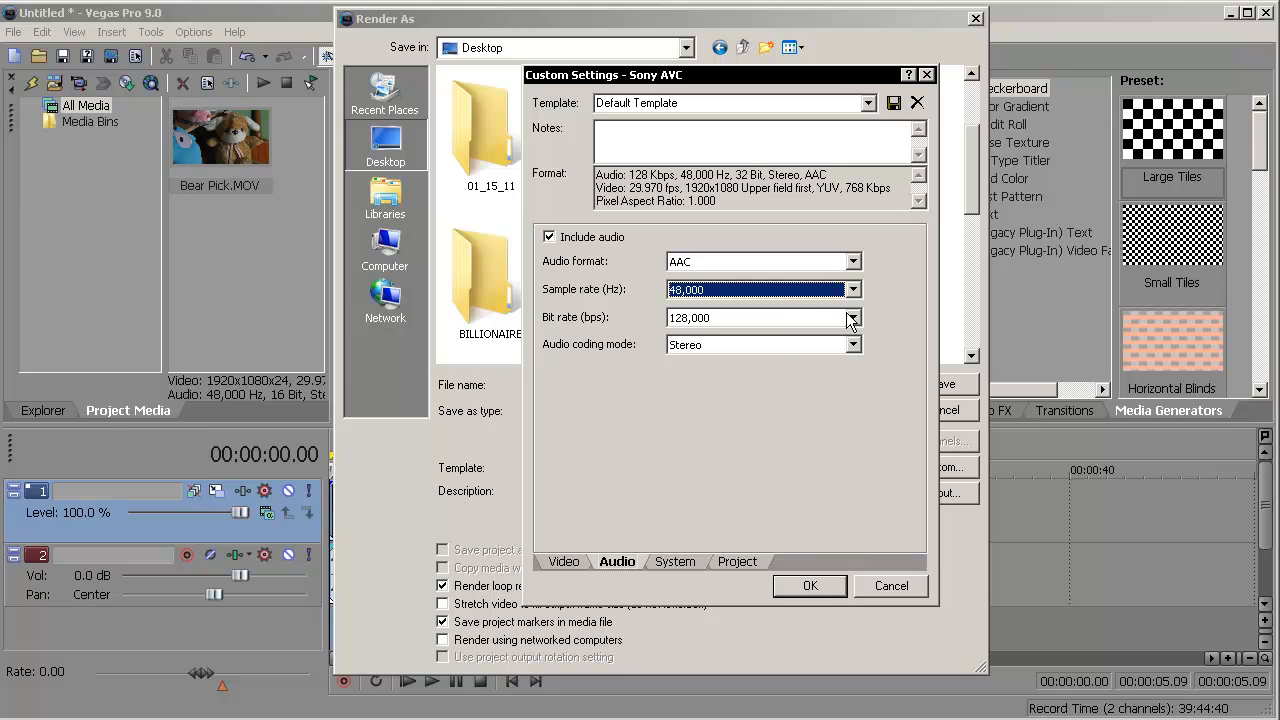
left_click(852, 318)
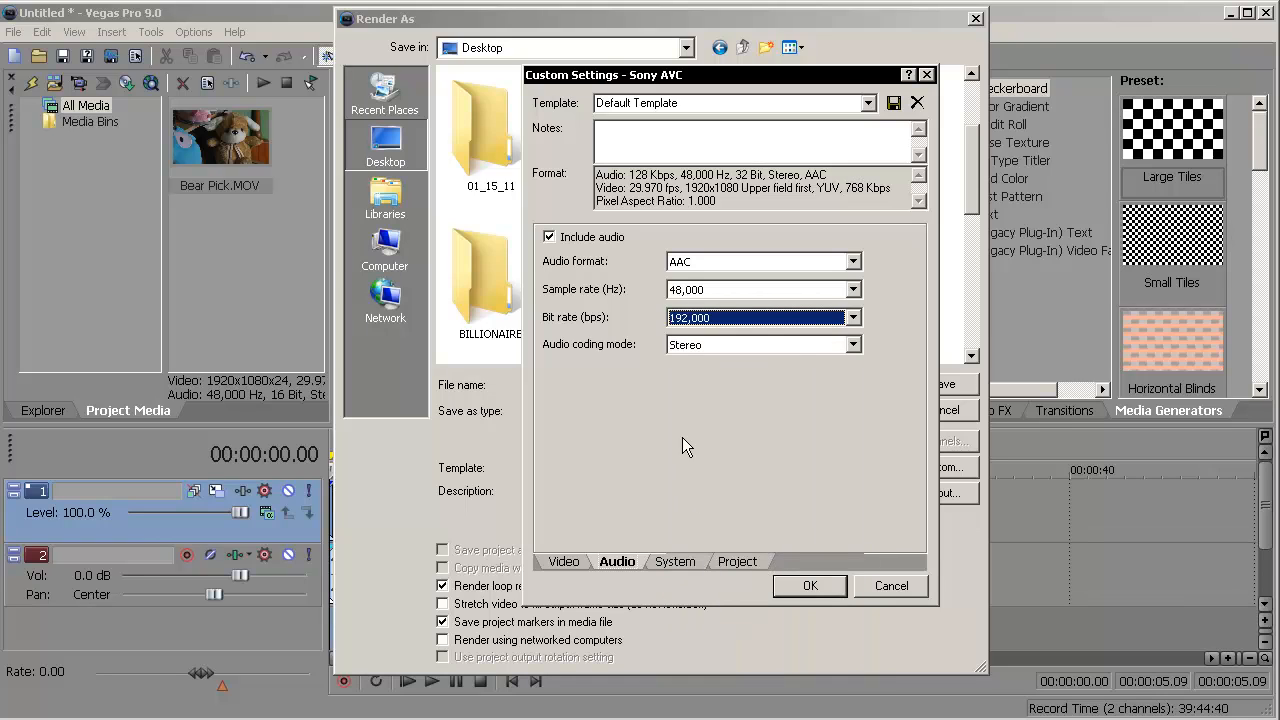
mouse_move(647, 504)
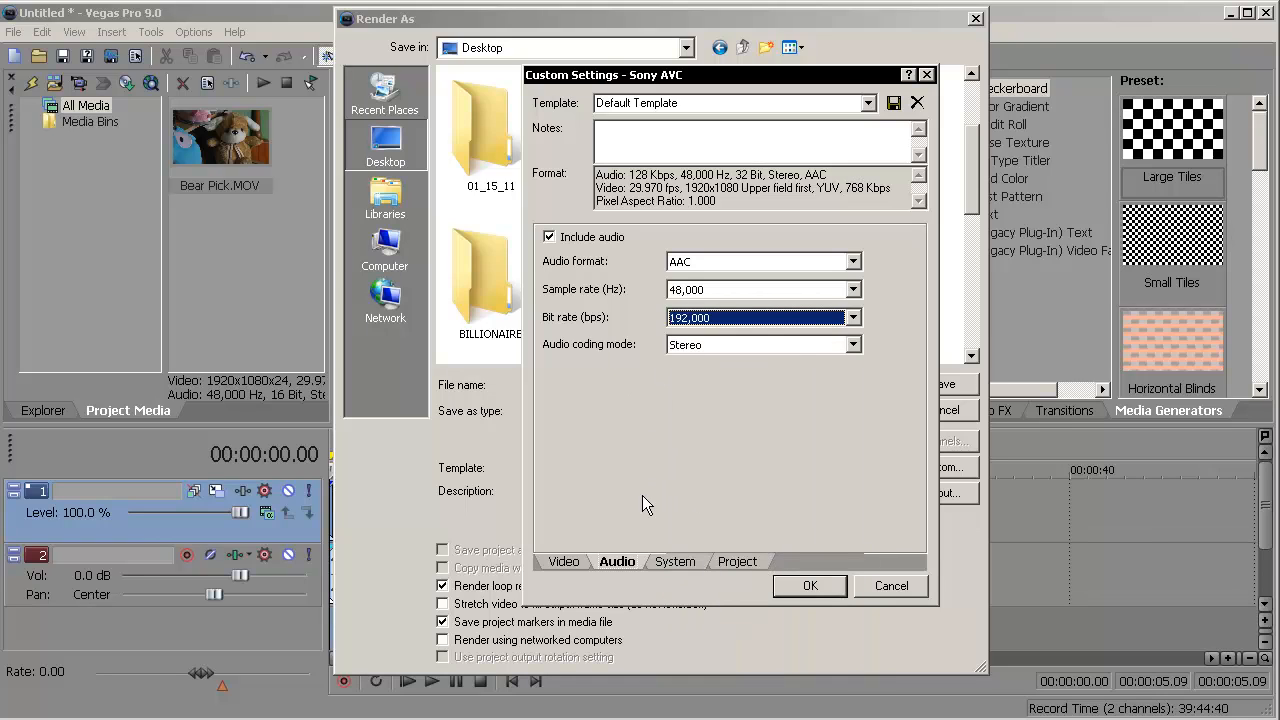
- On the System page keep MP4 file format as the container, then review the Project page
left_click(675, 561)
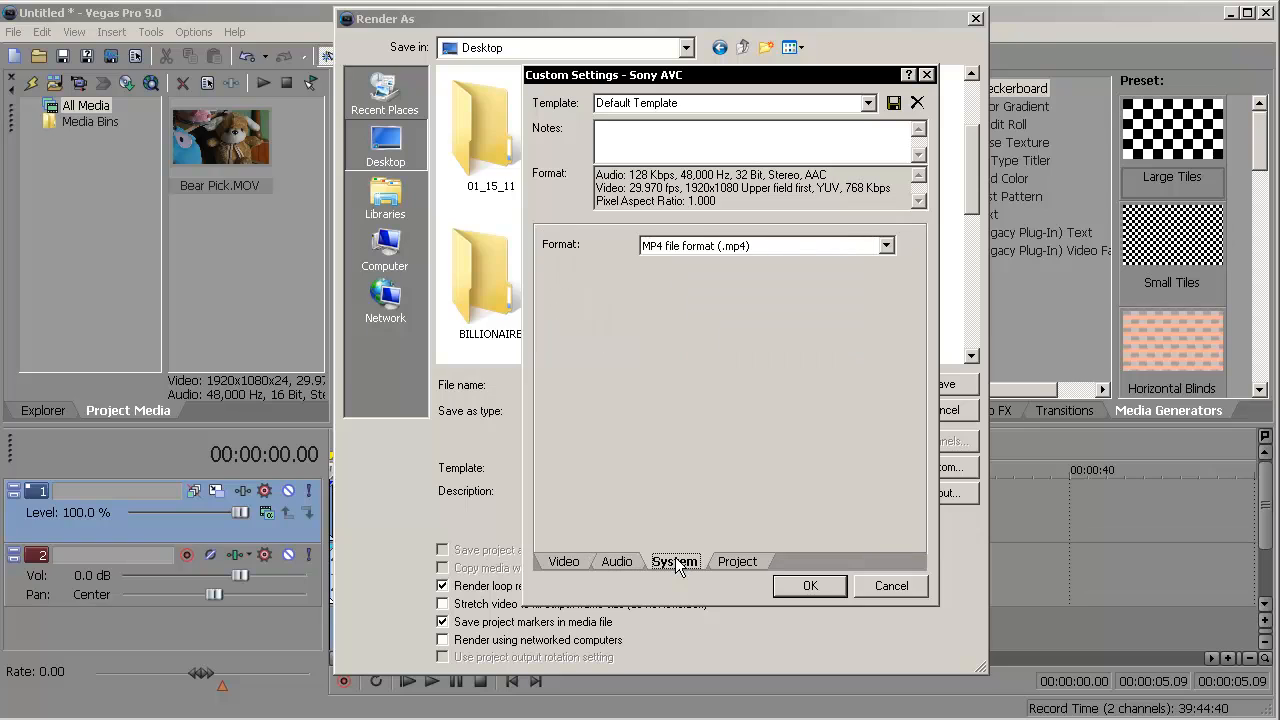
left_click(887, 245)
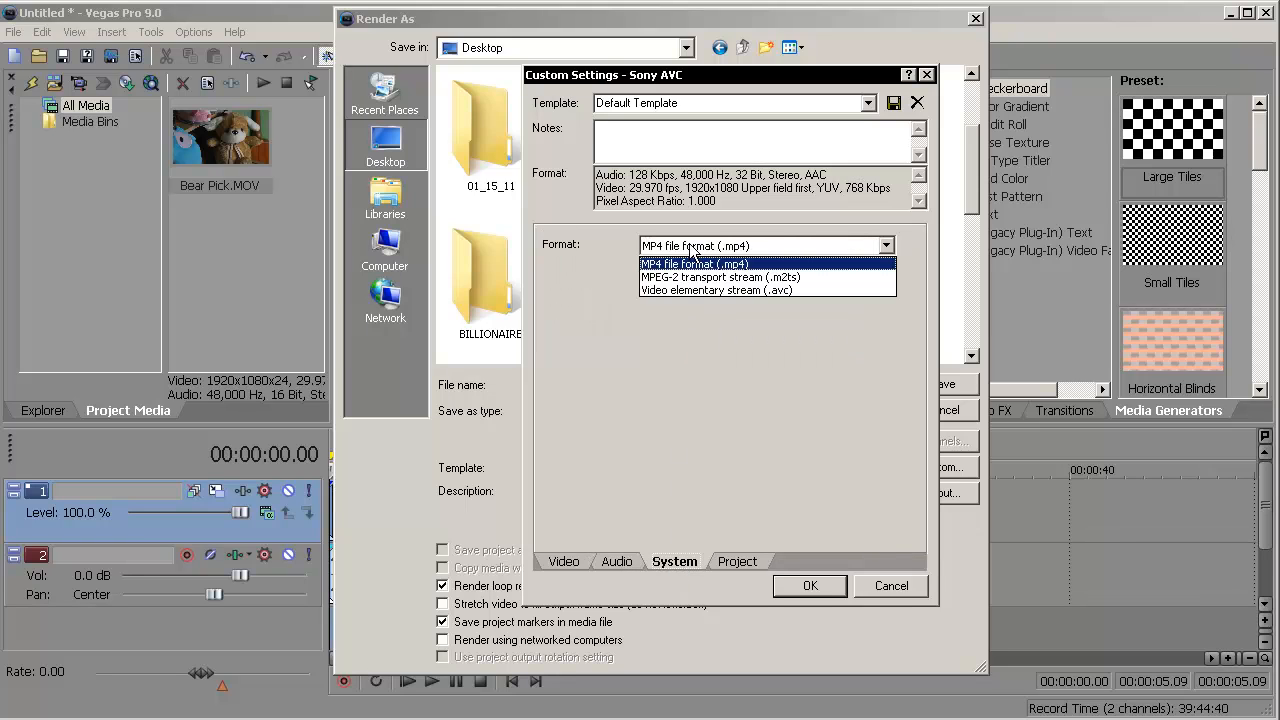
left_click(693, 263)
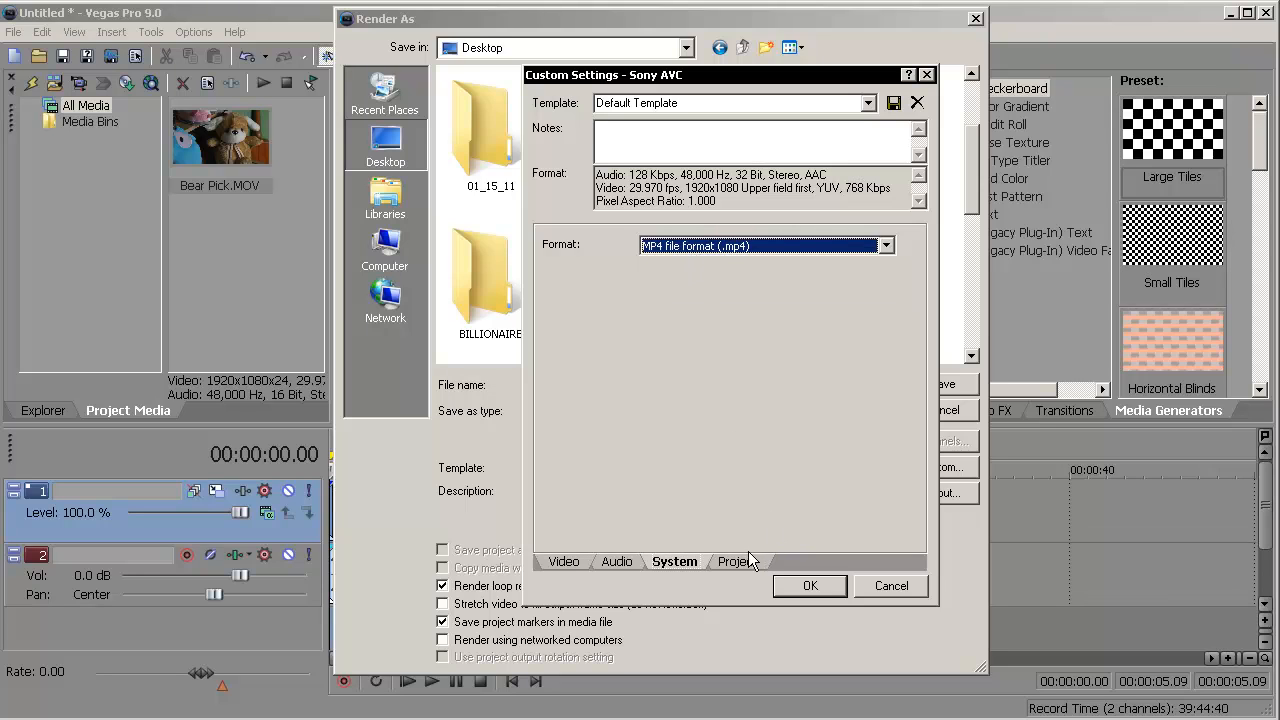
left_click(734, 561)
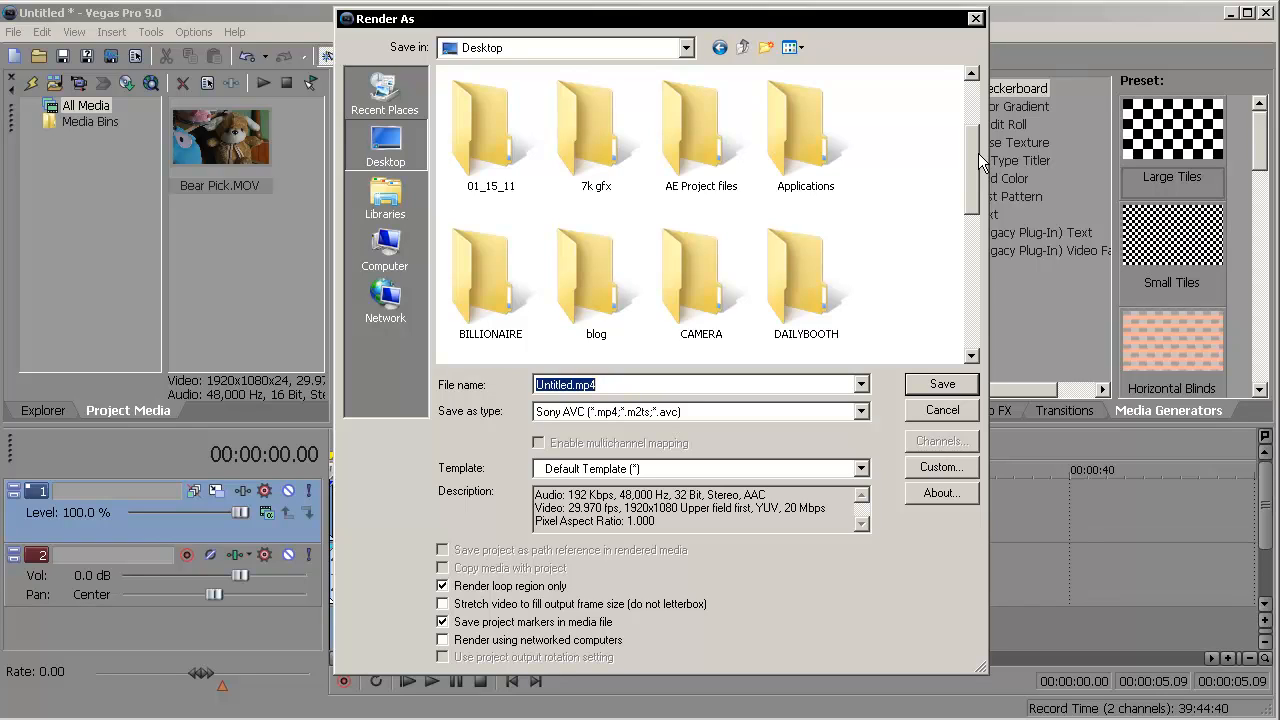
mouse_move(718, 435)
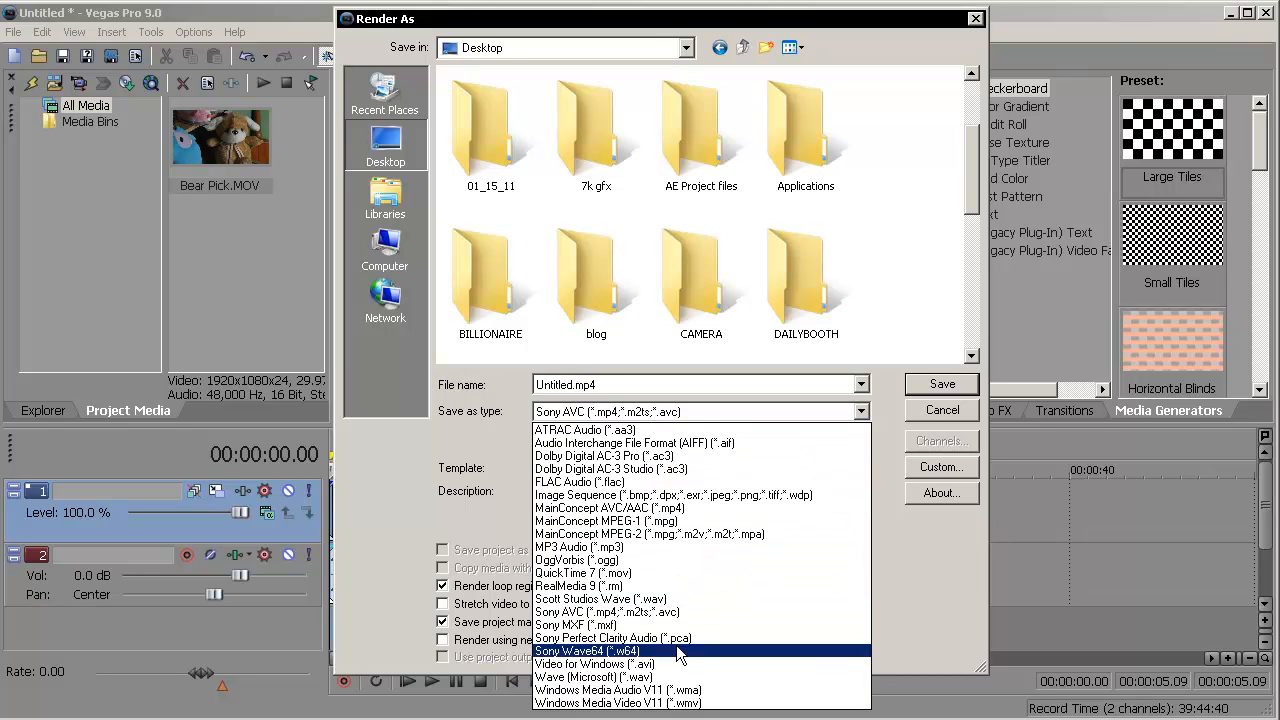
- Choose Windows Media Video V11 with the Default Template and open its Custom settings
left_click(637, 717)
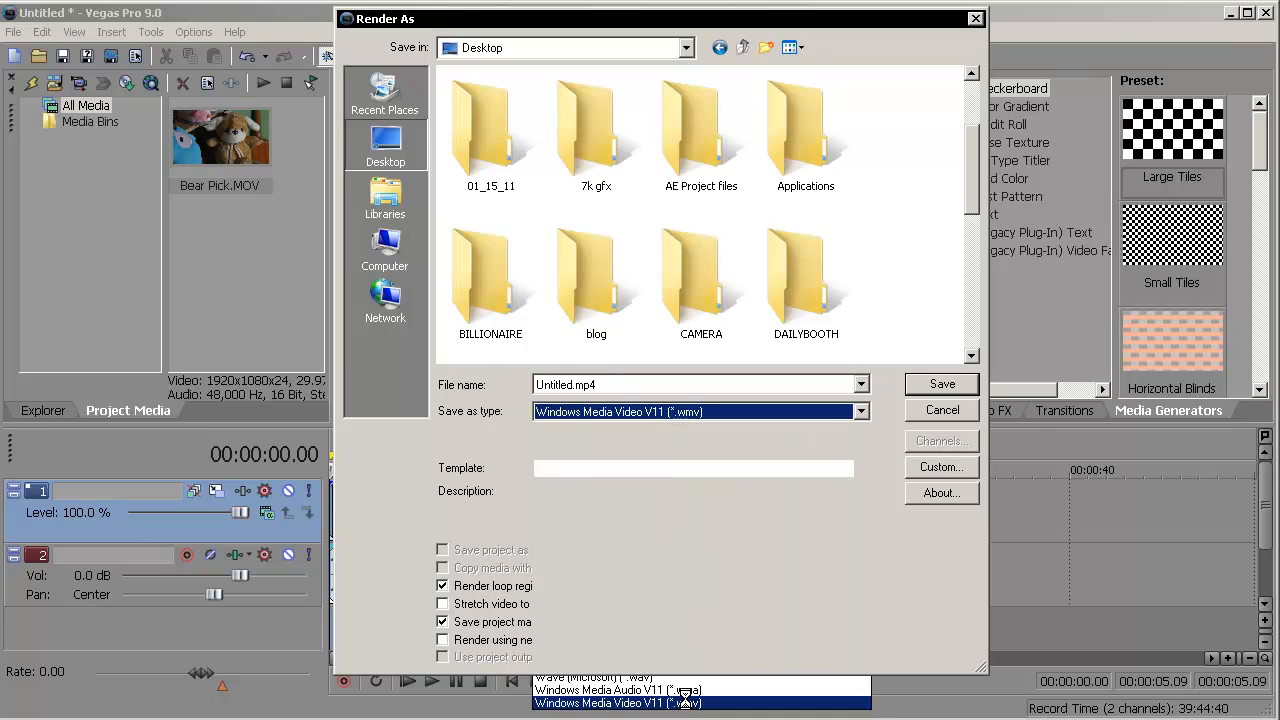
left_click(617, 708)
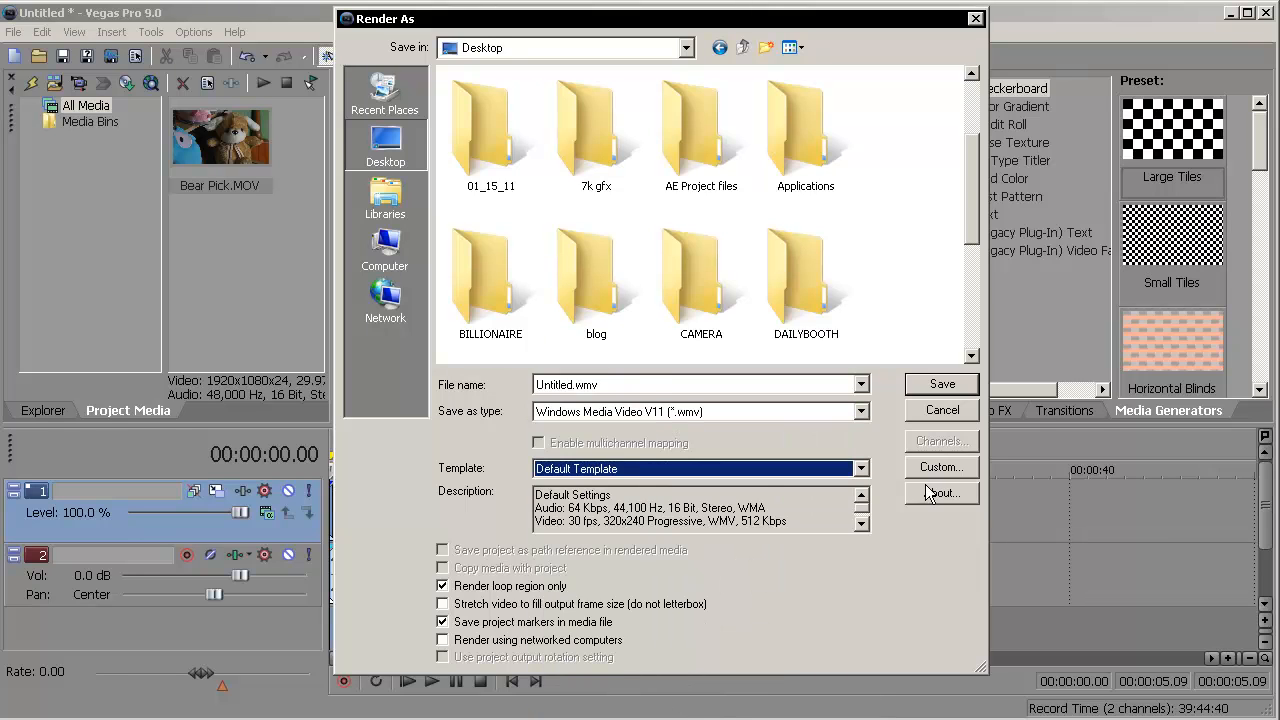
left_click(940, 467)
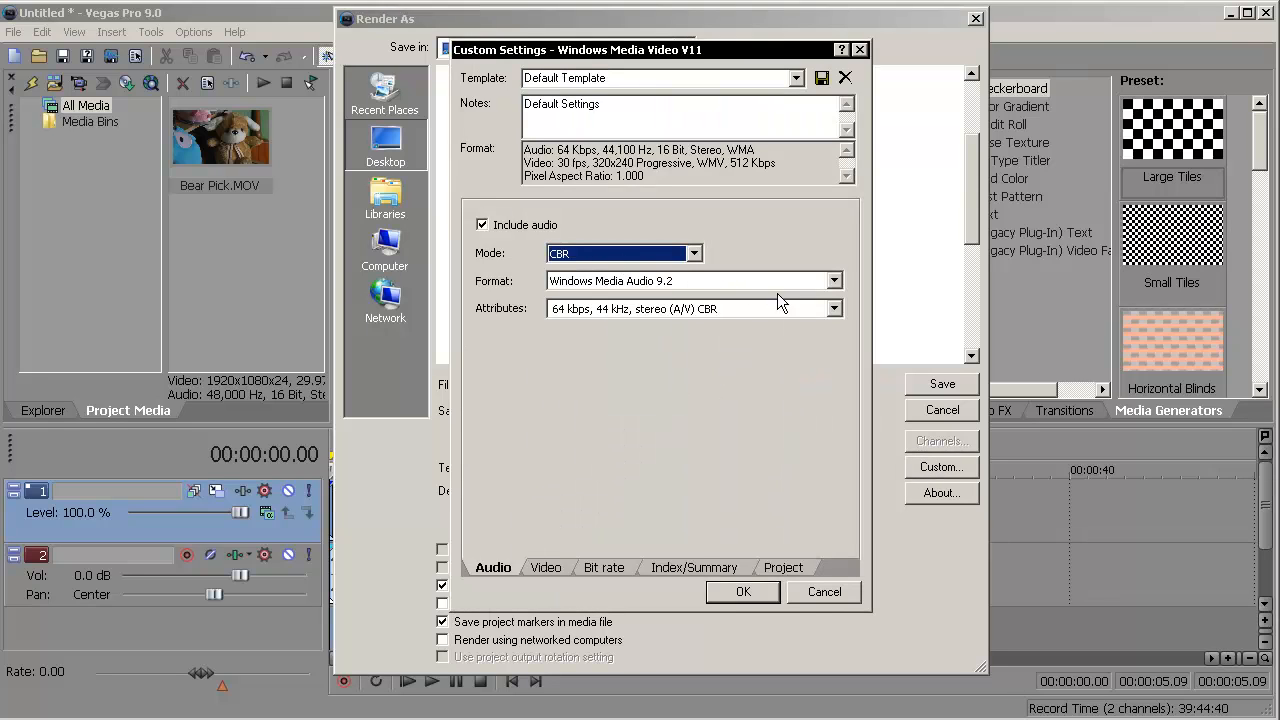
- Pick the 192 kbps, 48 kHz, stereo (A/V) CBR audio attribute
left_click(833, 308)
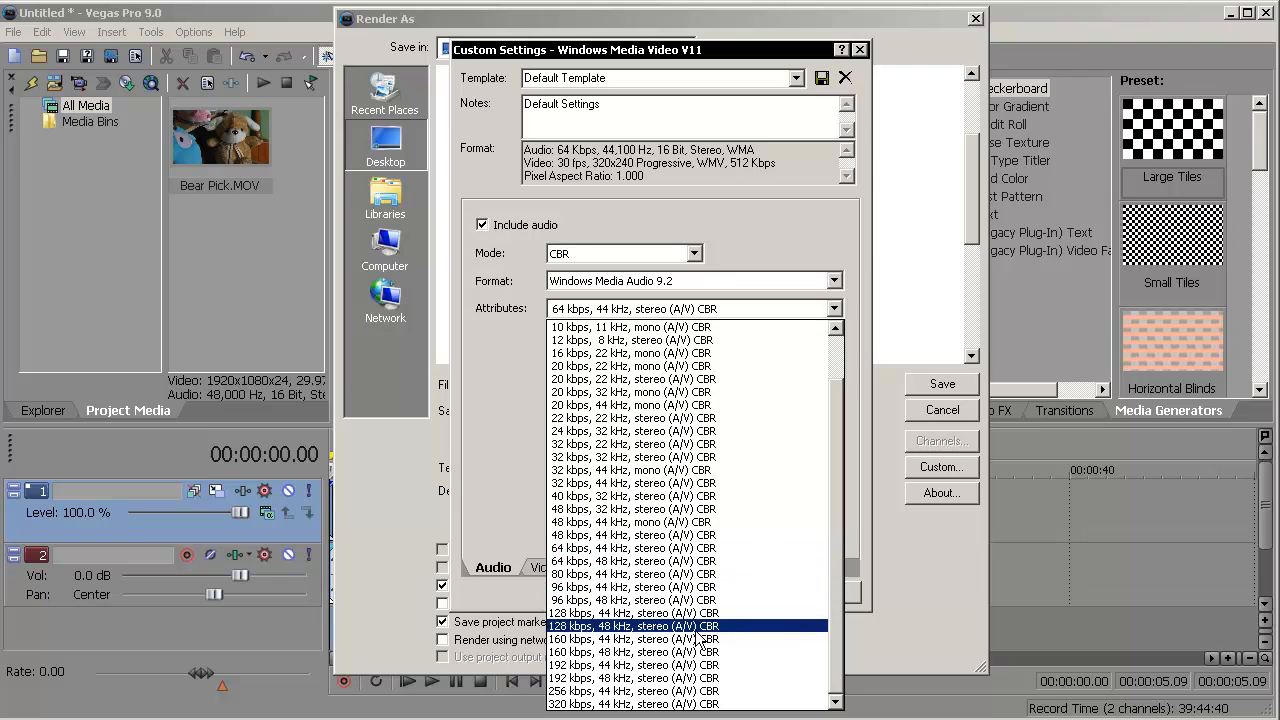
left_click(642, 678)
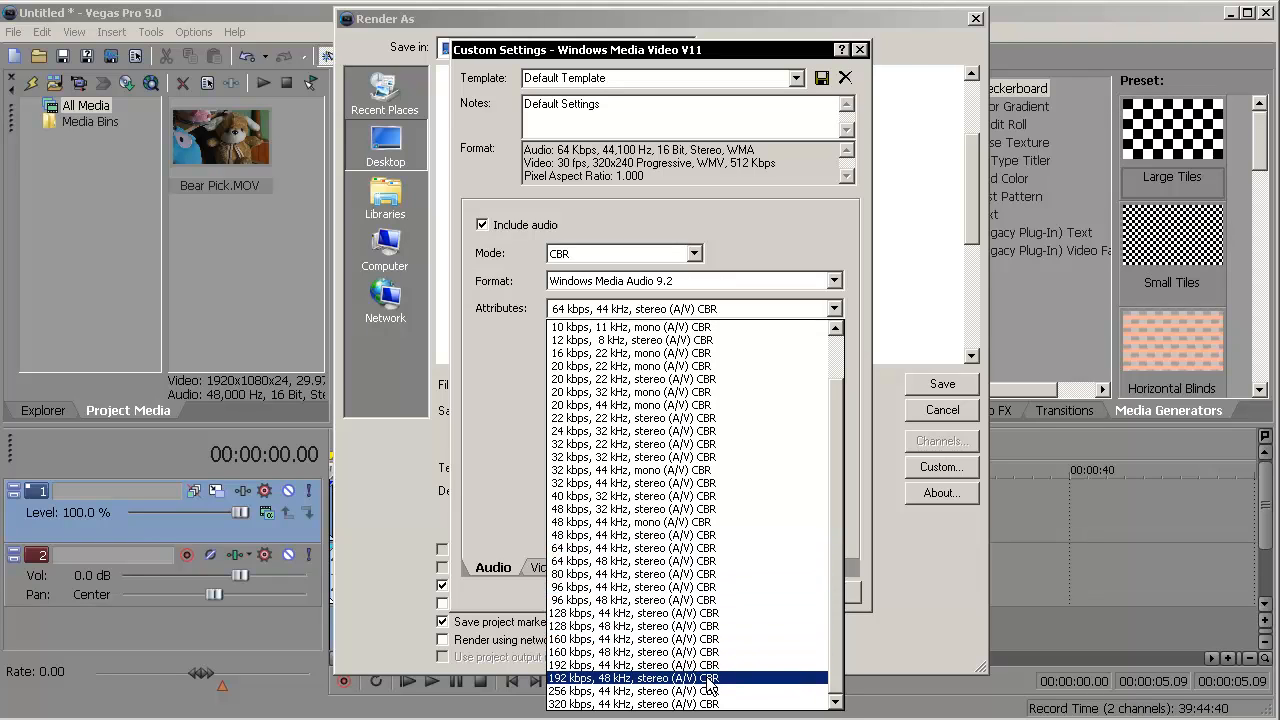
left_click(546, 567)
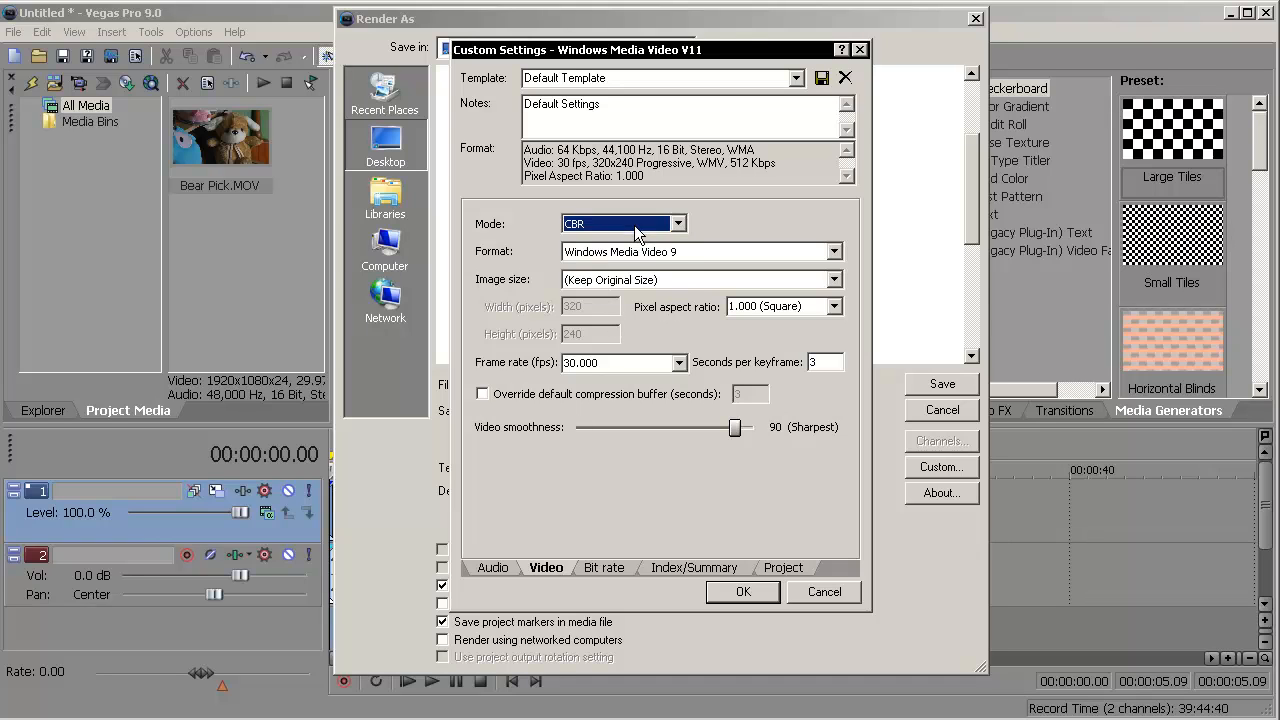
- Keep Windows Media Video 9, set a custom 1920x1080 frame at 29.970 fps with smoothness 100
left_click(833, 251)
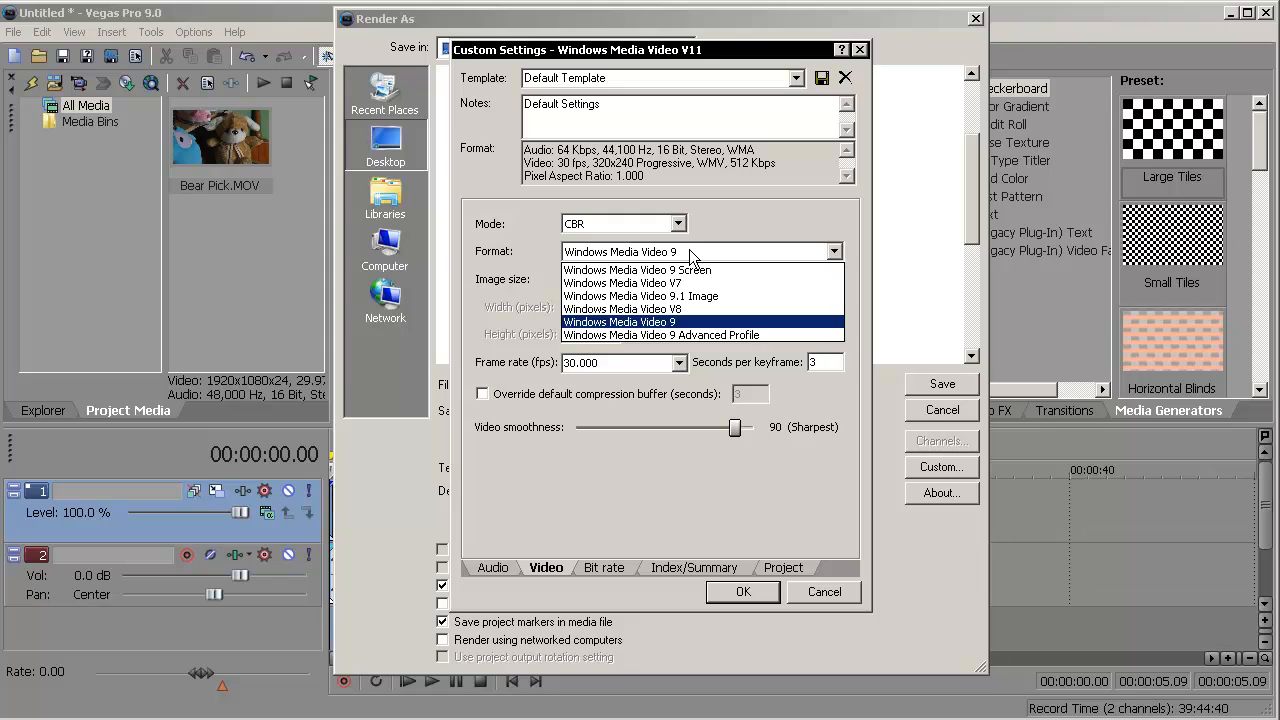
left_click(622, 322)
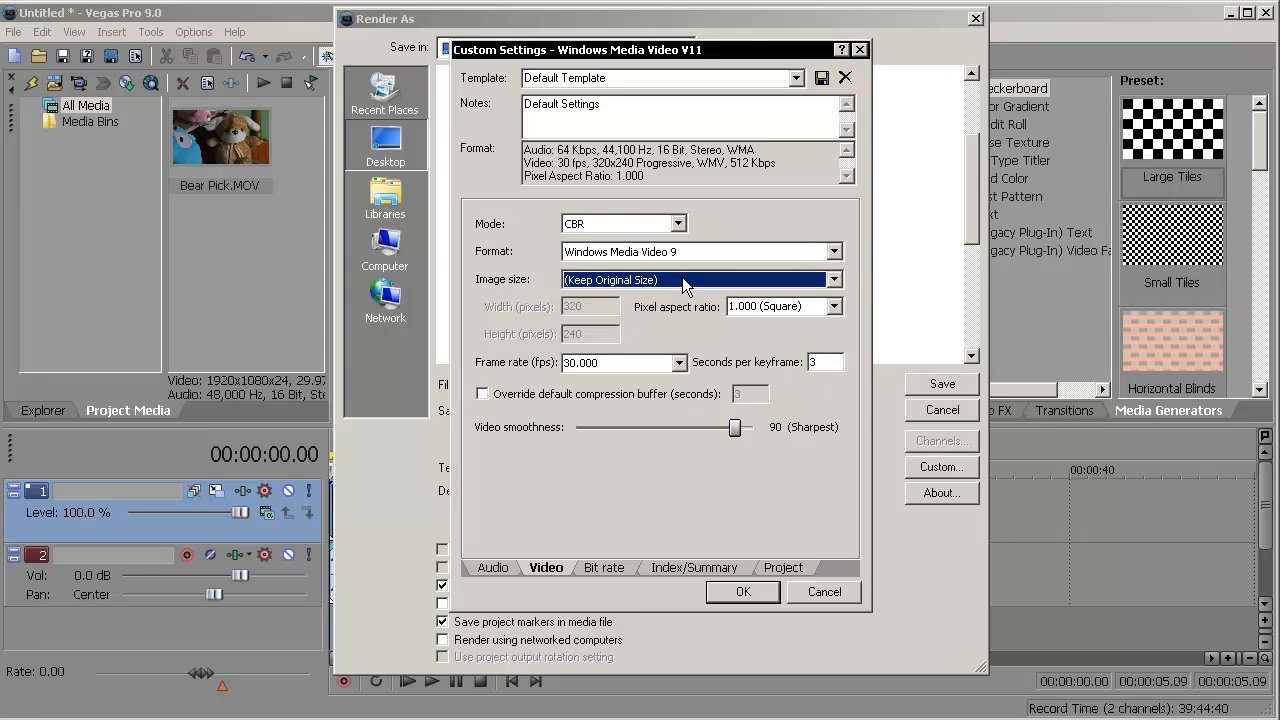
left_click(832, 279)
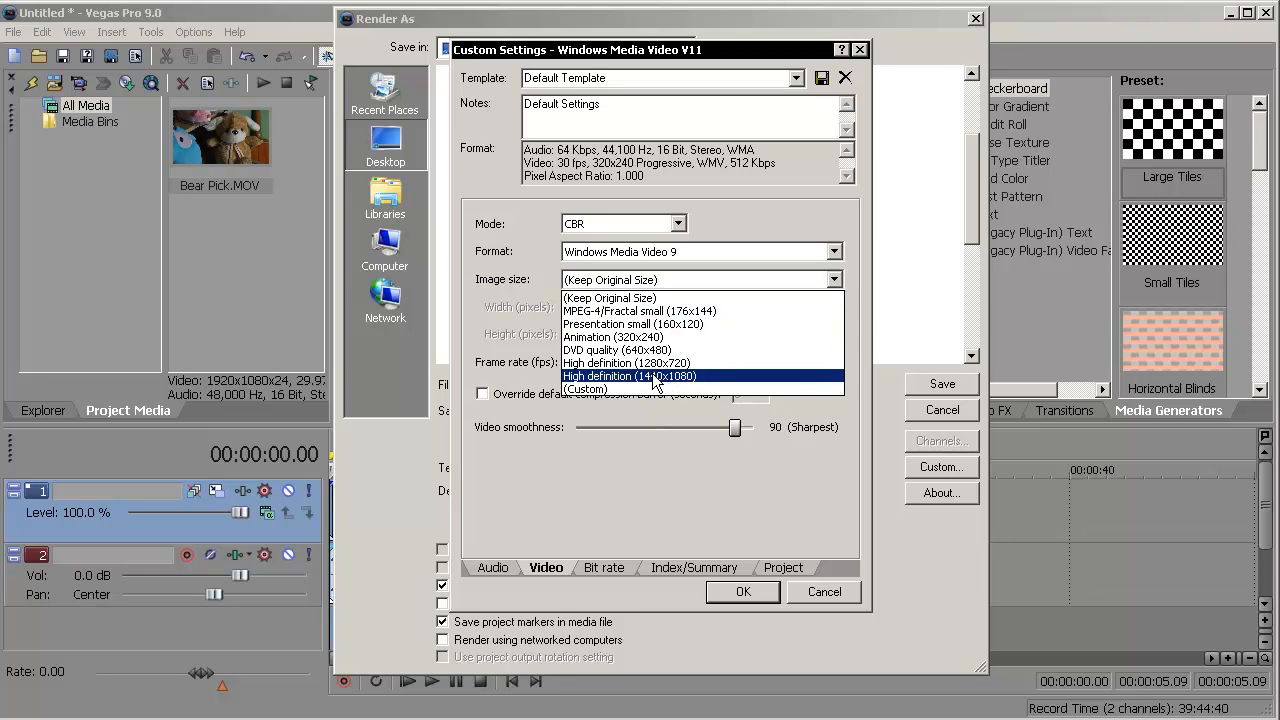
left_click(585, 388)
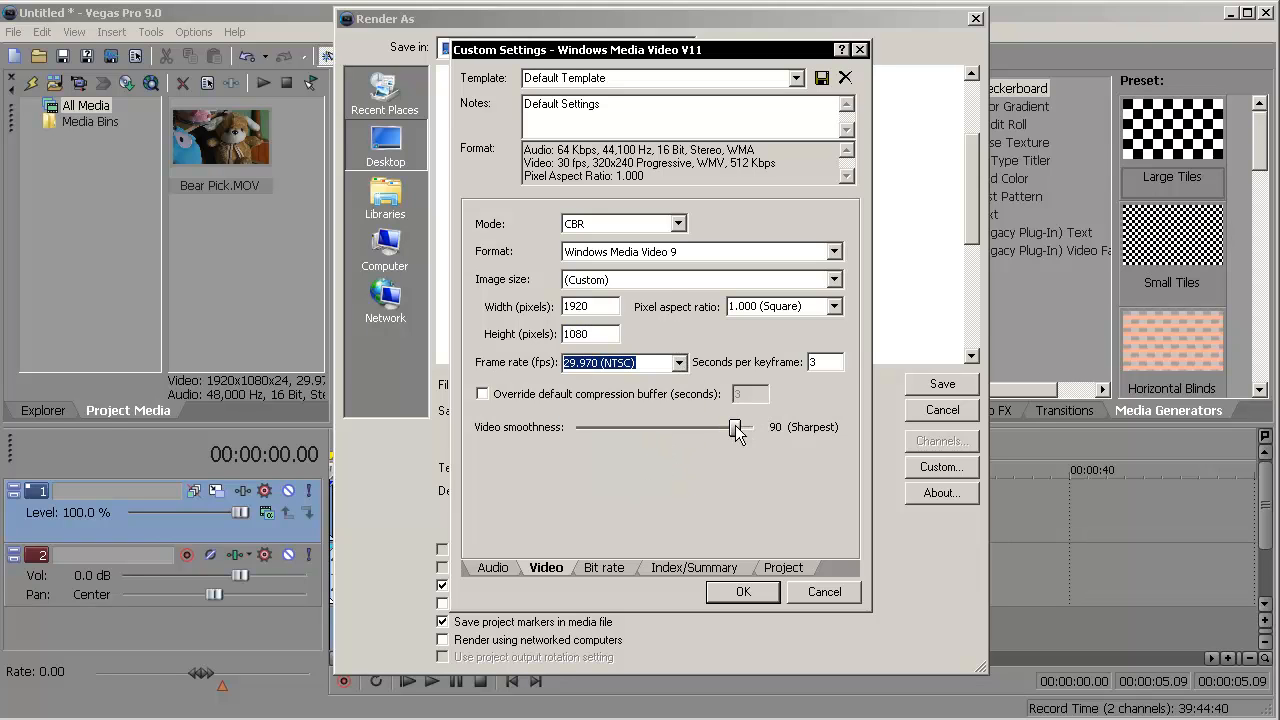
left_click_drag(735, 427, 752, 427)
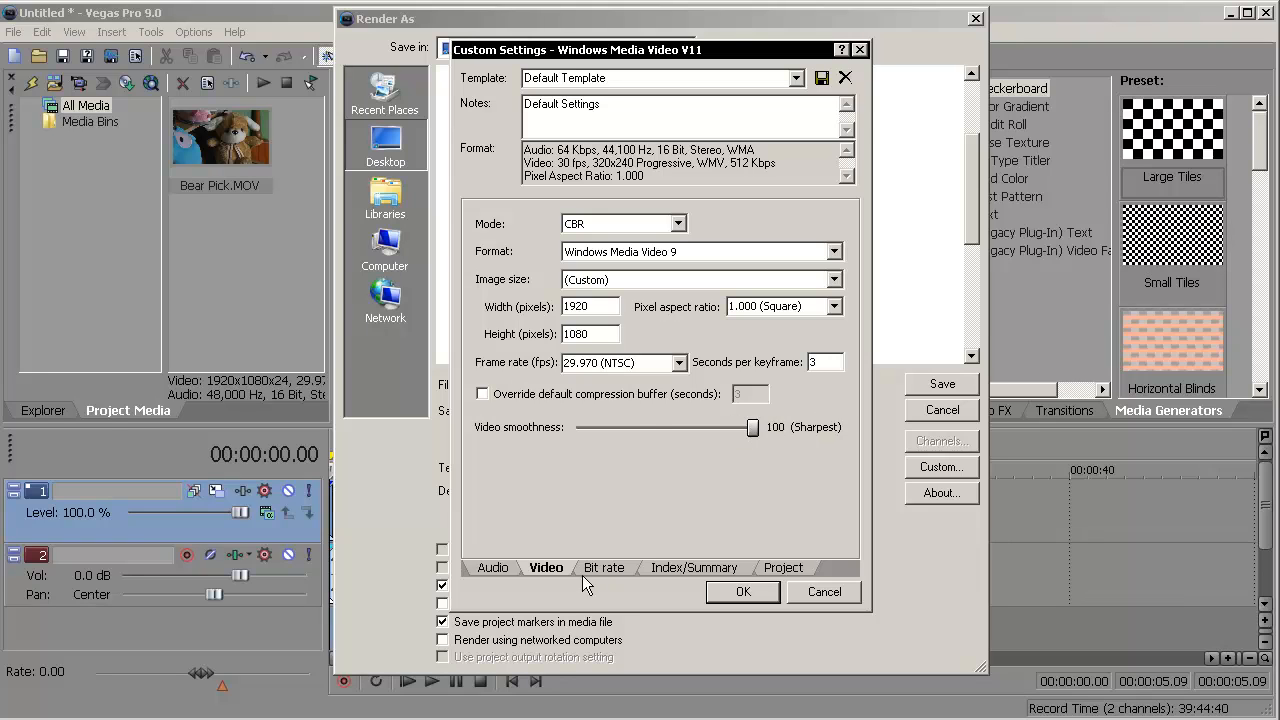
left_click(605, 567)
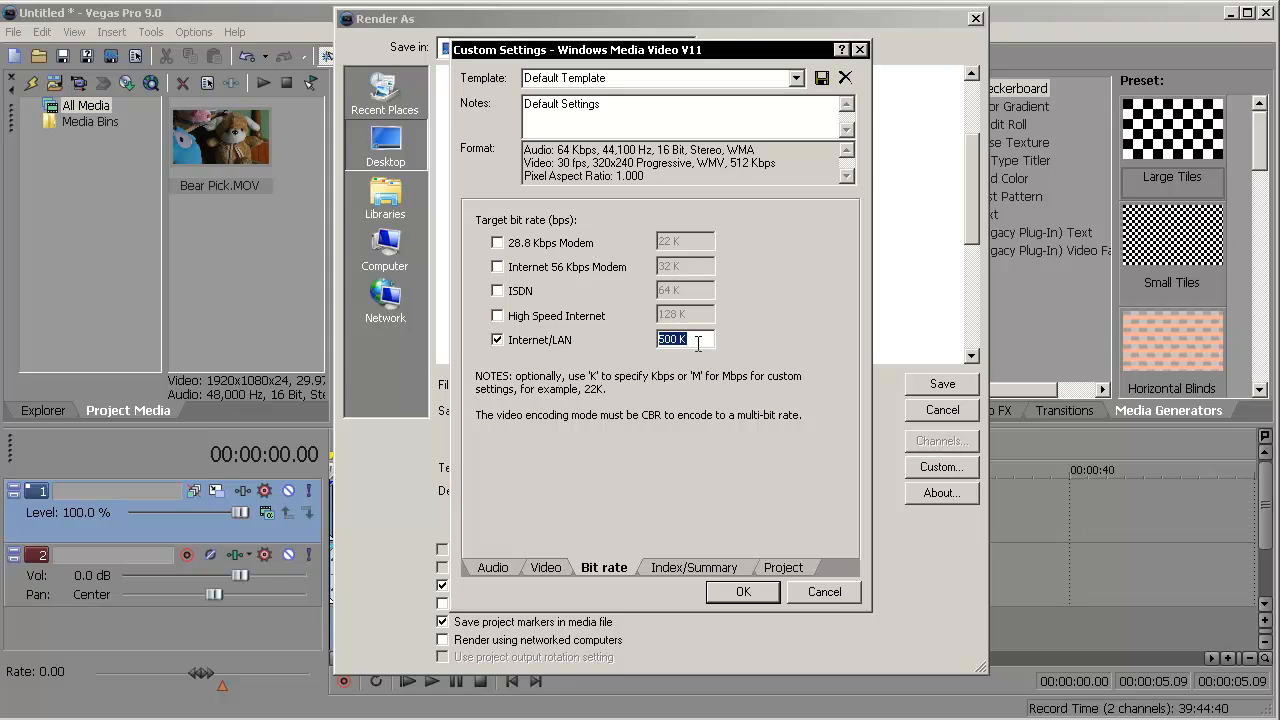
- Enter a 4 M Internet/LAN bit rate, review Index/Summary and accept the custom WMV settings
type("4")
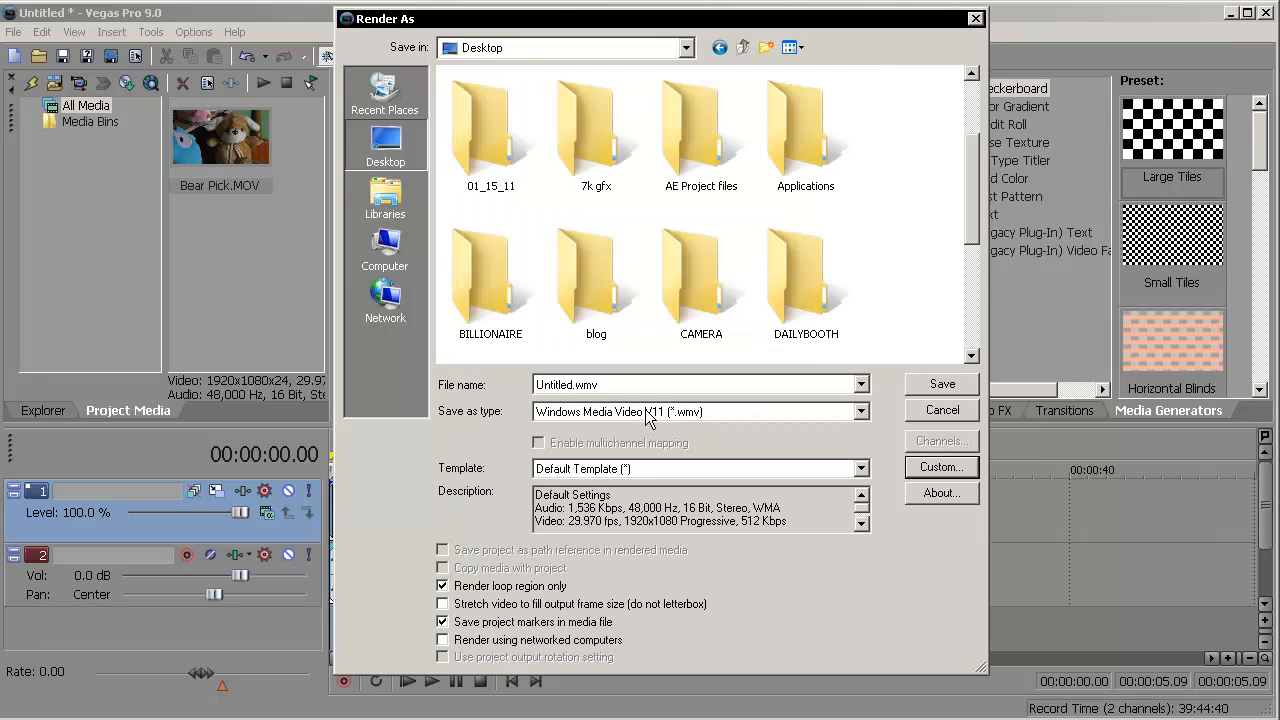
left_click(940, 467)
type("4 M")
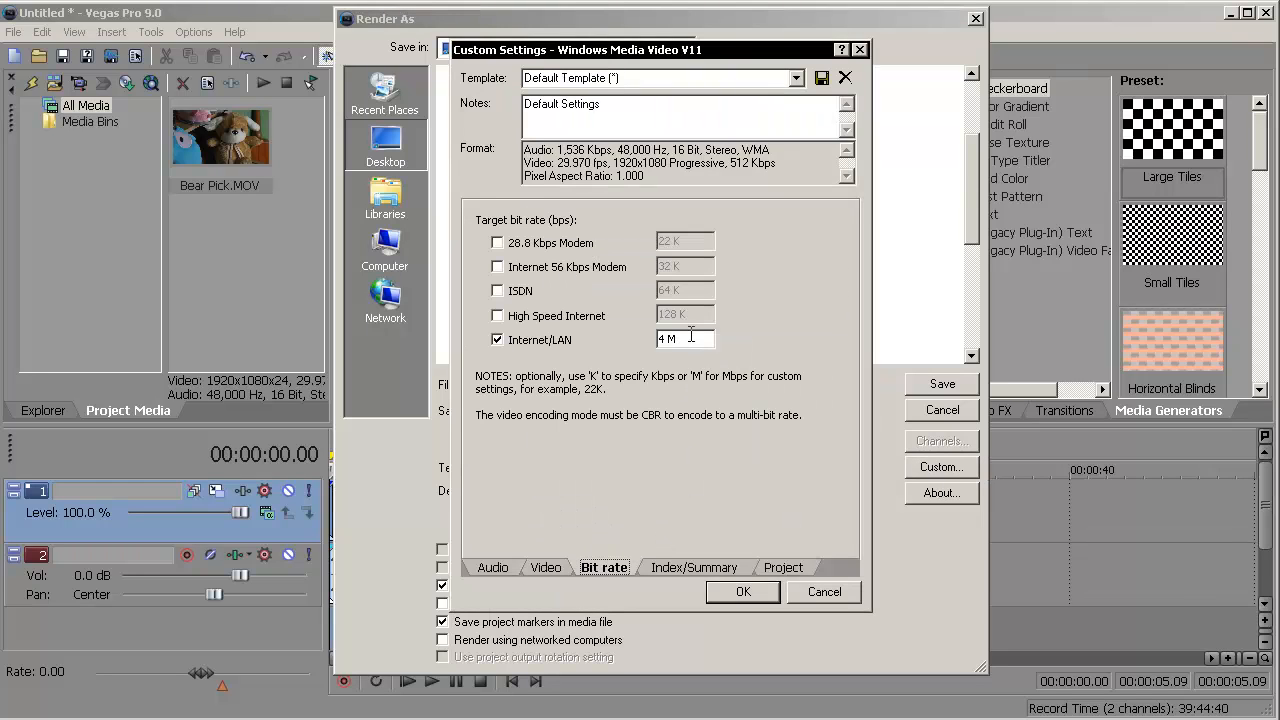
left_click(698, 567)
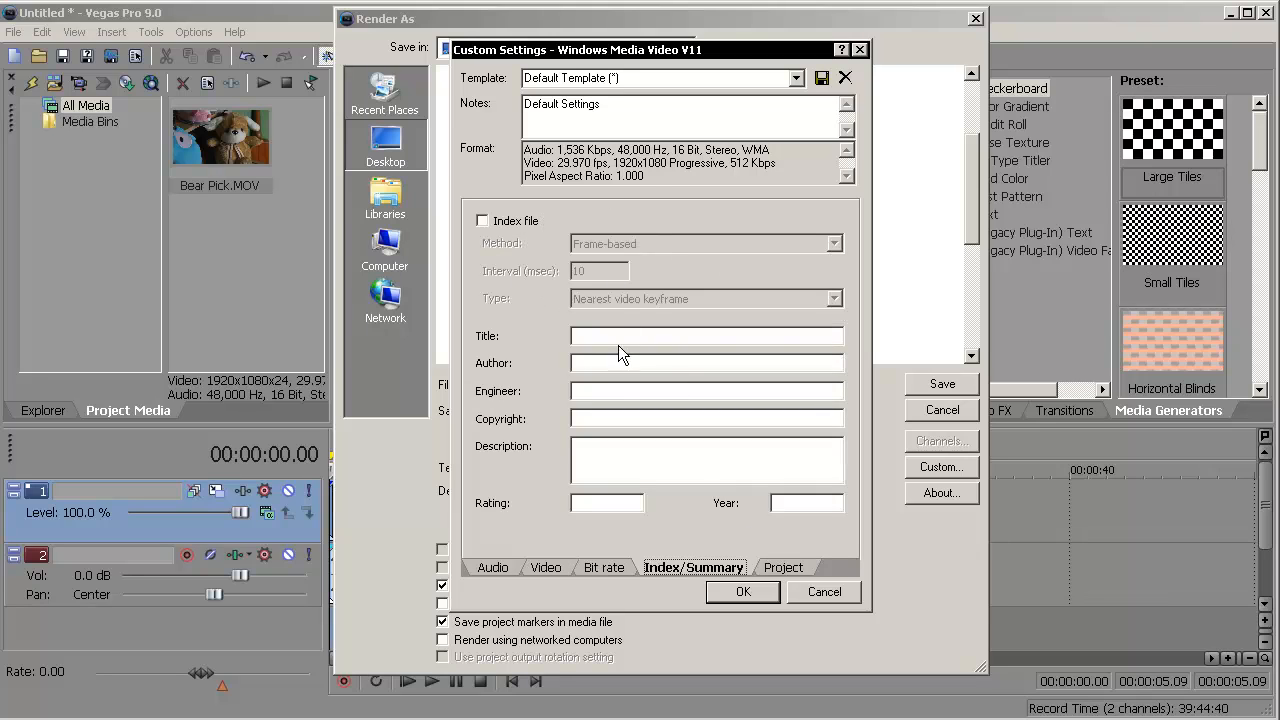
left_click(786, 567)
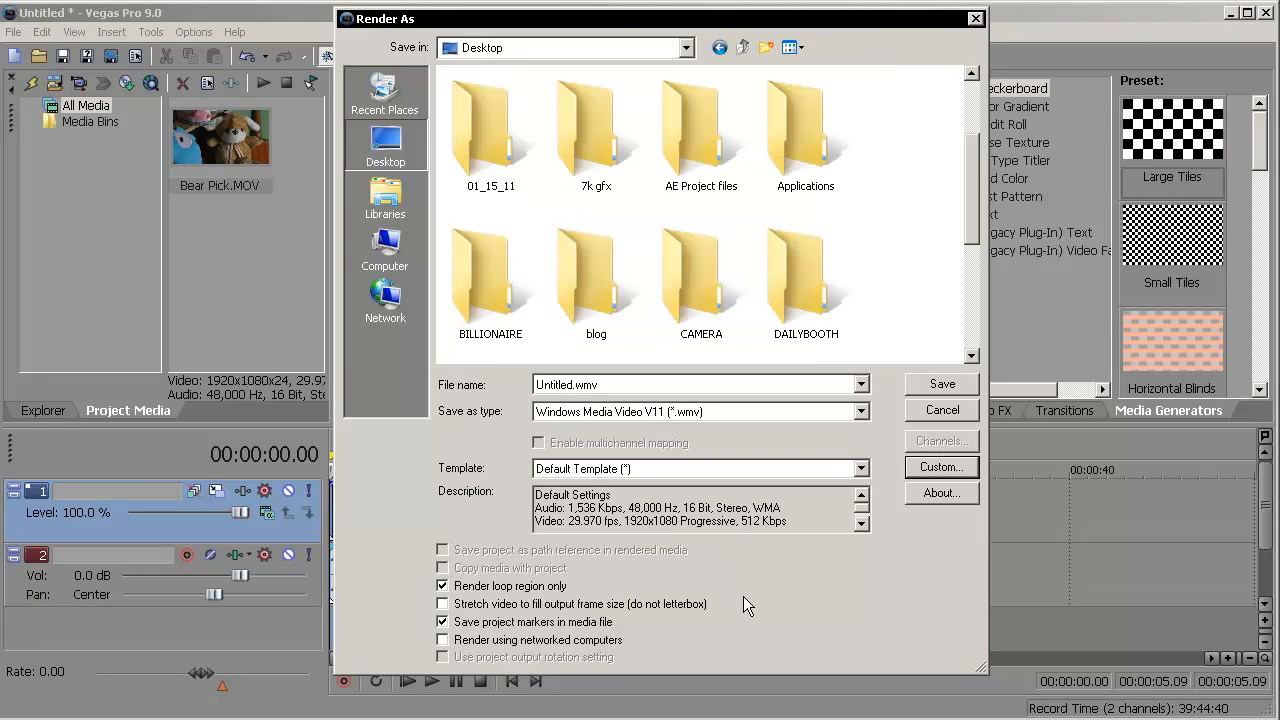
mouse_move(906, 398)
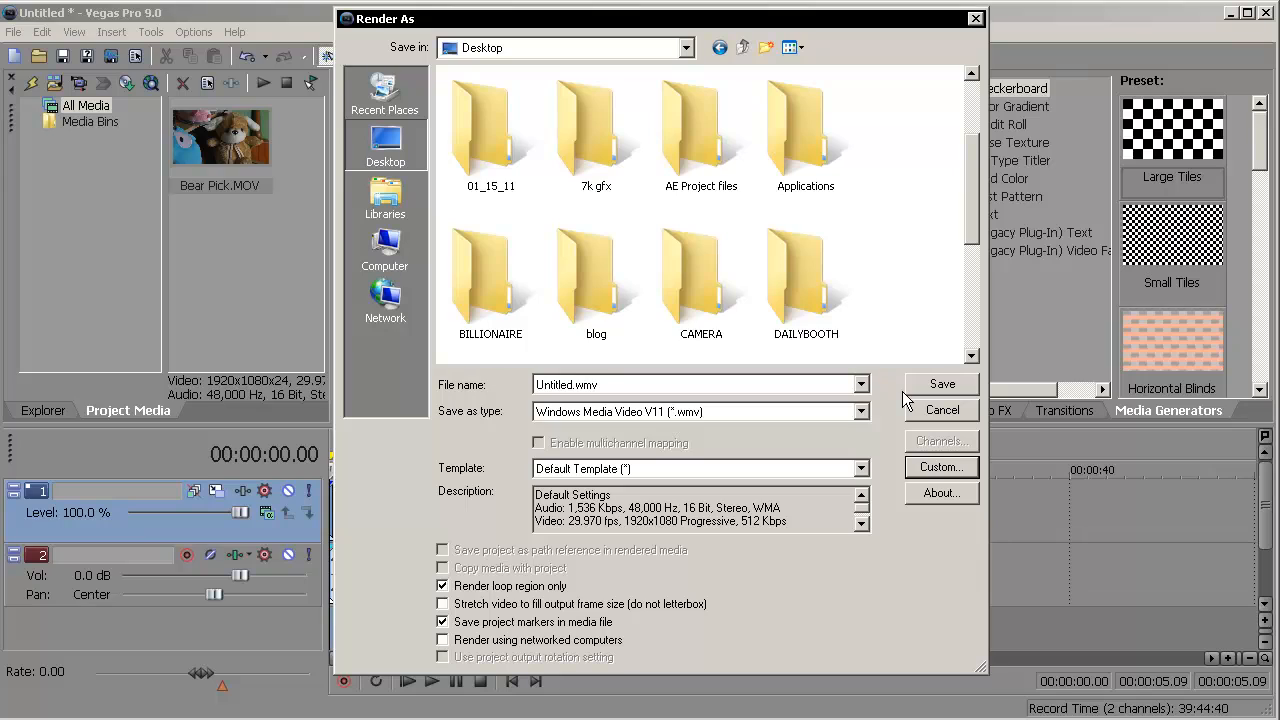
mouse_move(838, 421)
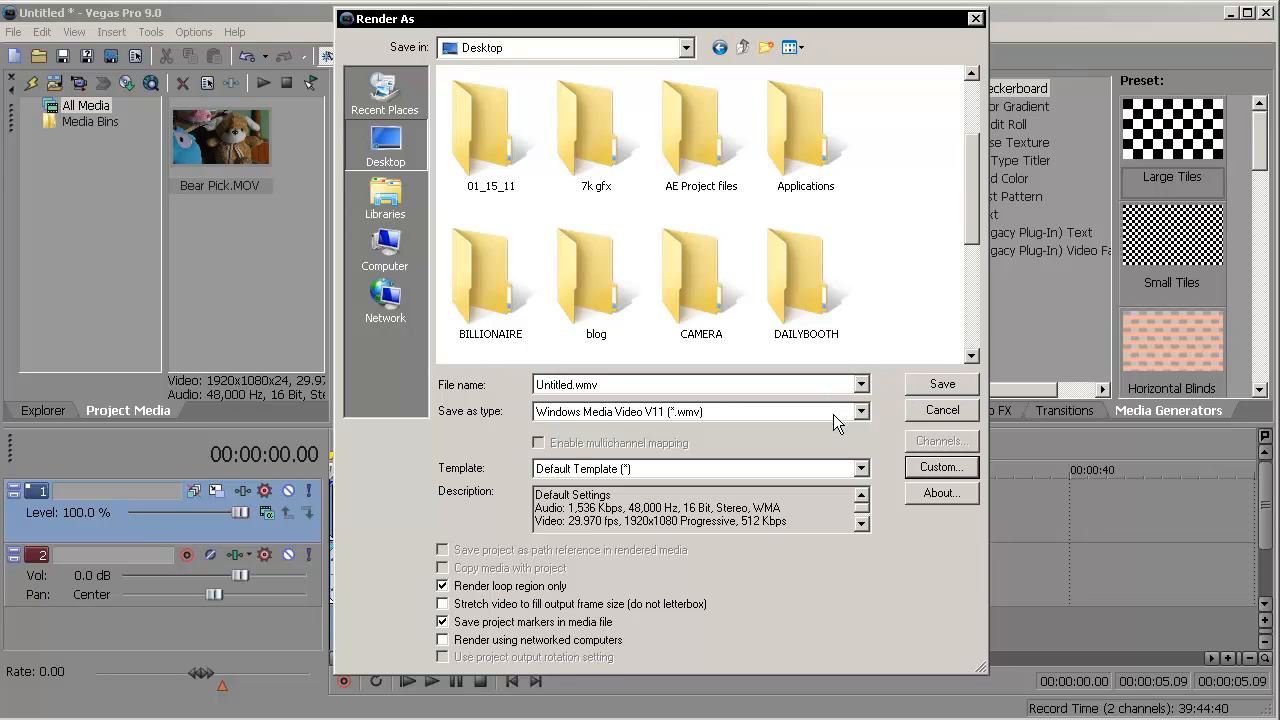
mouse_move(814, 425)
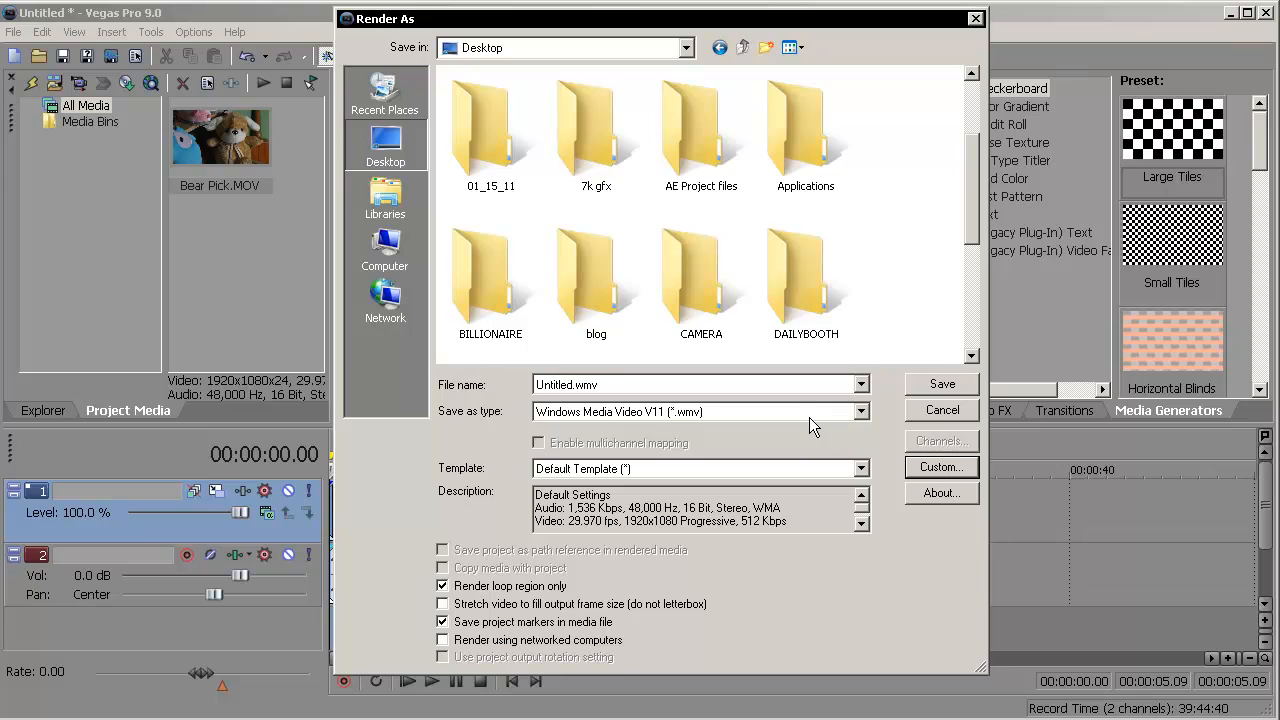
mouse_move(793, 440)
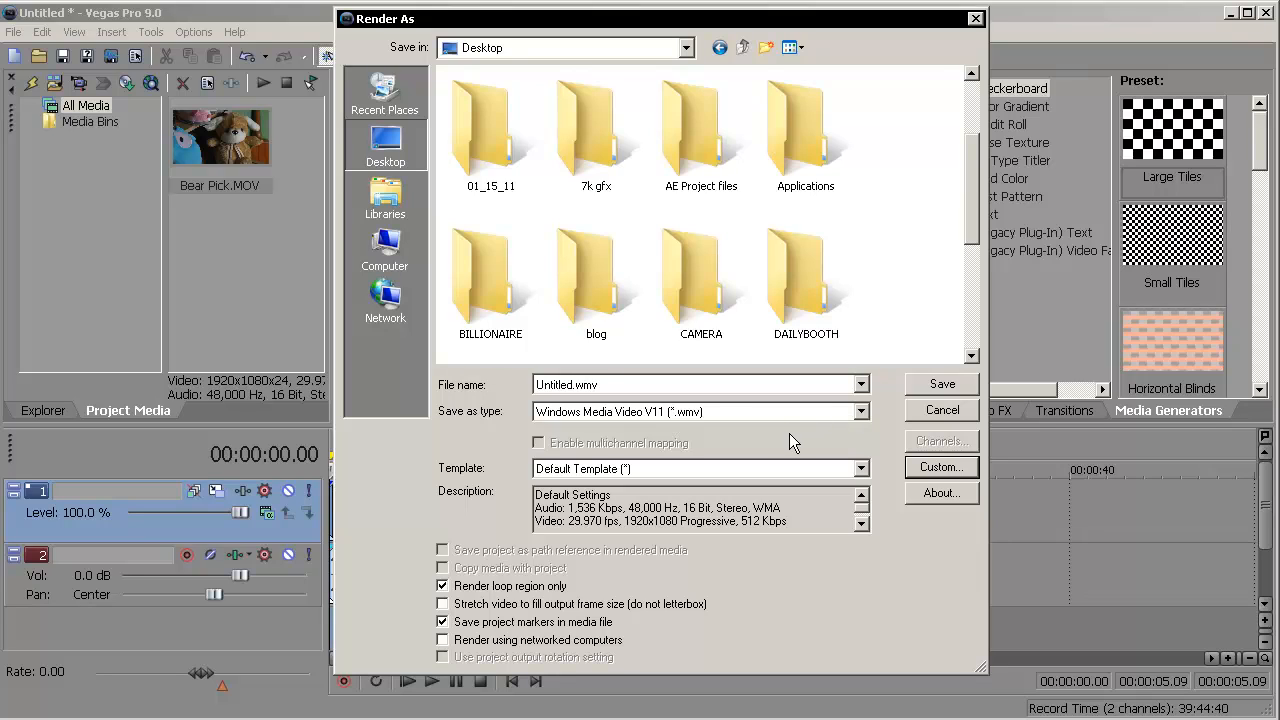